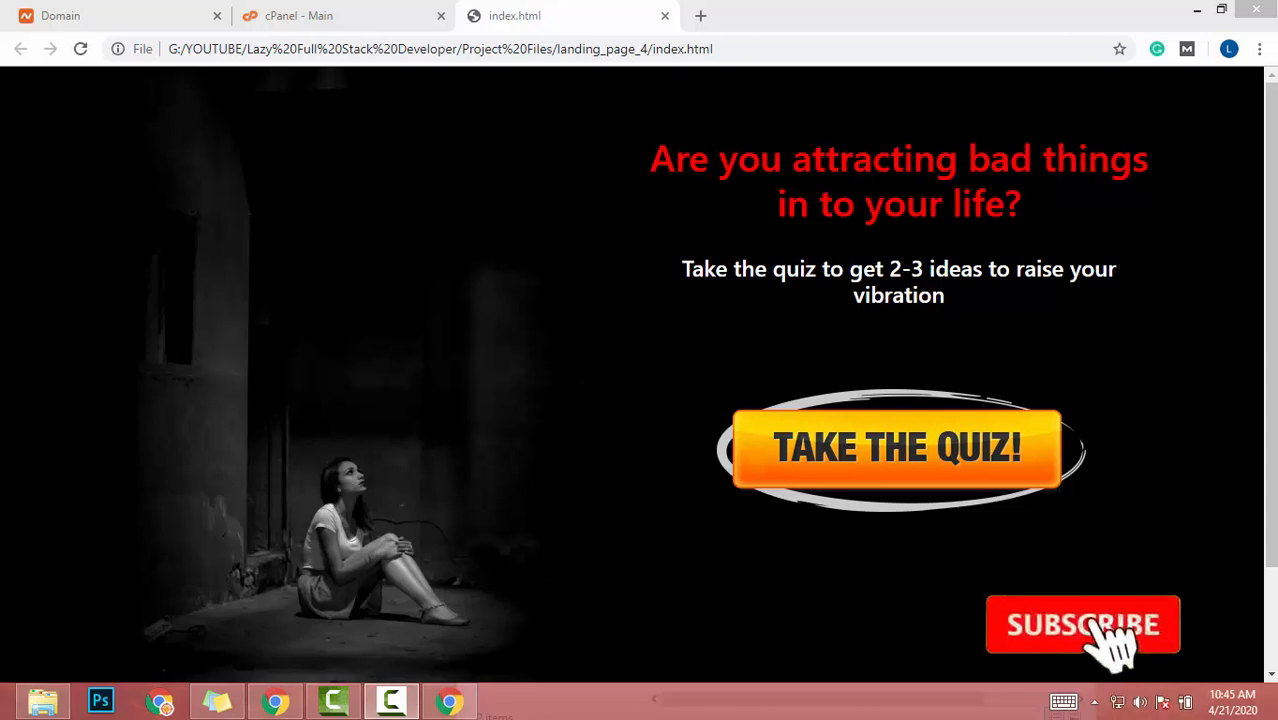
Step: Switch from the local landing page preview to the Namecheap spiritualthoughts.xyz details tab
click(60, 15)
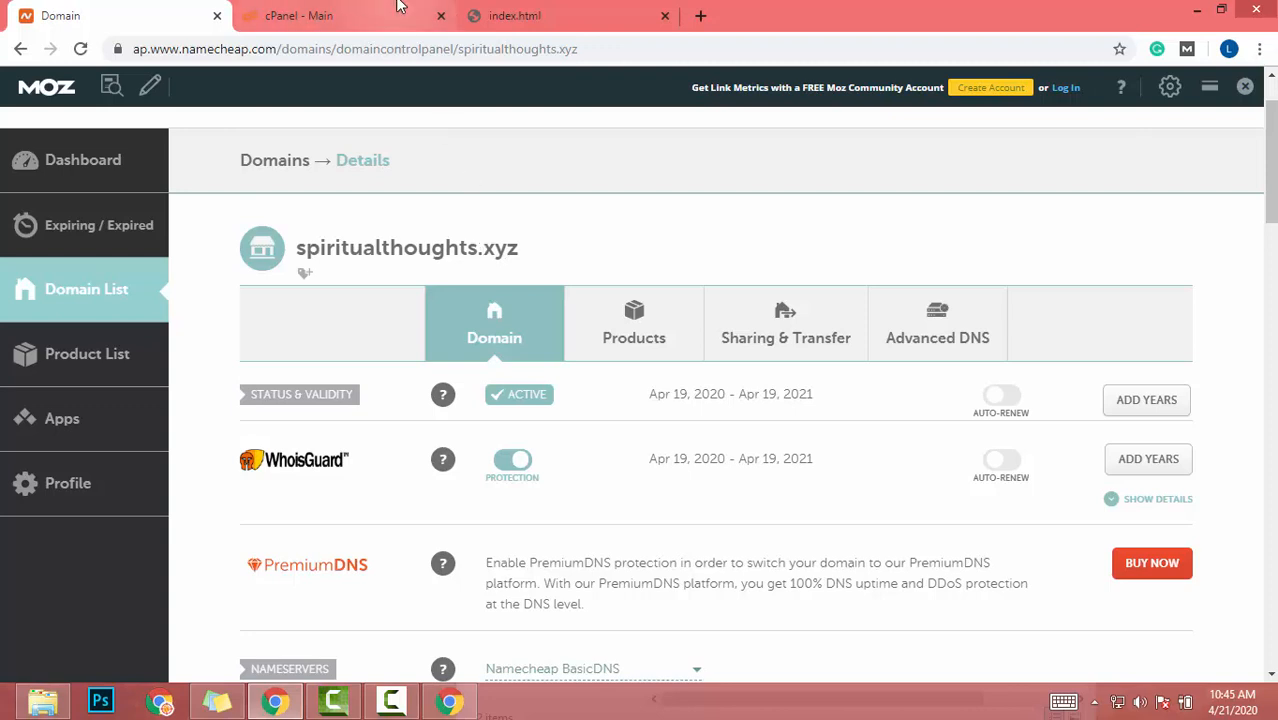
Step: Open Addon Domains from the cPanel Domains section, then revisit the Namecheap spiritualthoughts.xyz page
click(298, 15)
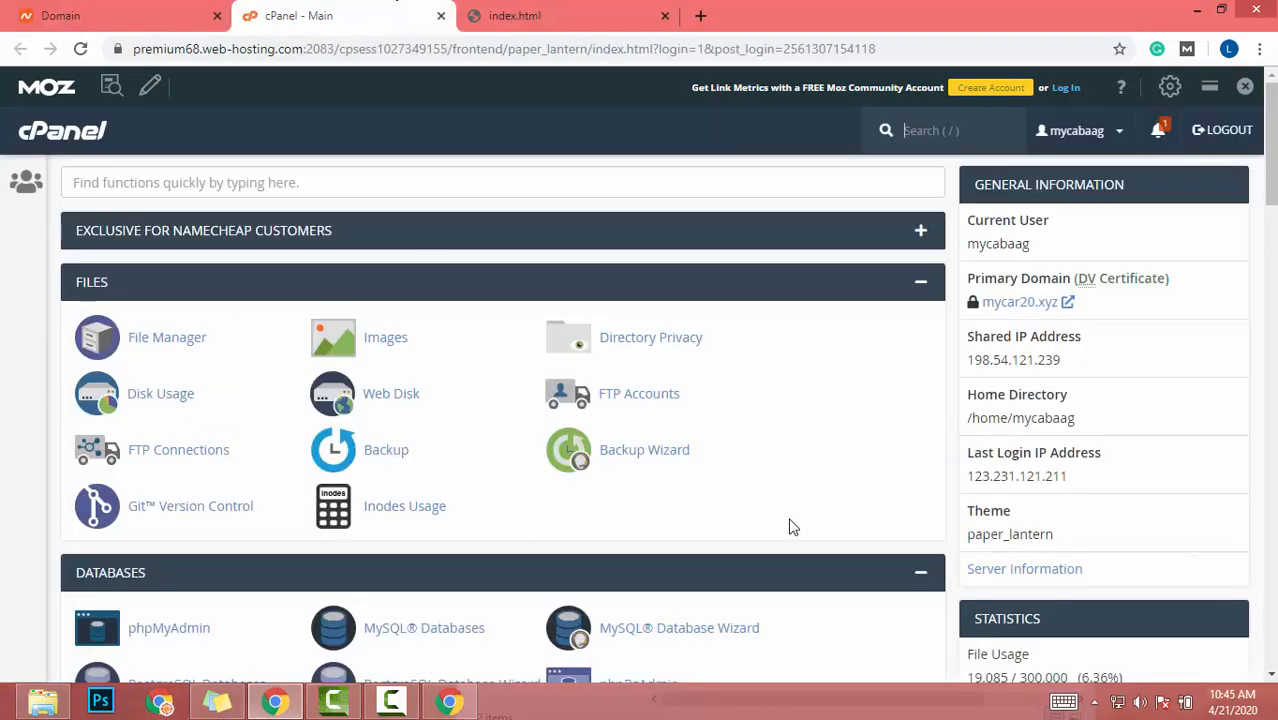
mouse_move(755, 520)
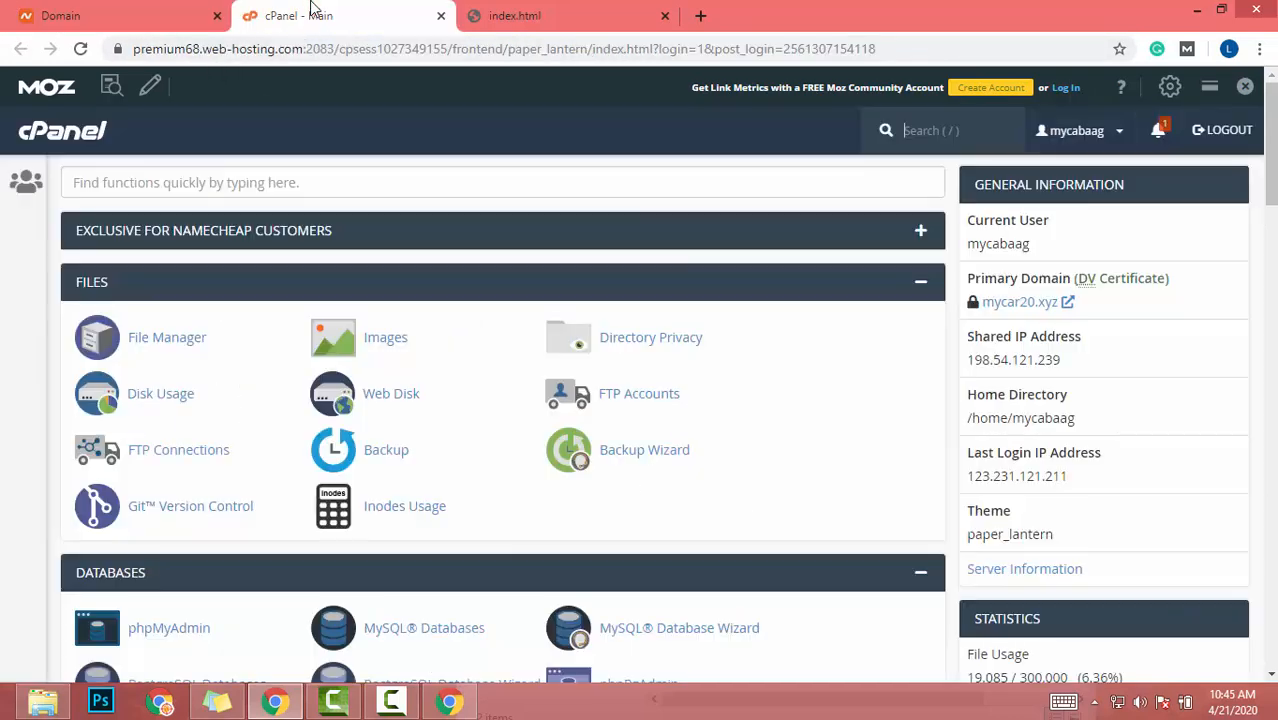
scroll(down, 3)
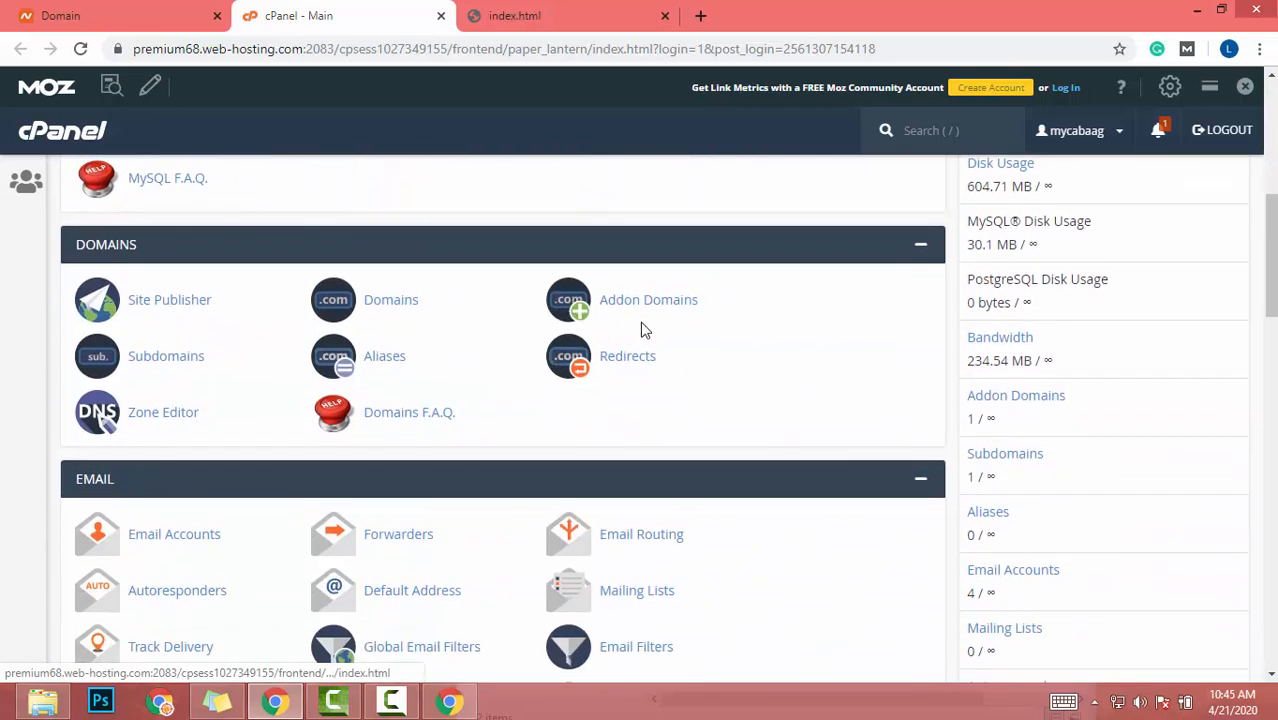
mouse_move(303, 318)
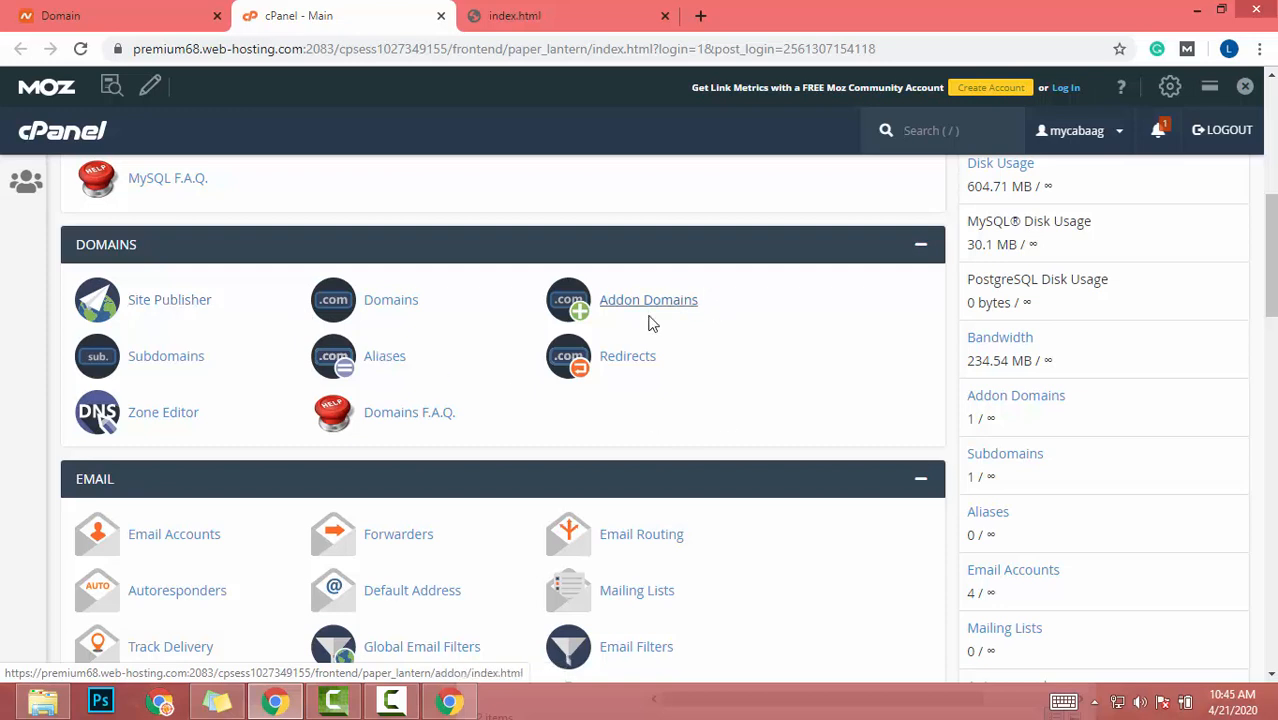
click(648, 299)
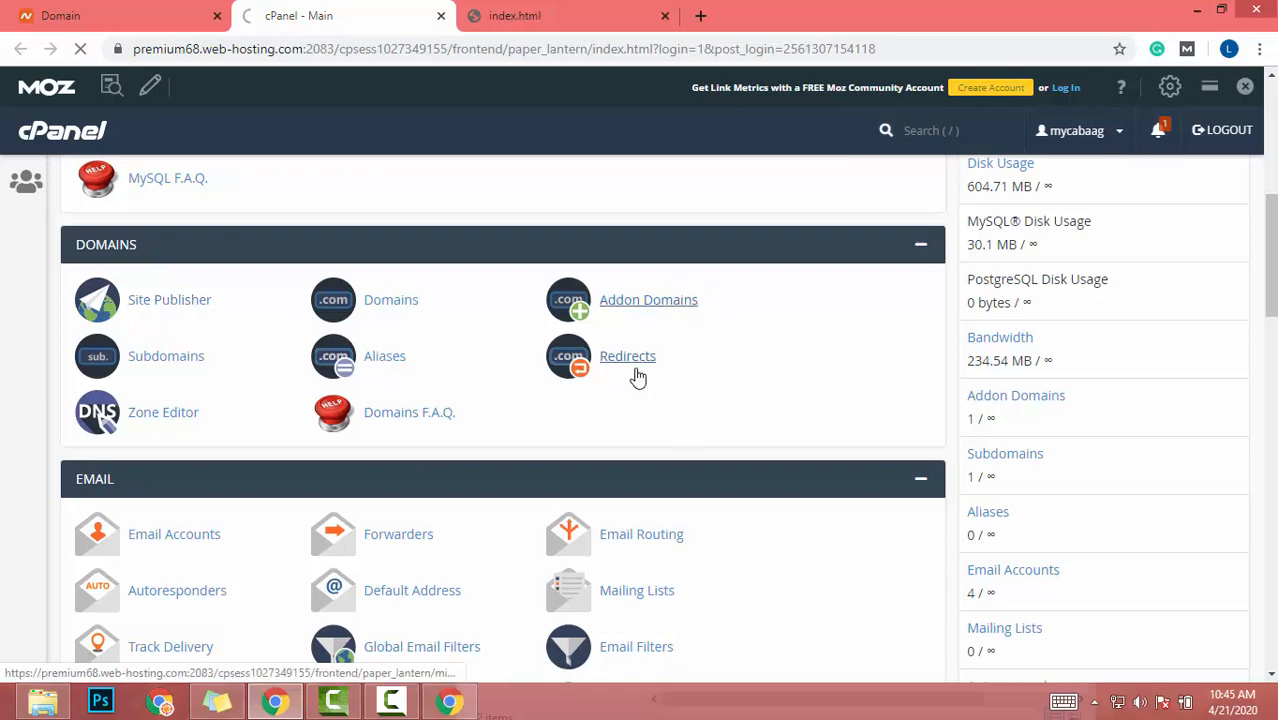
click(648, 299)
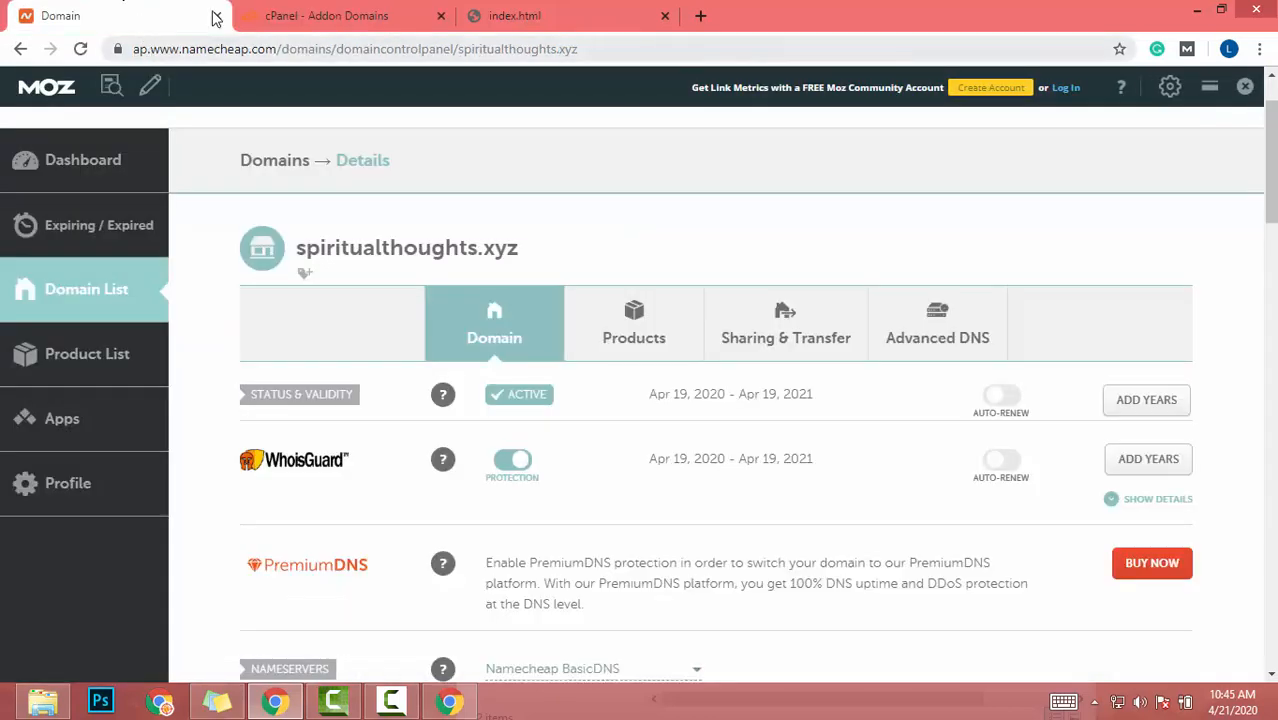
click(326, 15)
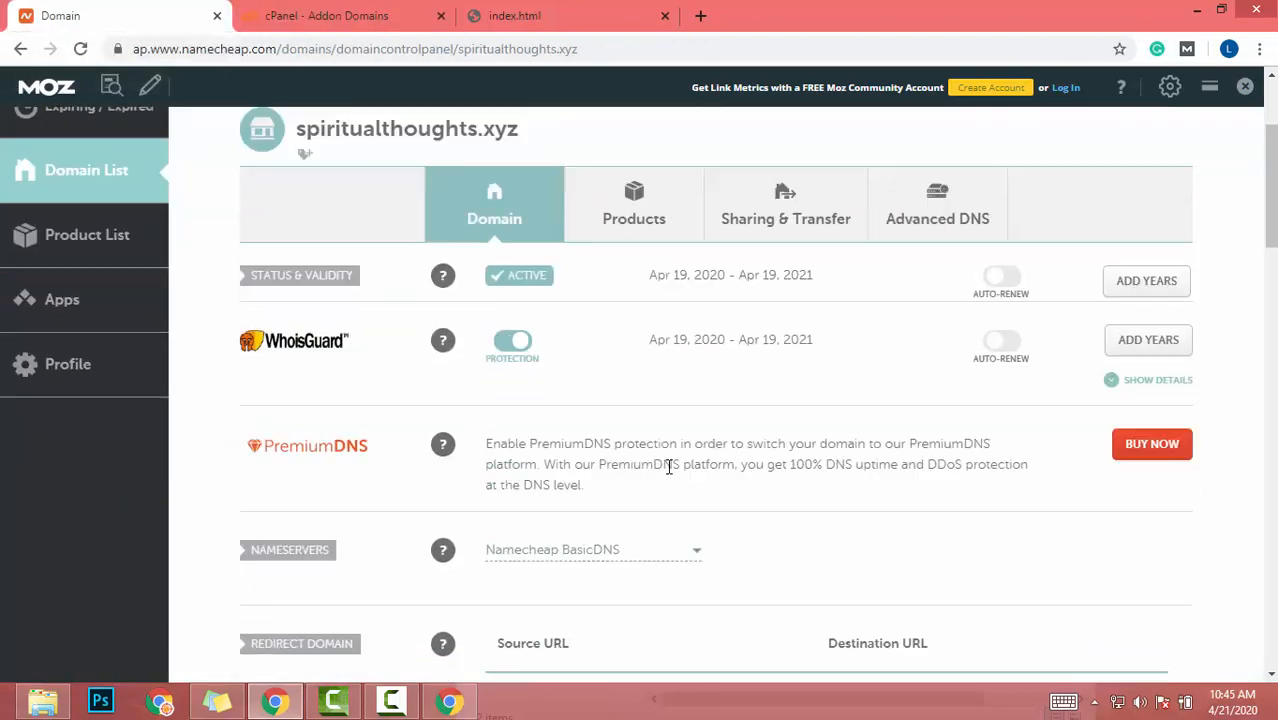
scroll(up, 3)
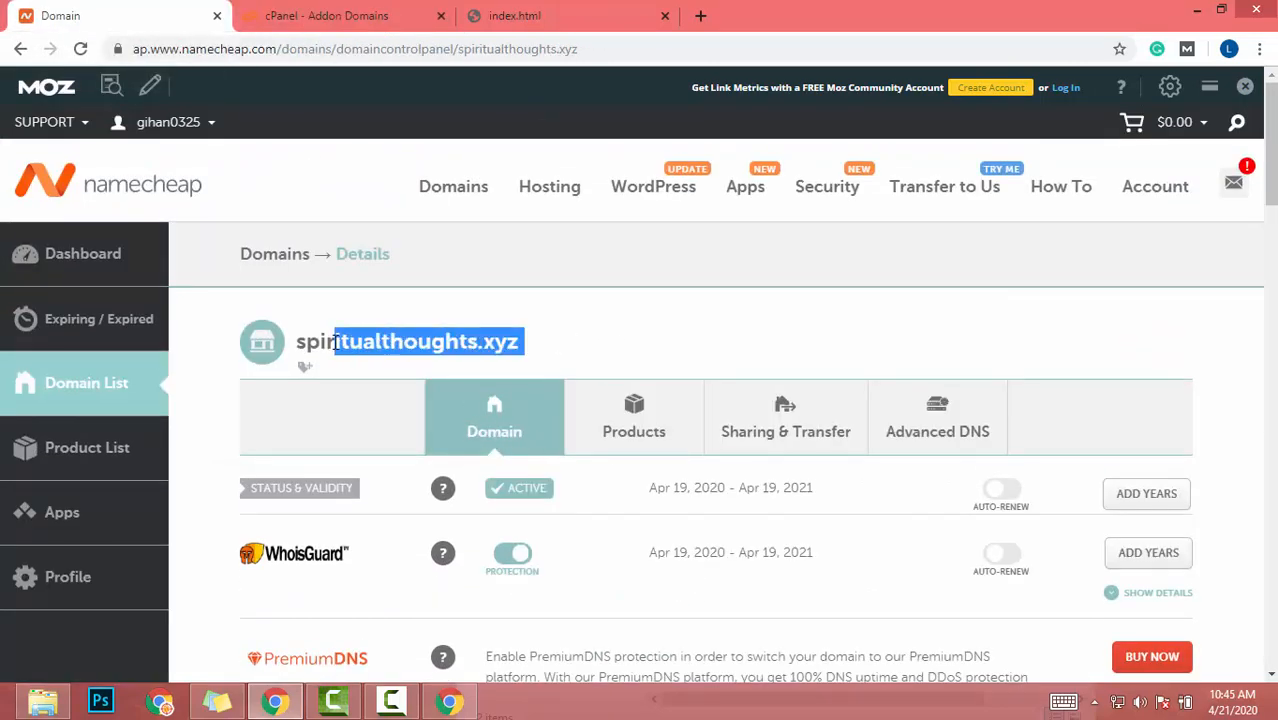
Step: Enter spiritualthoughts.xyz as the new domain and a public_html/spiritualthoughts document root
click(325, 15)
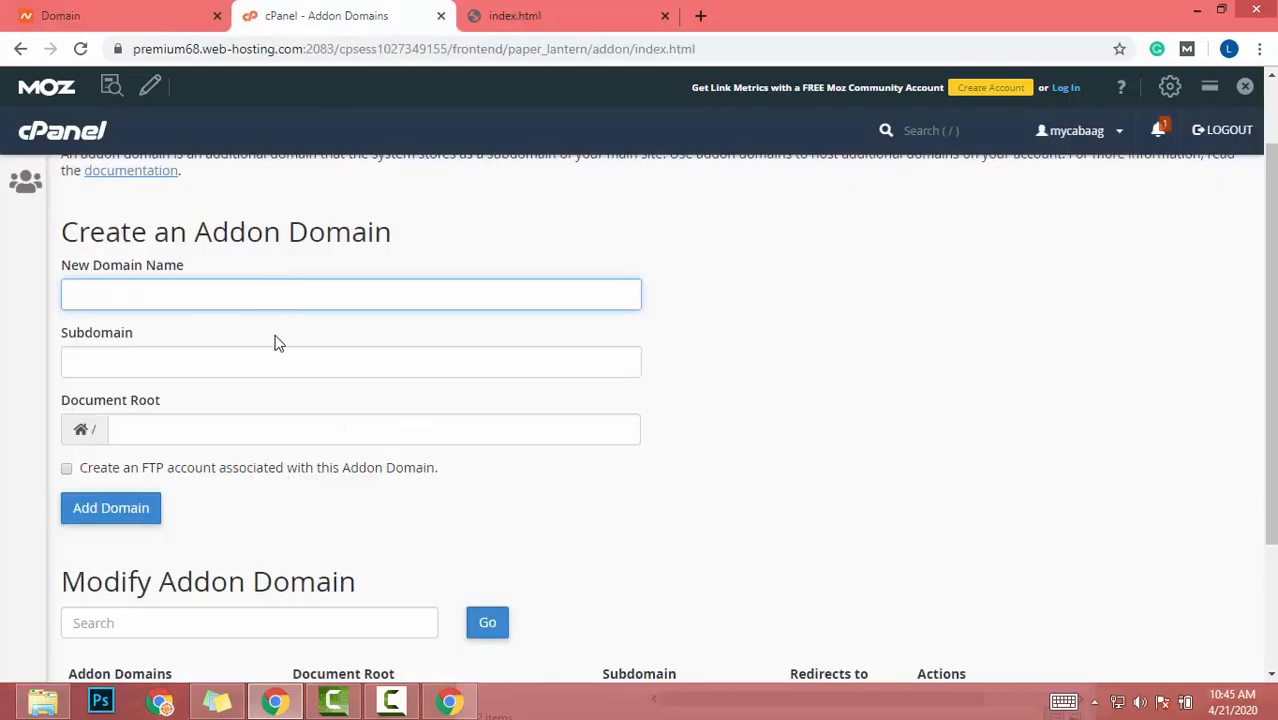
text(spiritualthoughts.xyz)
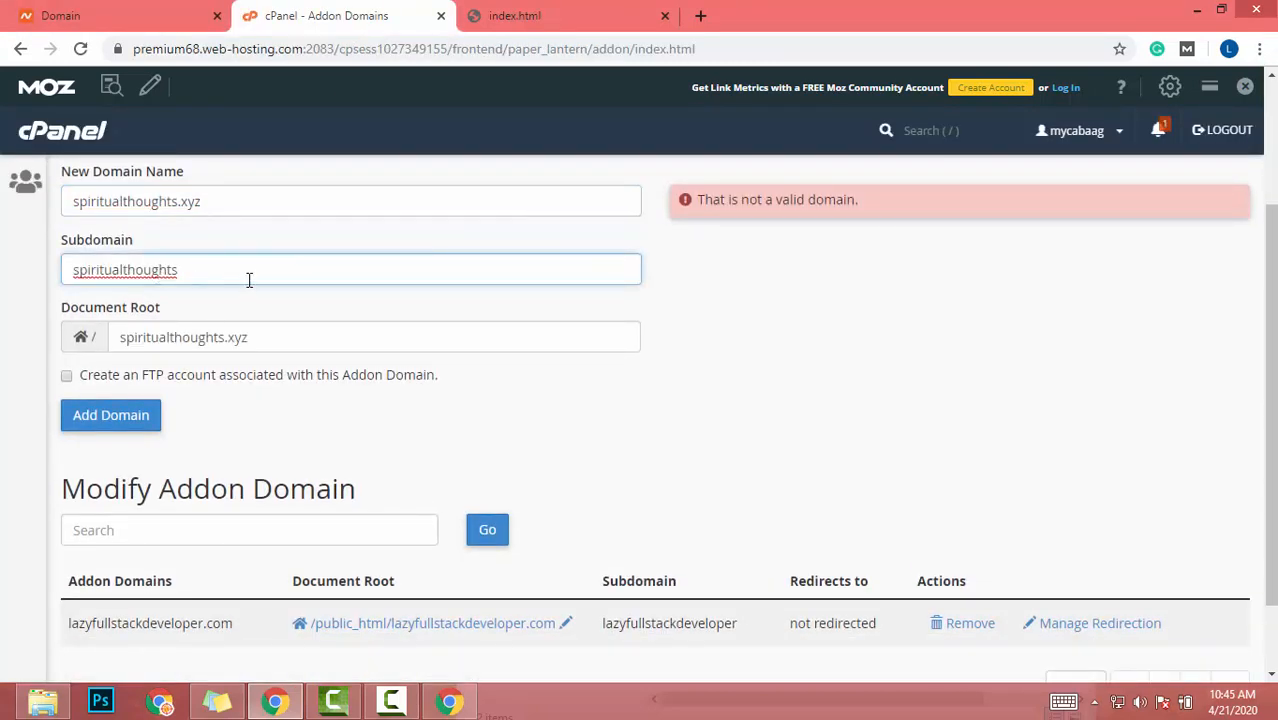
mouse_move(194, 296)
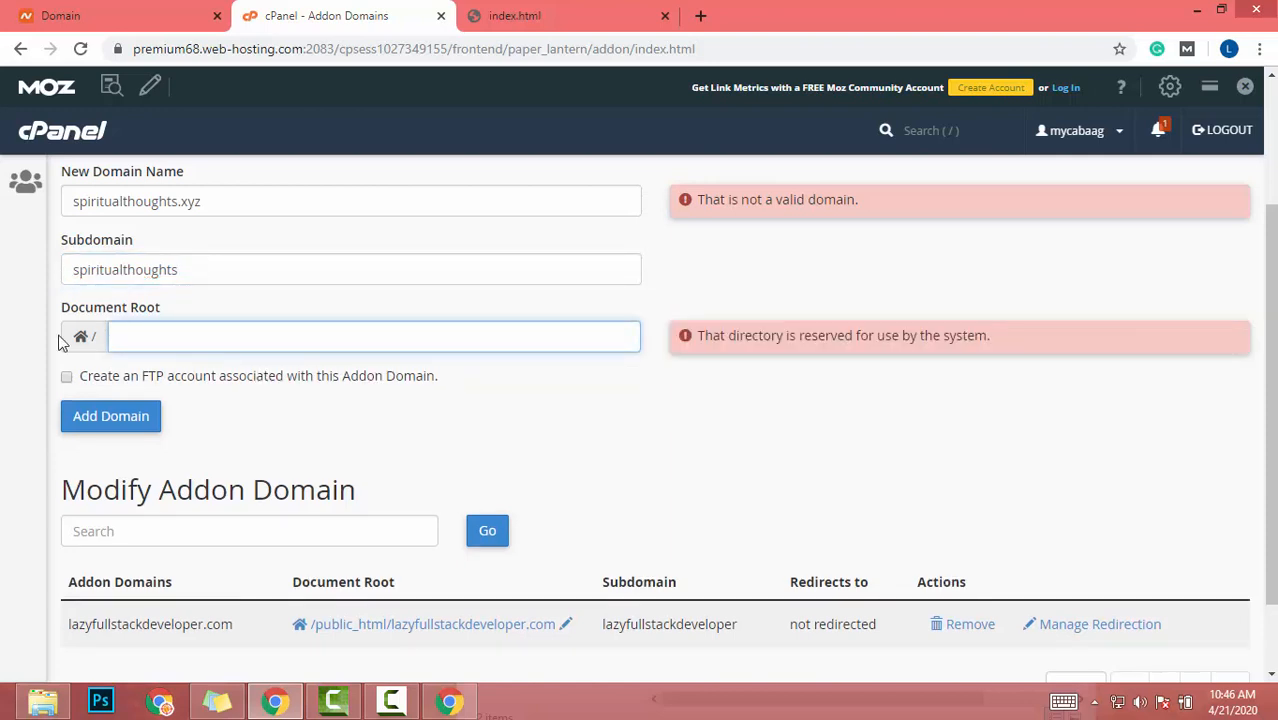
text(p)
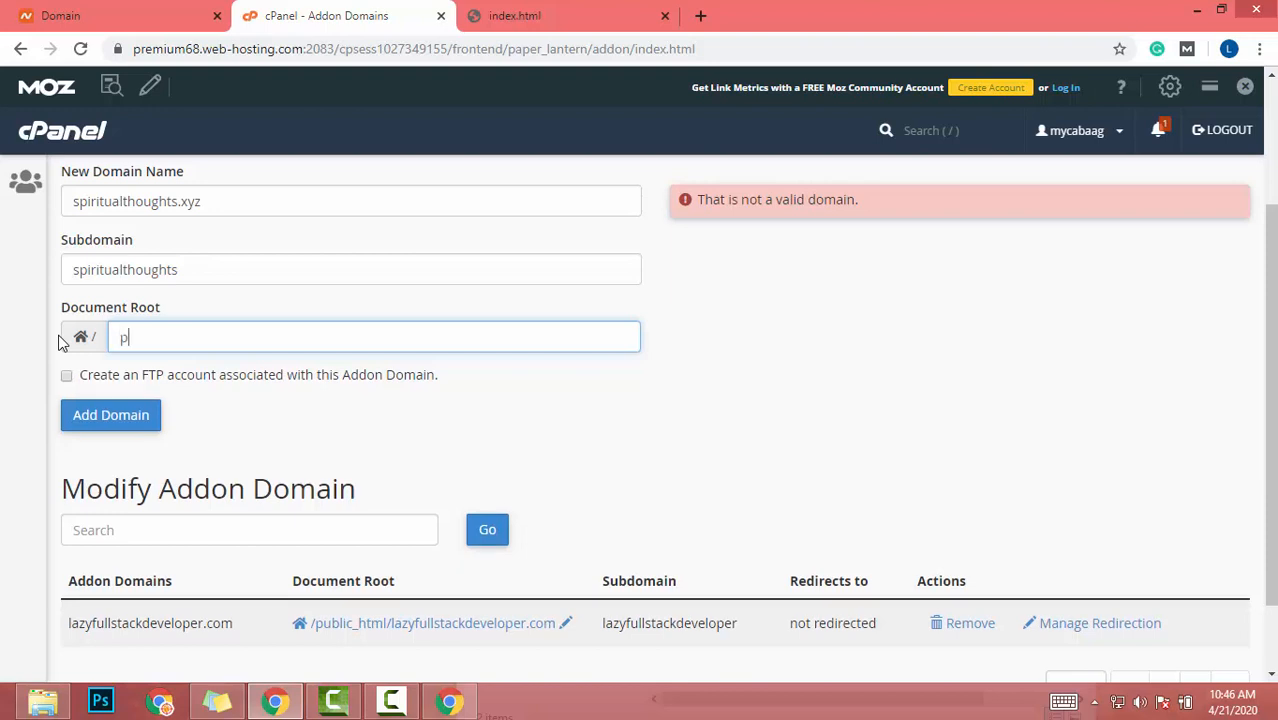
text(u)
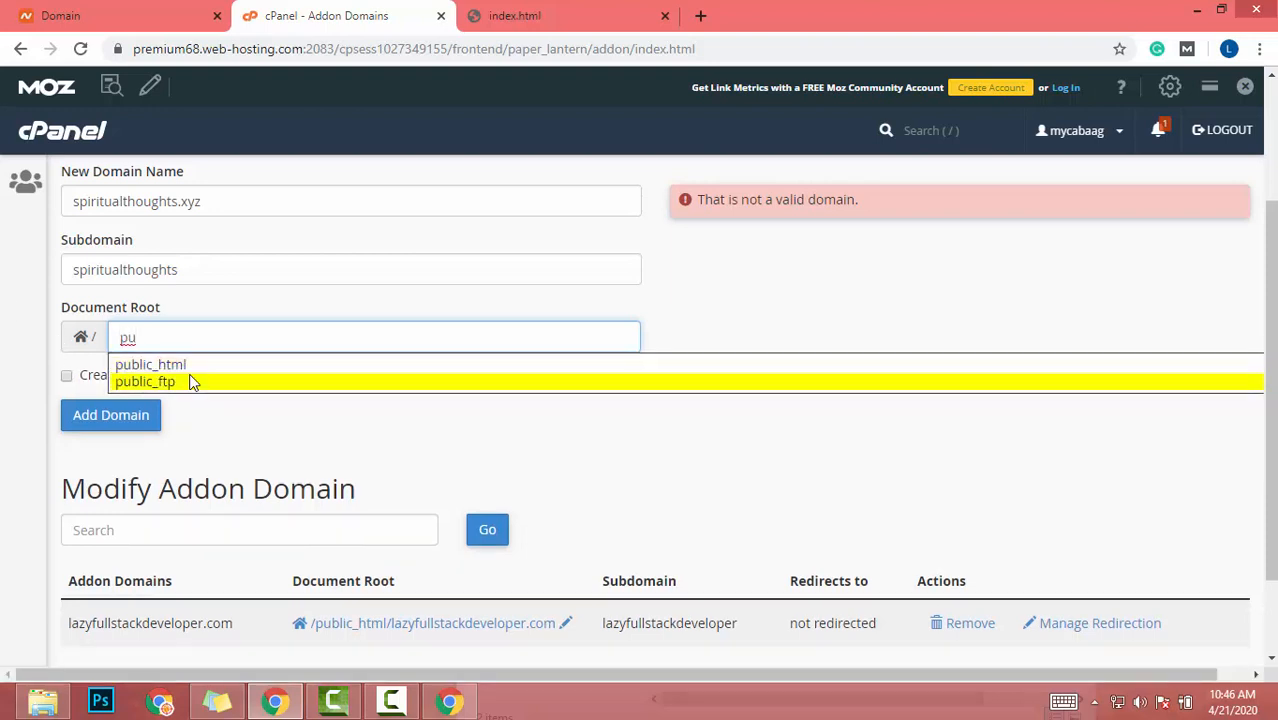
click(150, 364)
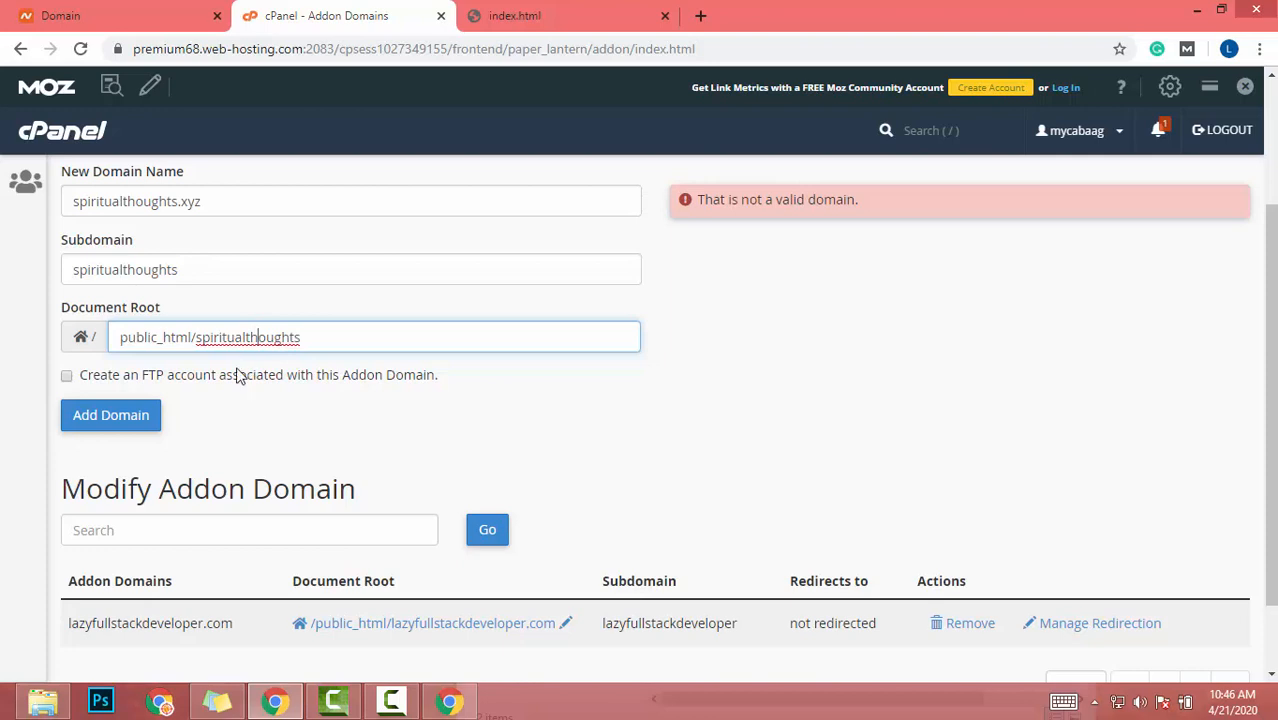
mouse_move(230, 322)
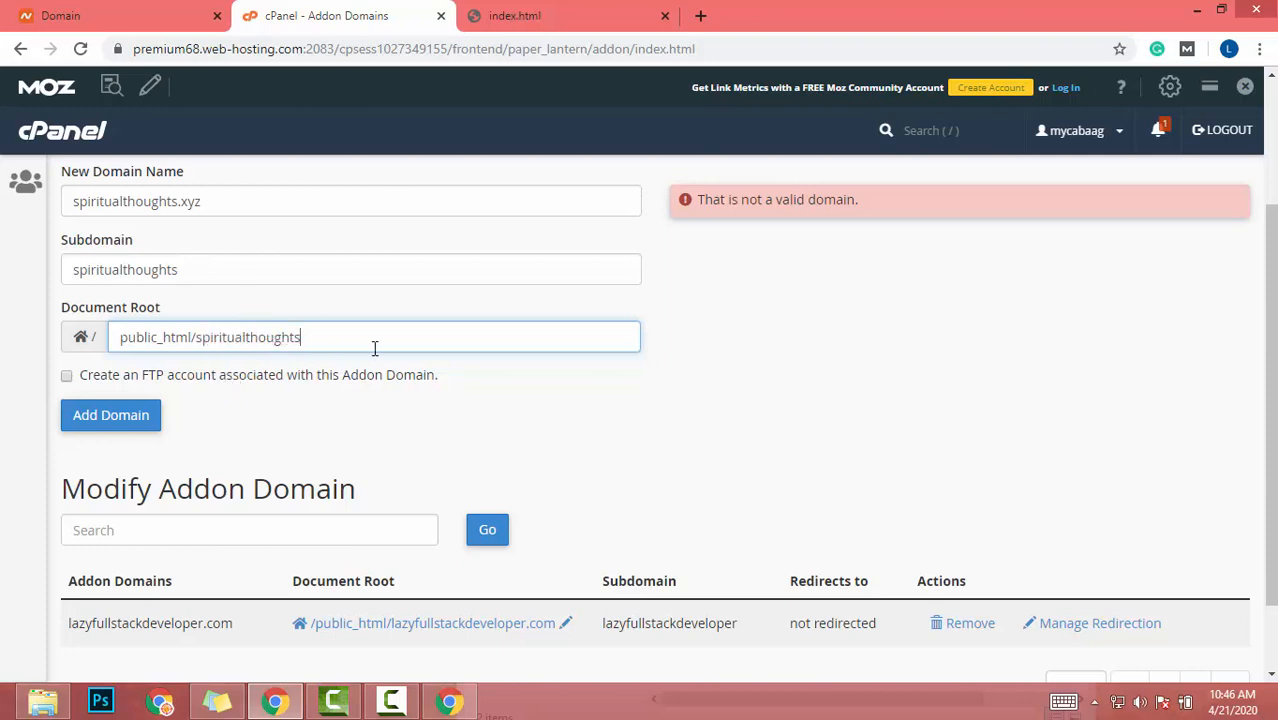
key(Backspace)
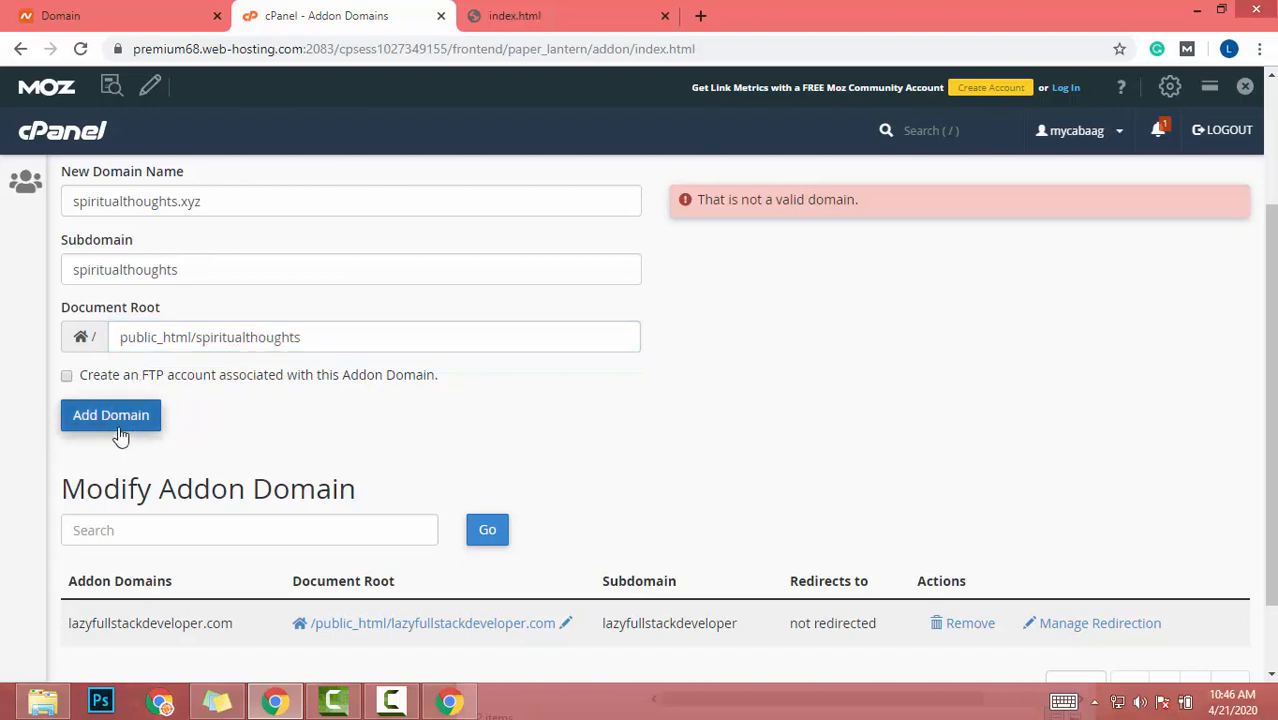
scroll(up, 3)
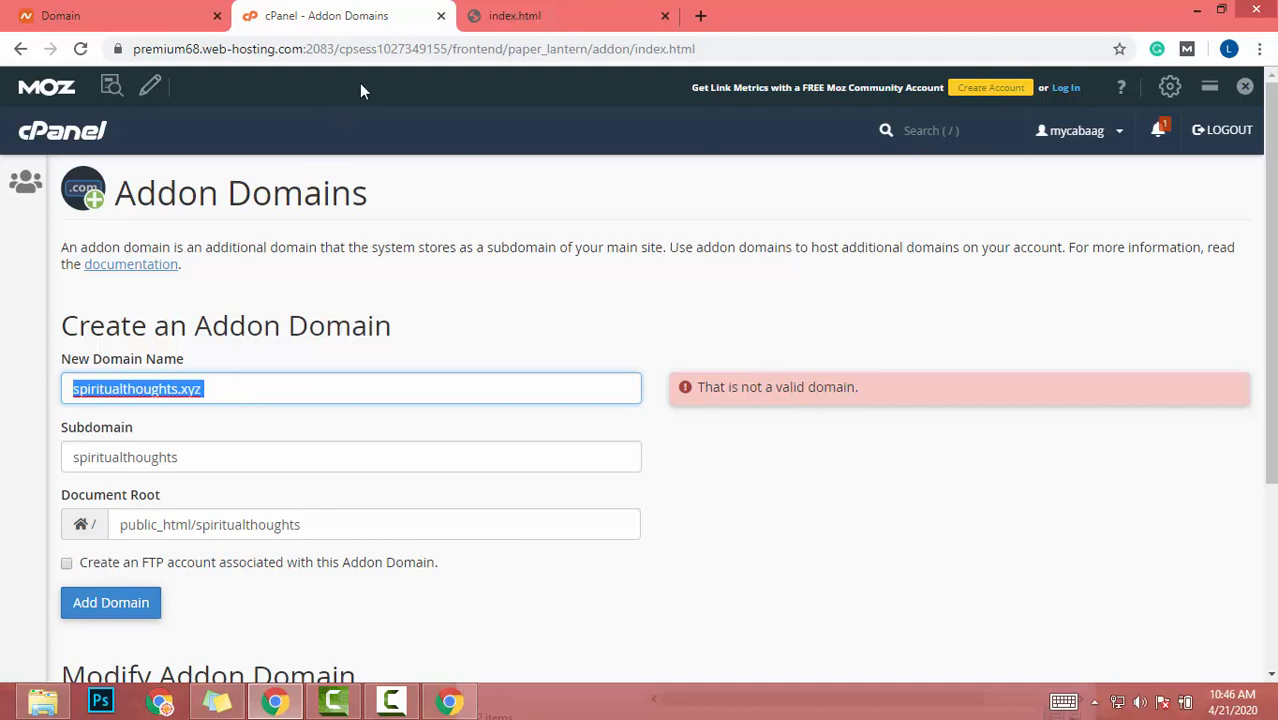
Step: Fix the domain, subdomain and document root entries and submit Add Domain for spiritualthoughts.xyz
click(400, 48)
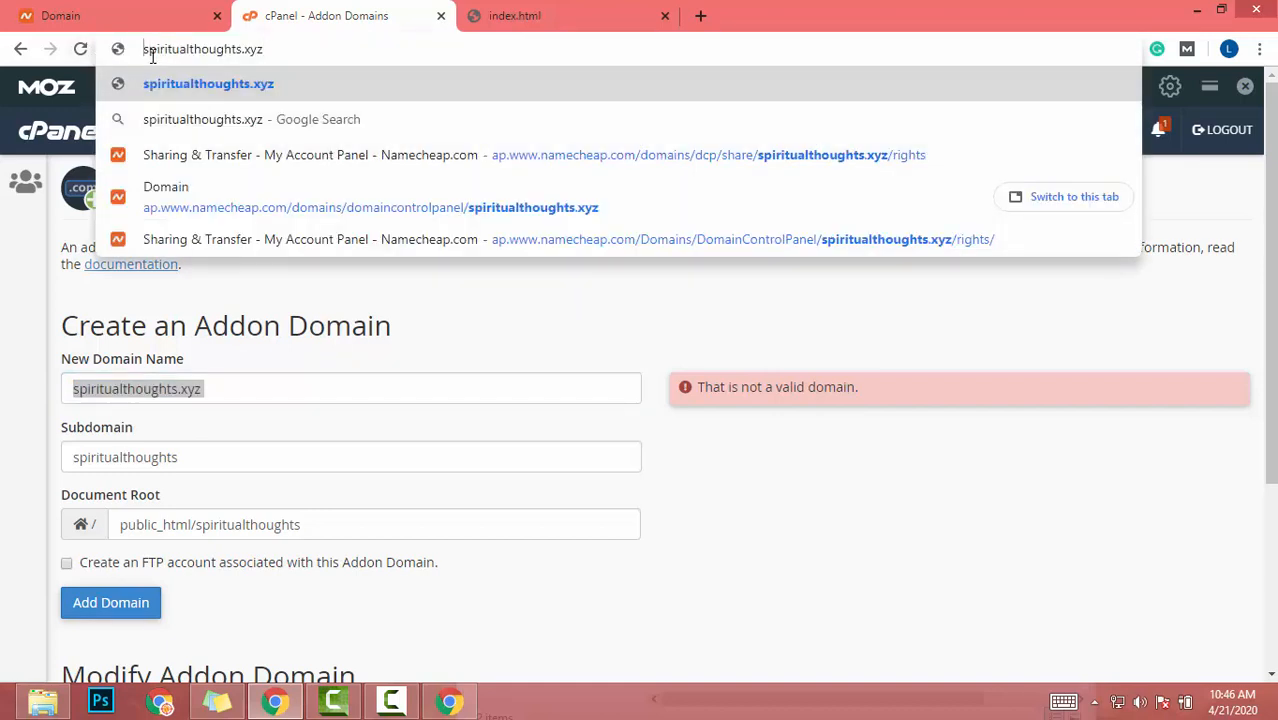
text(http://)
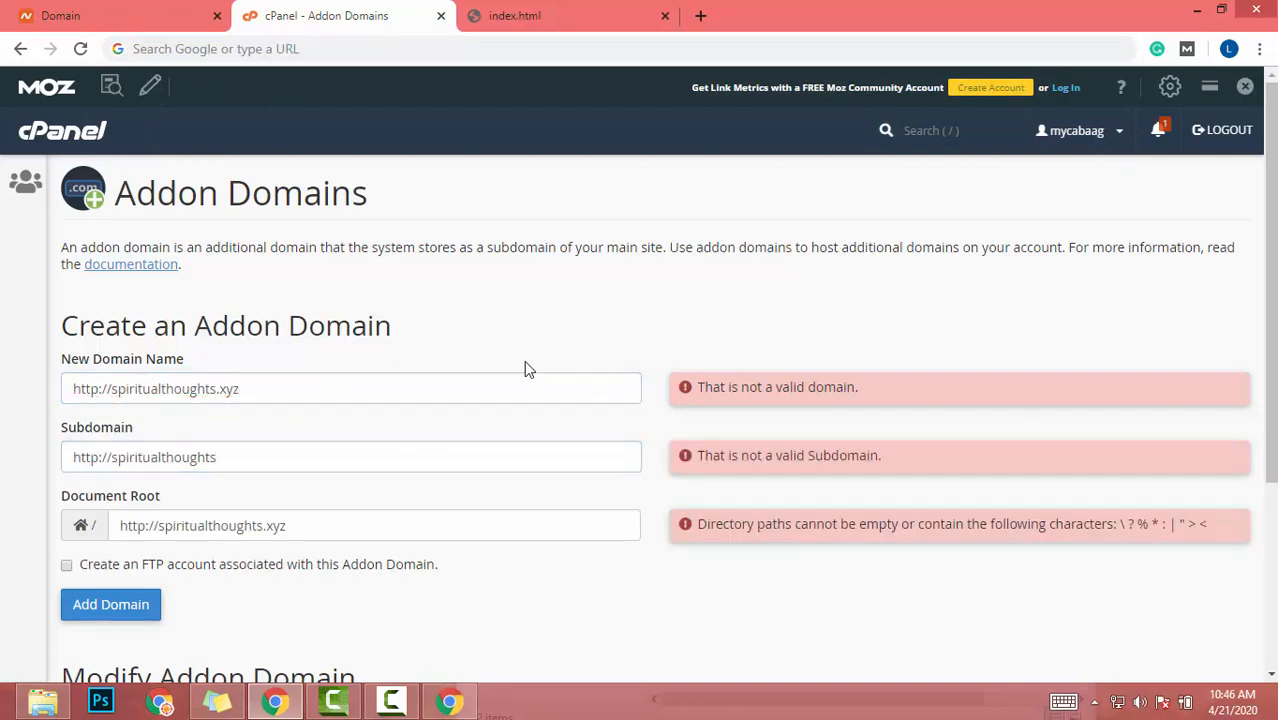
click(351, 457)
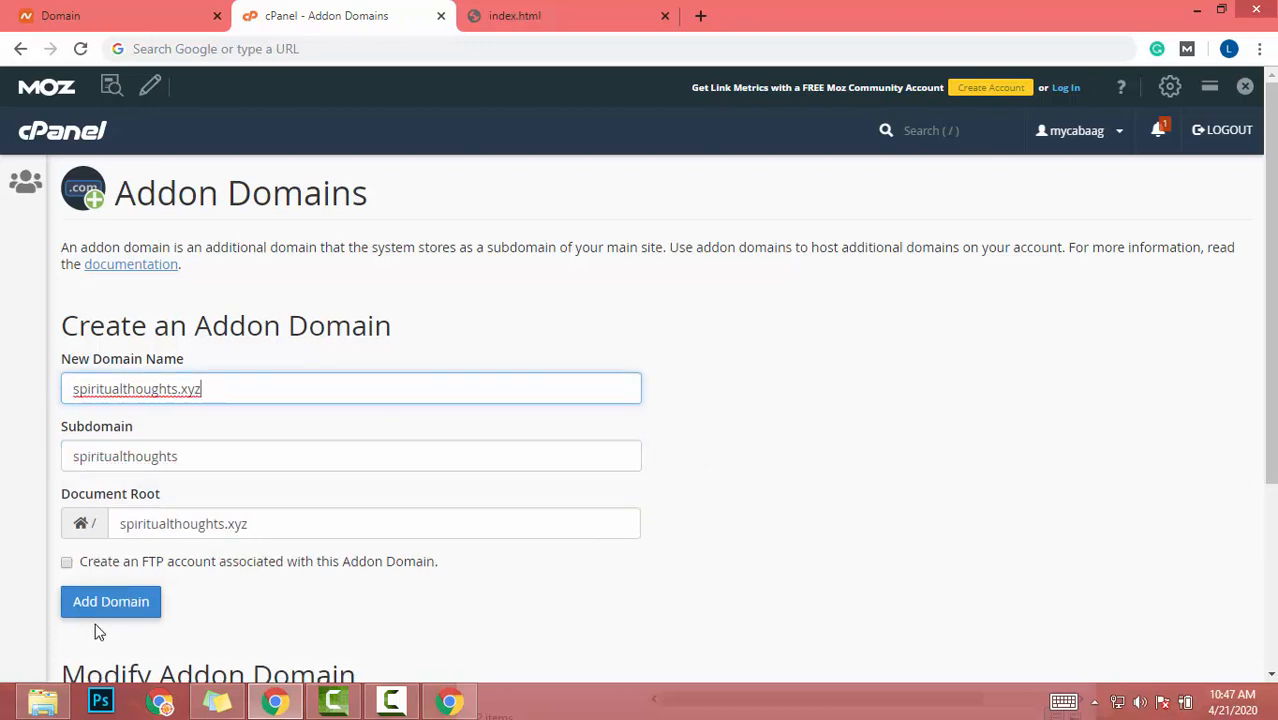
click(110, 601)
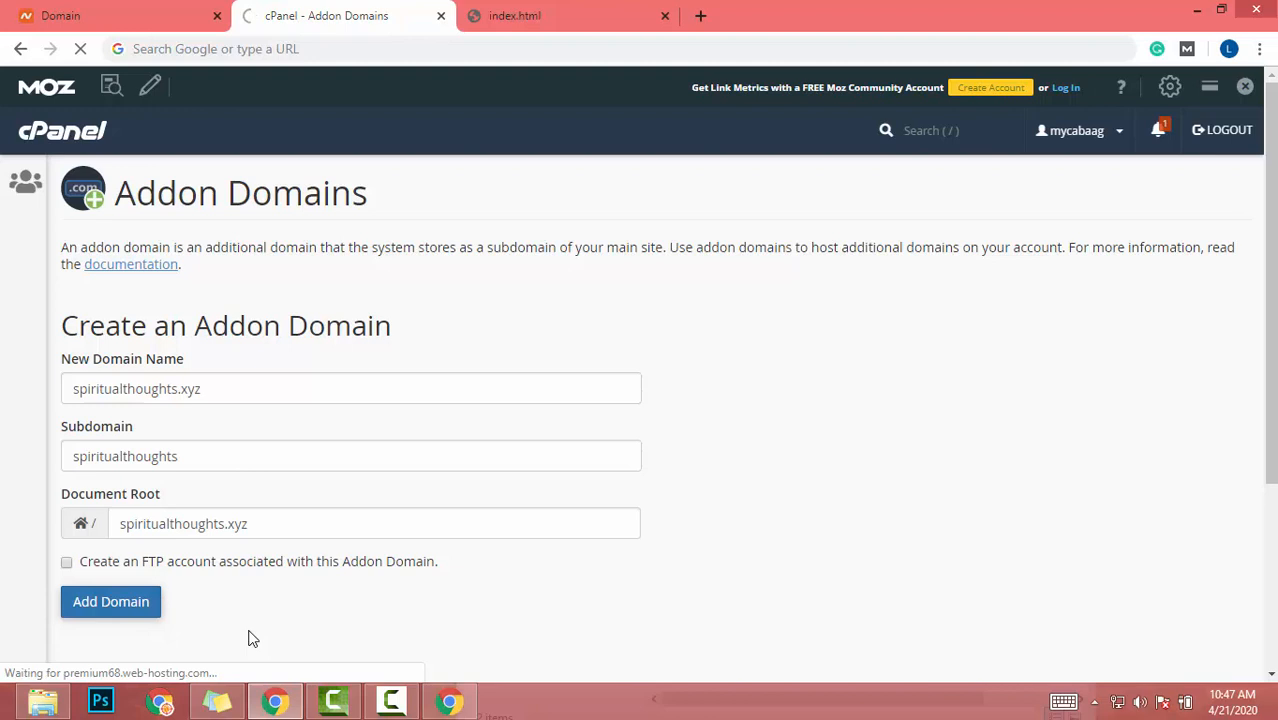
mouse_move(575, 357)
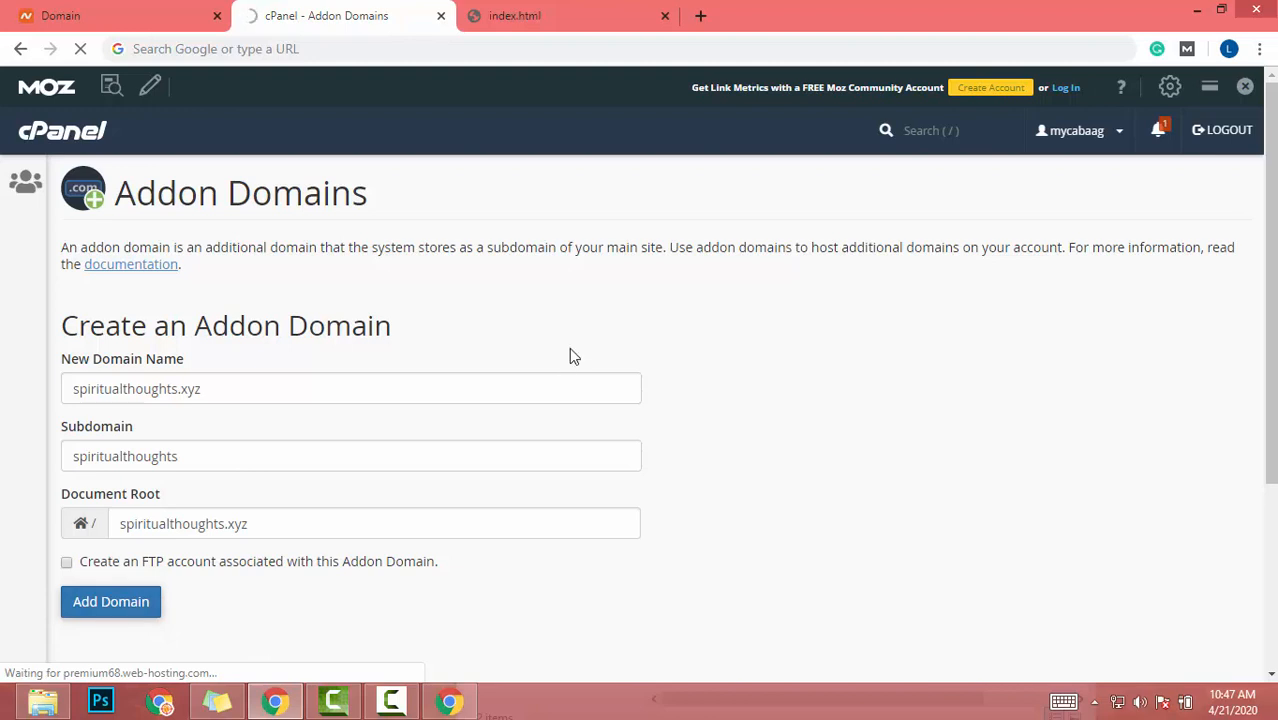
scroll(down, 3)
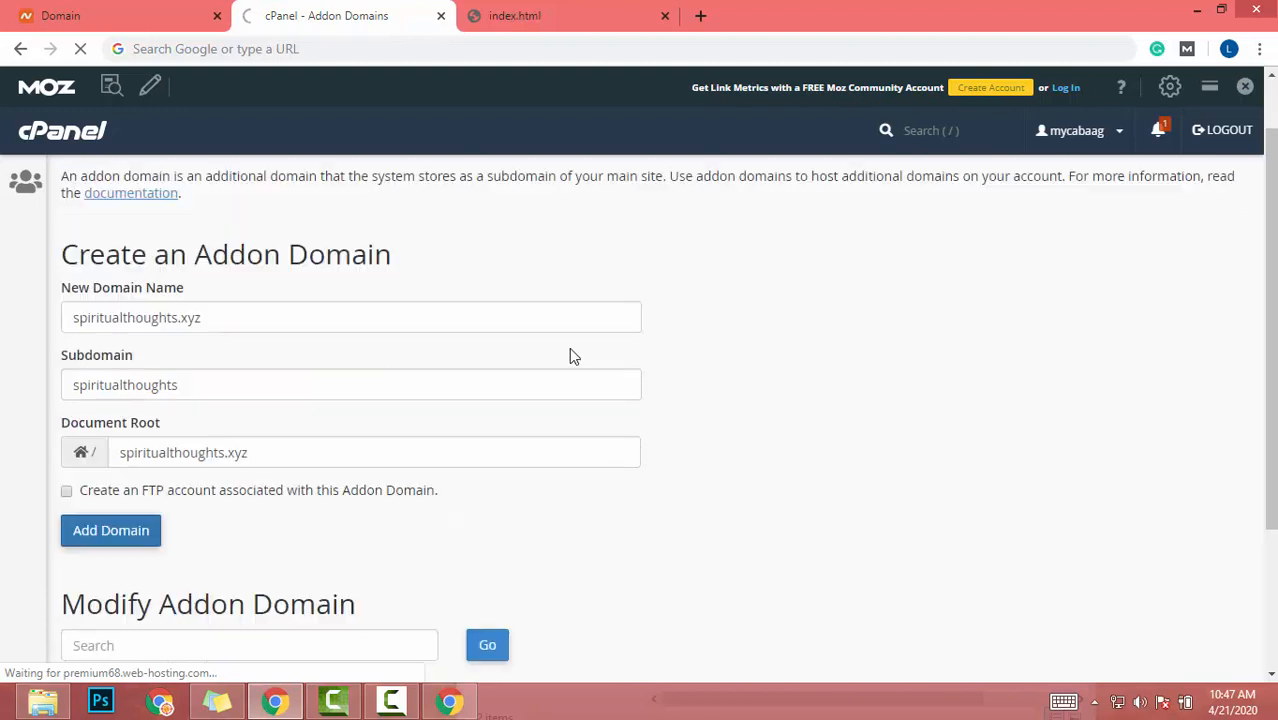
scroll(down, 3)
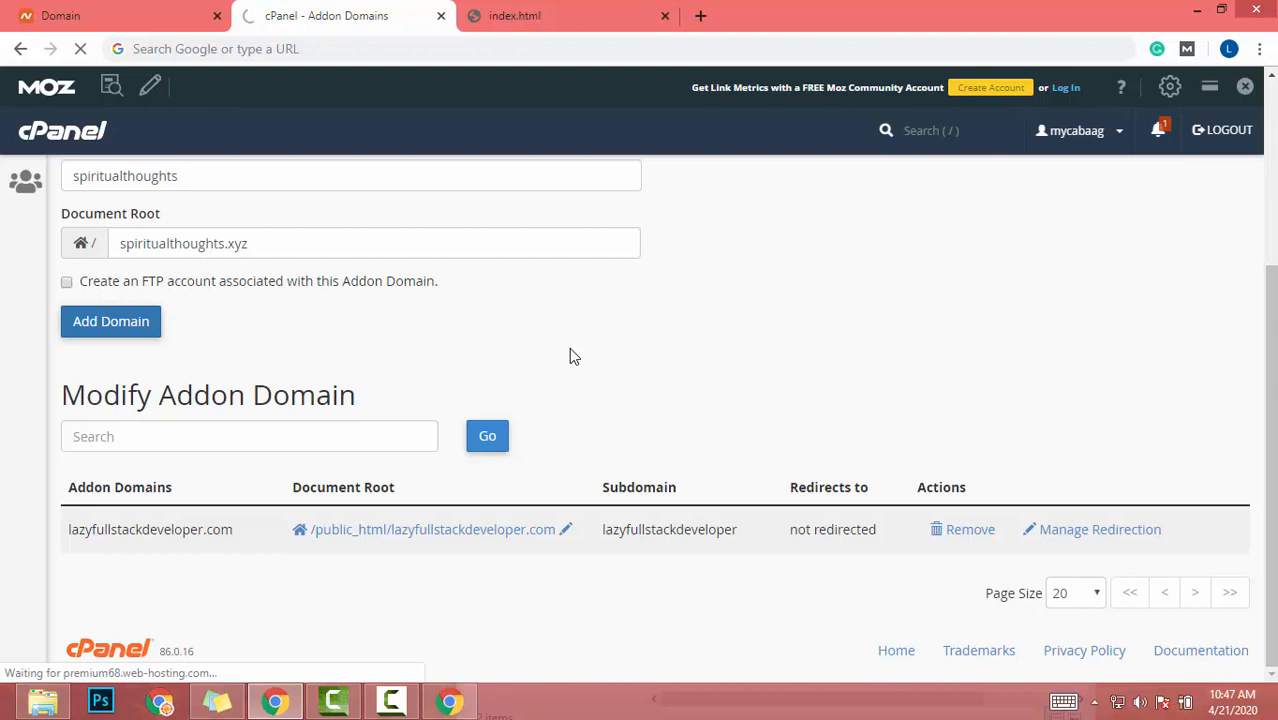
mouse_move(532, 361)
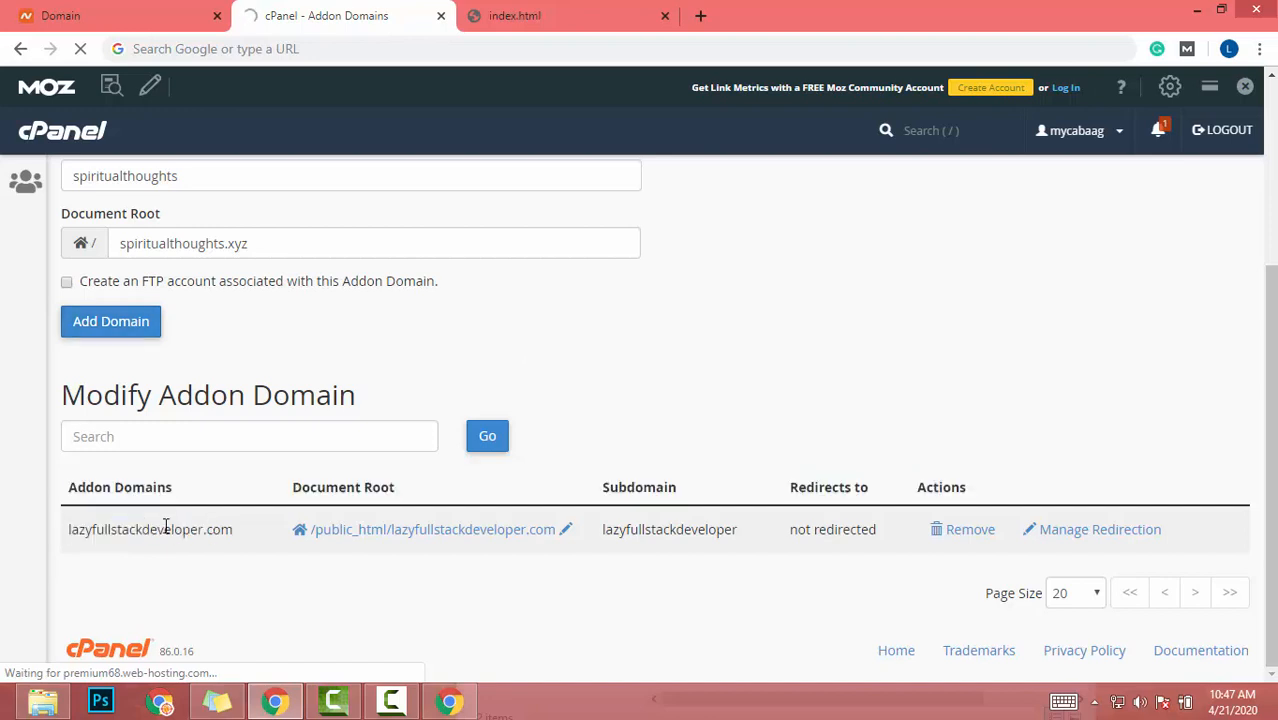
double_click(135, 529)
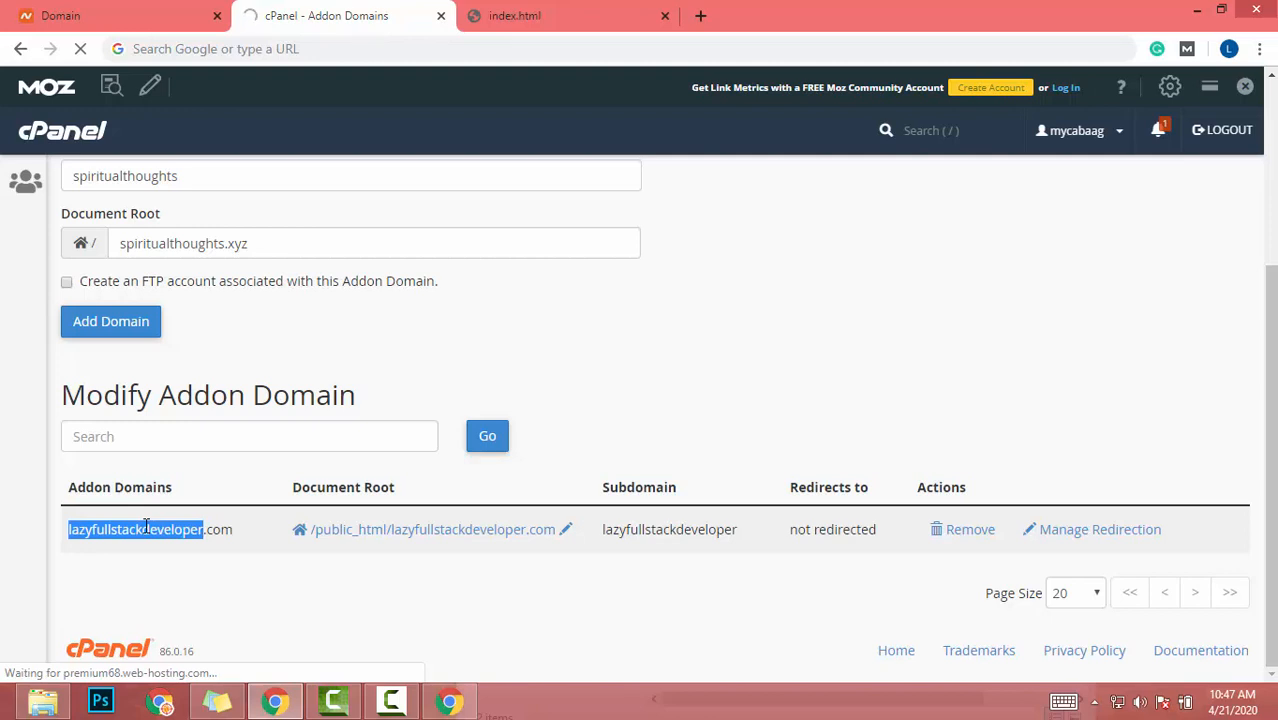
click(110, 321)
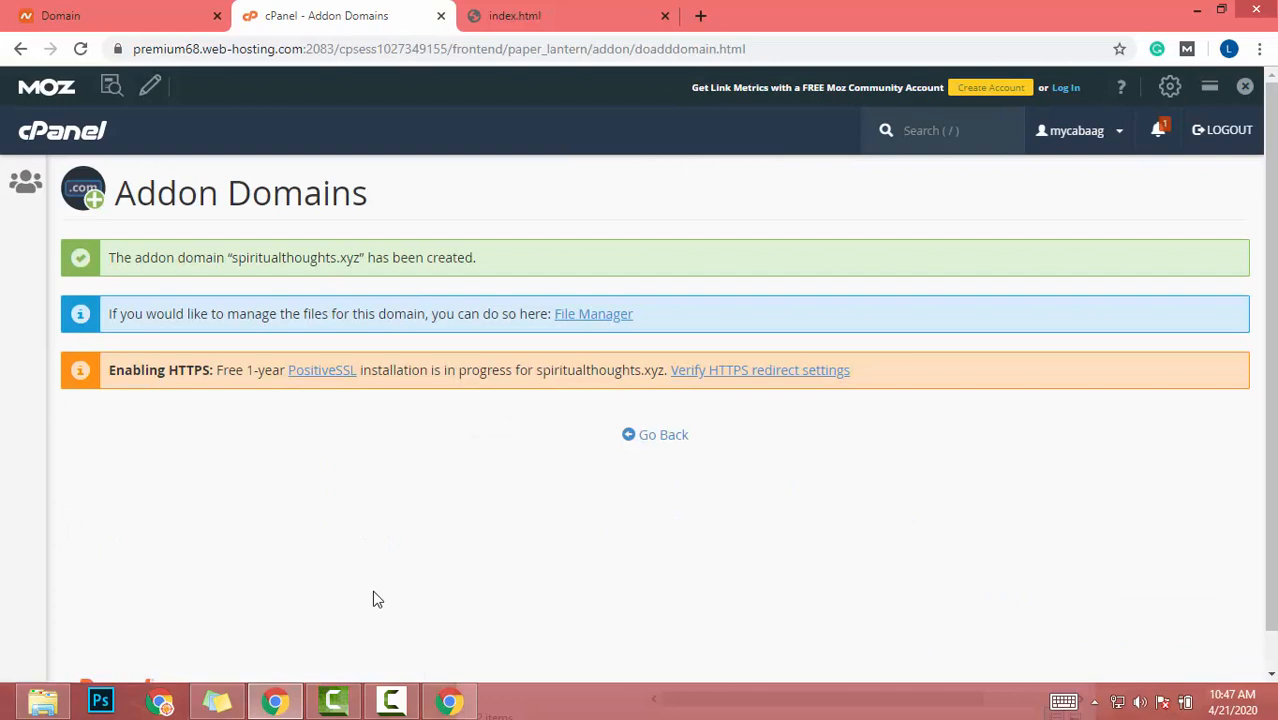
Step: Check the Modify Addon Domain list shows spiritualthoughts.xyz with its subdomain and document root
click(655, 434)
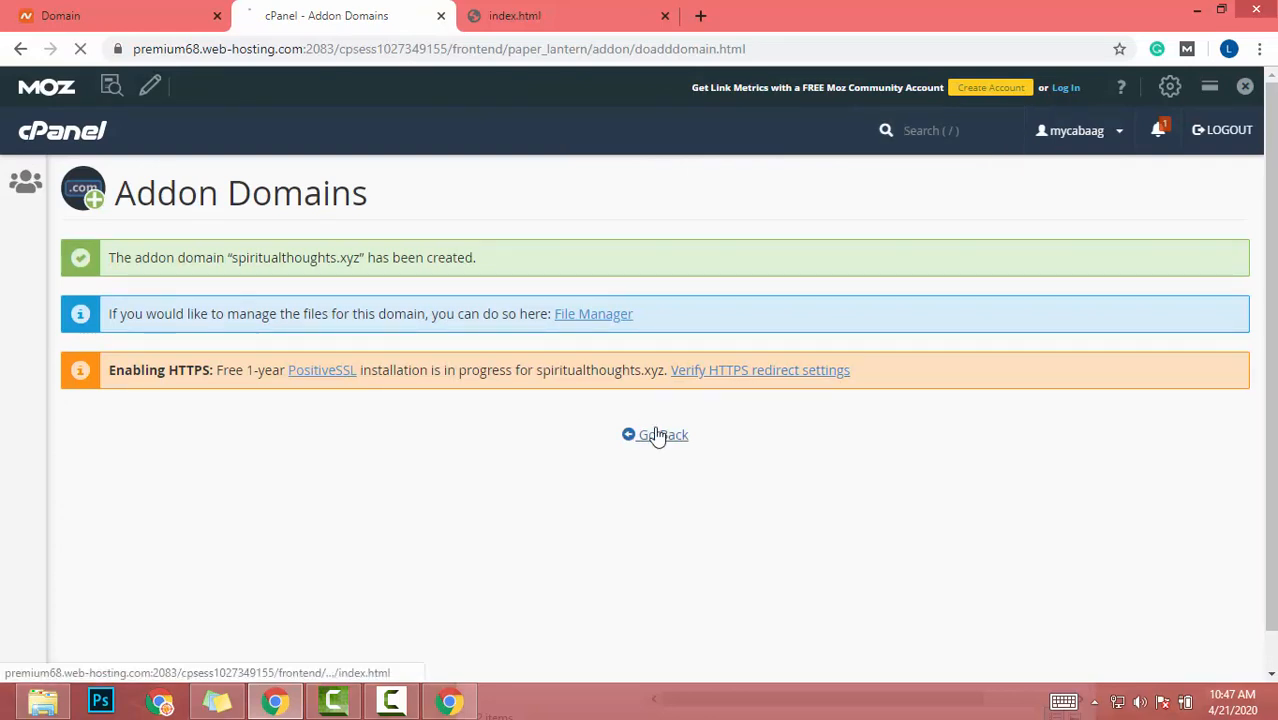
click(662, 434)
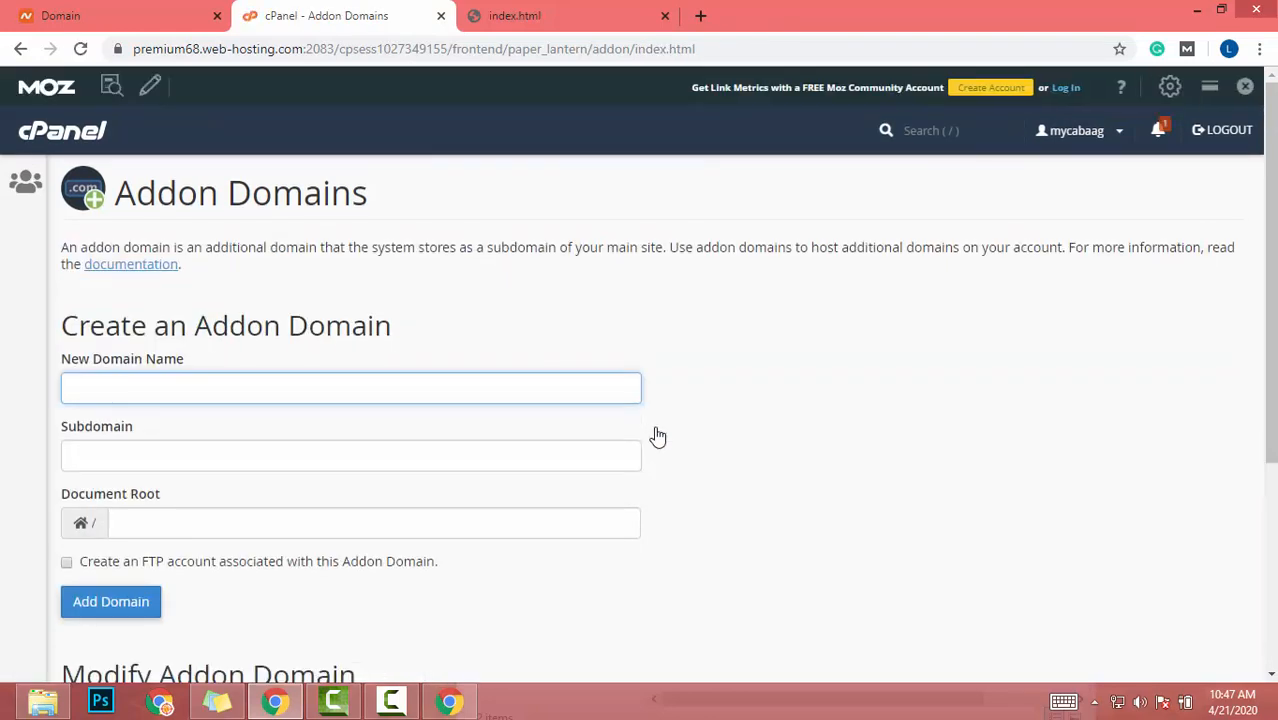
scroll(down, 3)
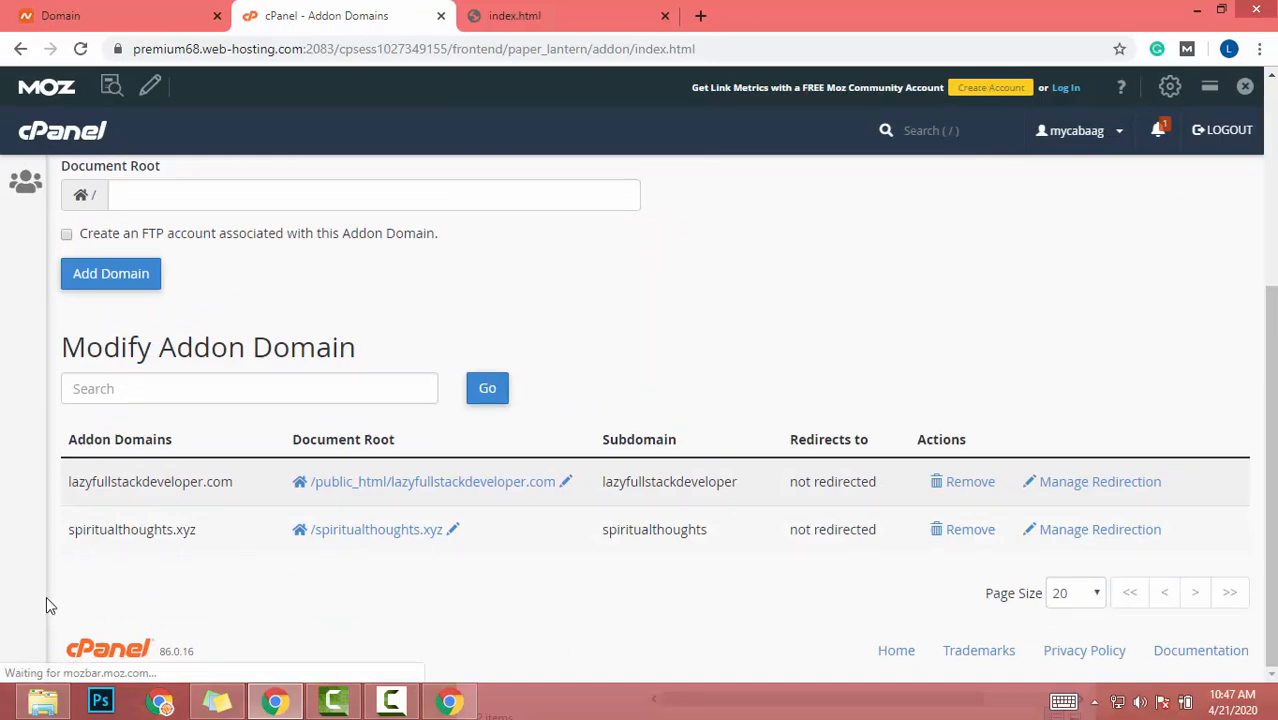
mouse_move(758, 573)
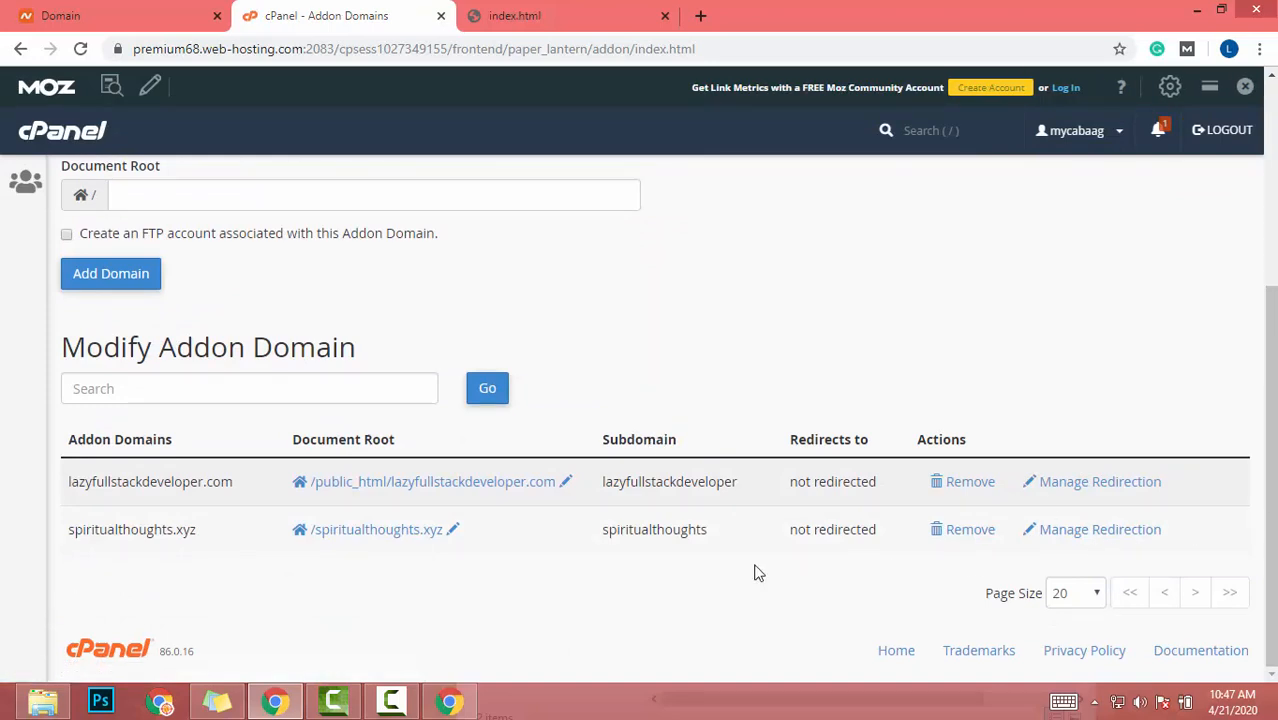
scroll(up, 3)
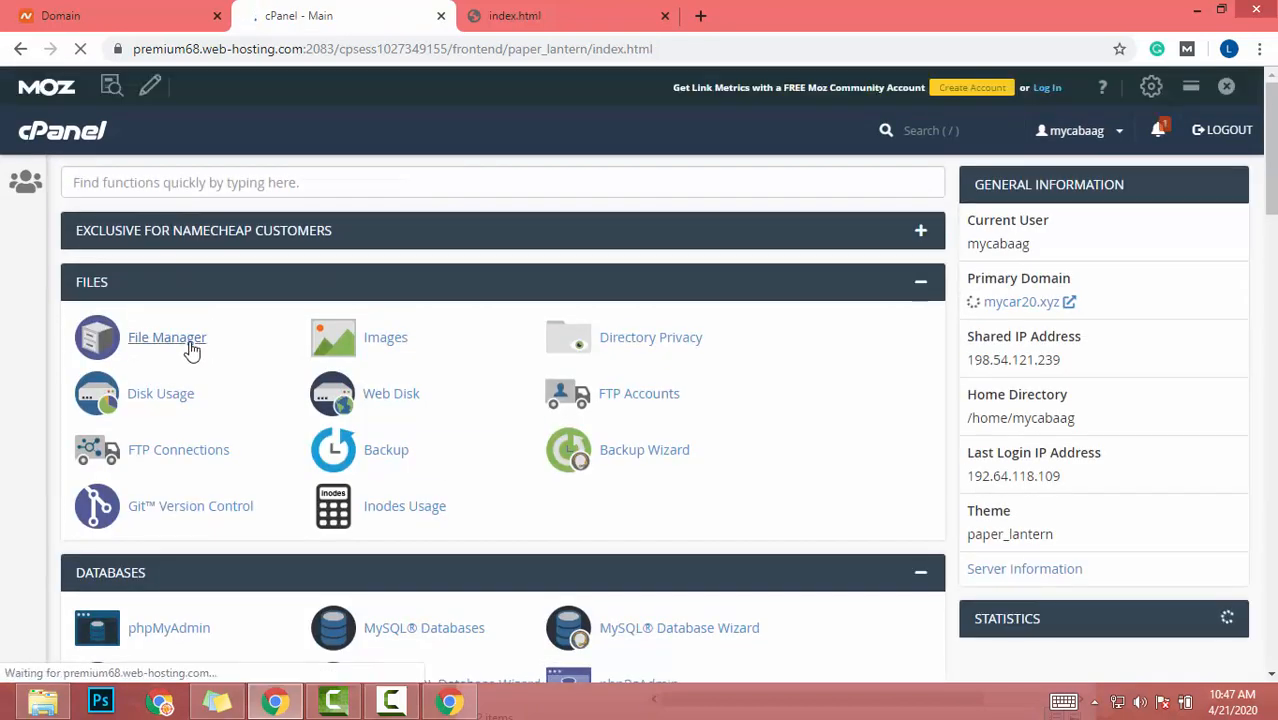
Step: Inspect the File Manager tree to see the spiritualthoughts.xyz folder holds only cgi-bin
click(167, 337)
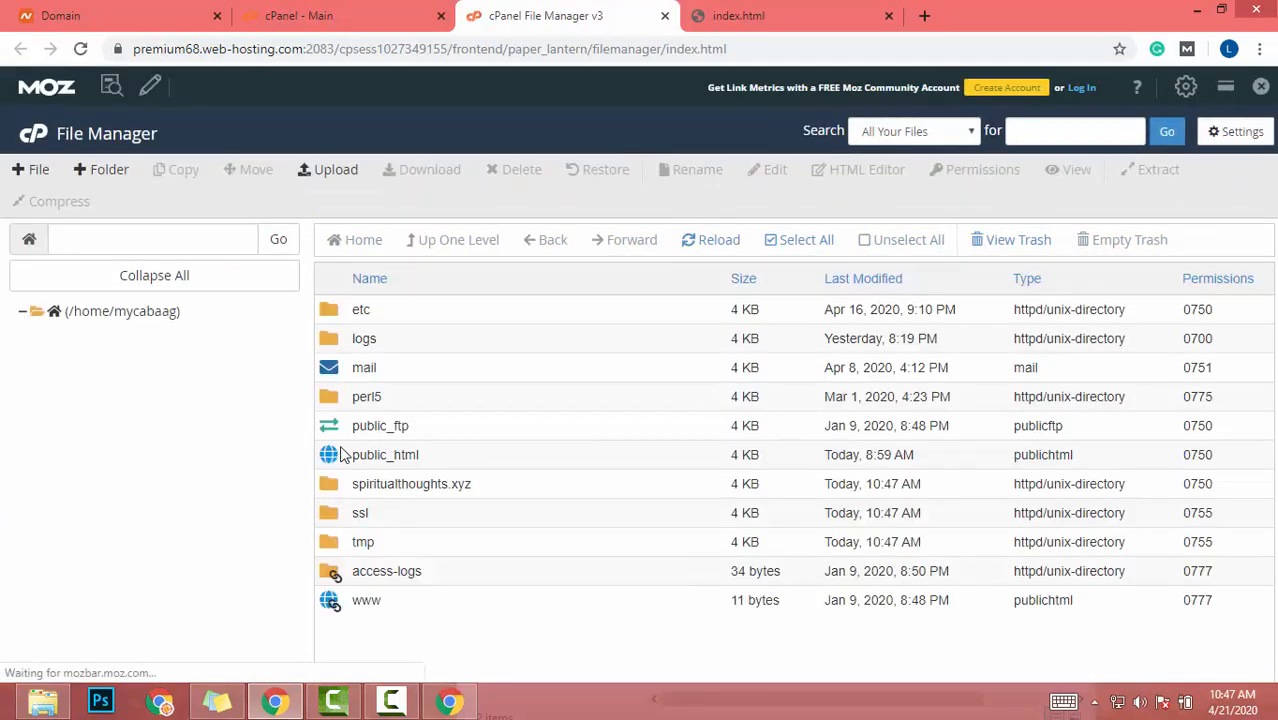
double_click(385, 454)
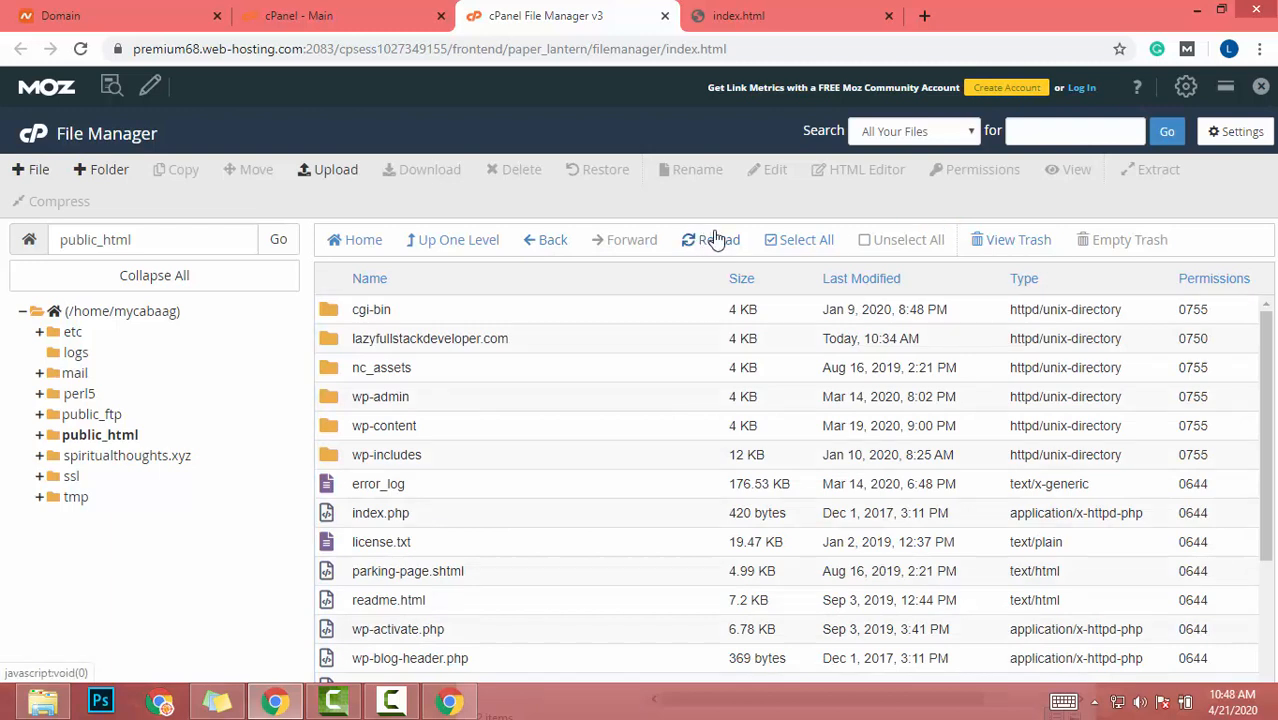
scroll(down, 3)
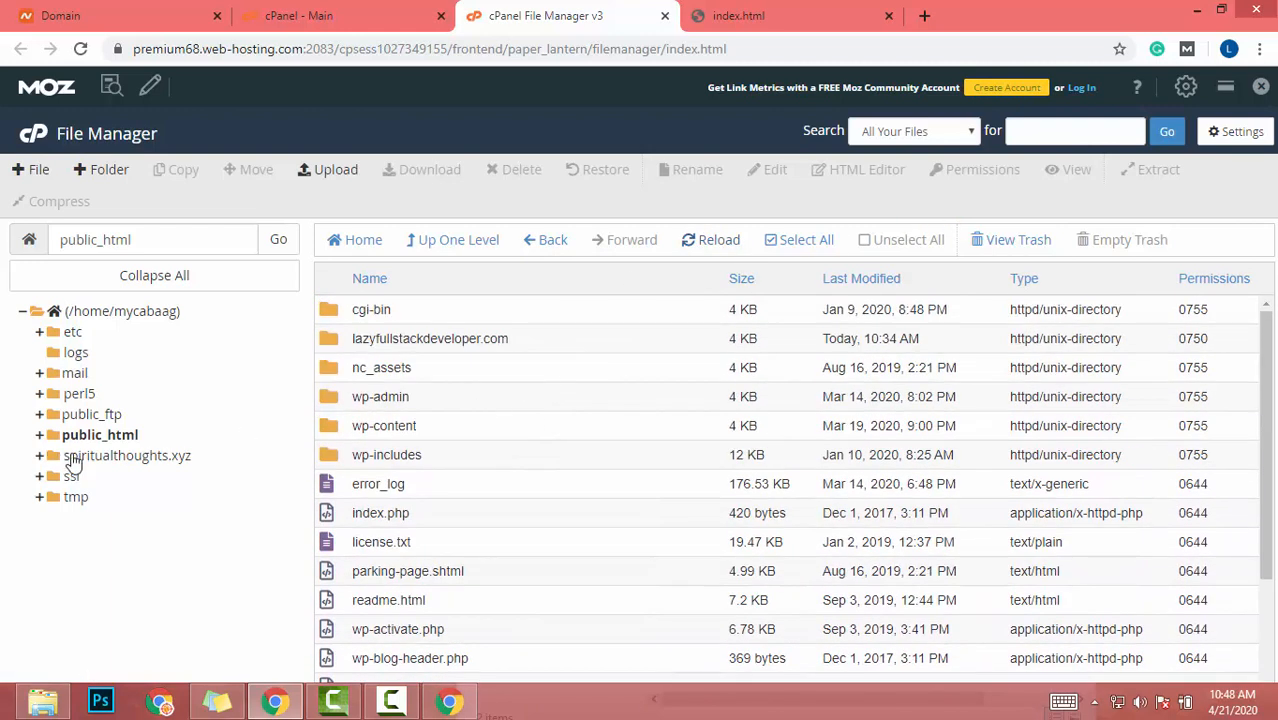
click(126, 455)
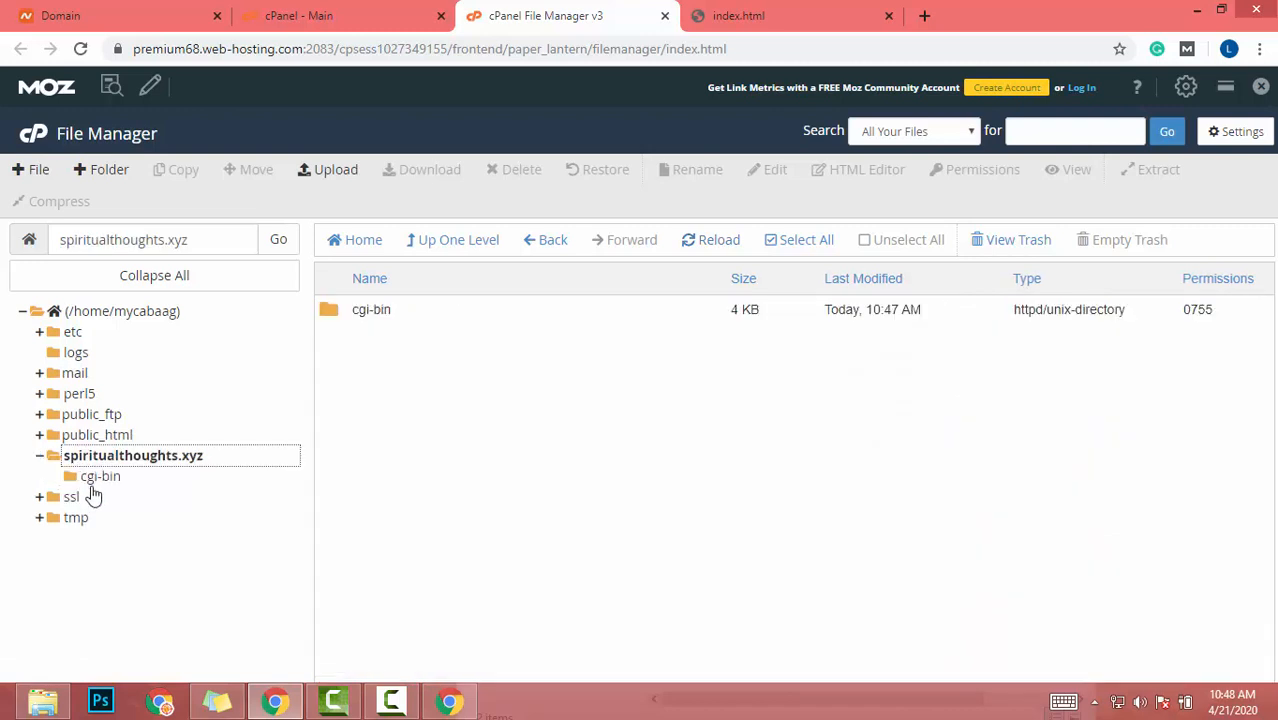
click(91, 414)
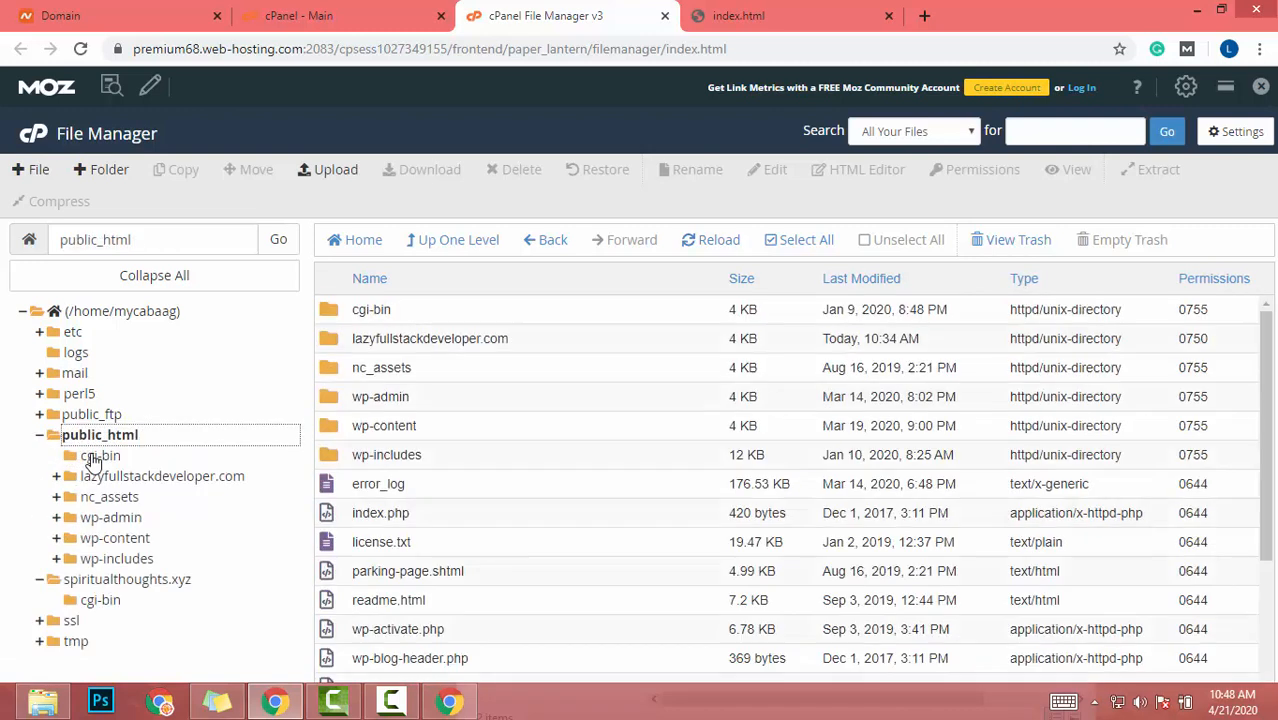
click(40, 434)
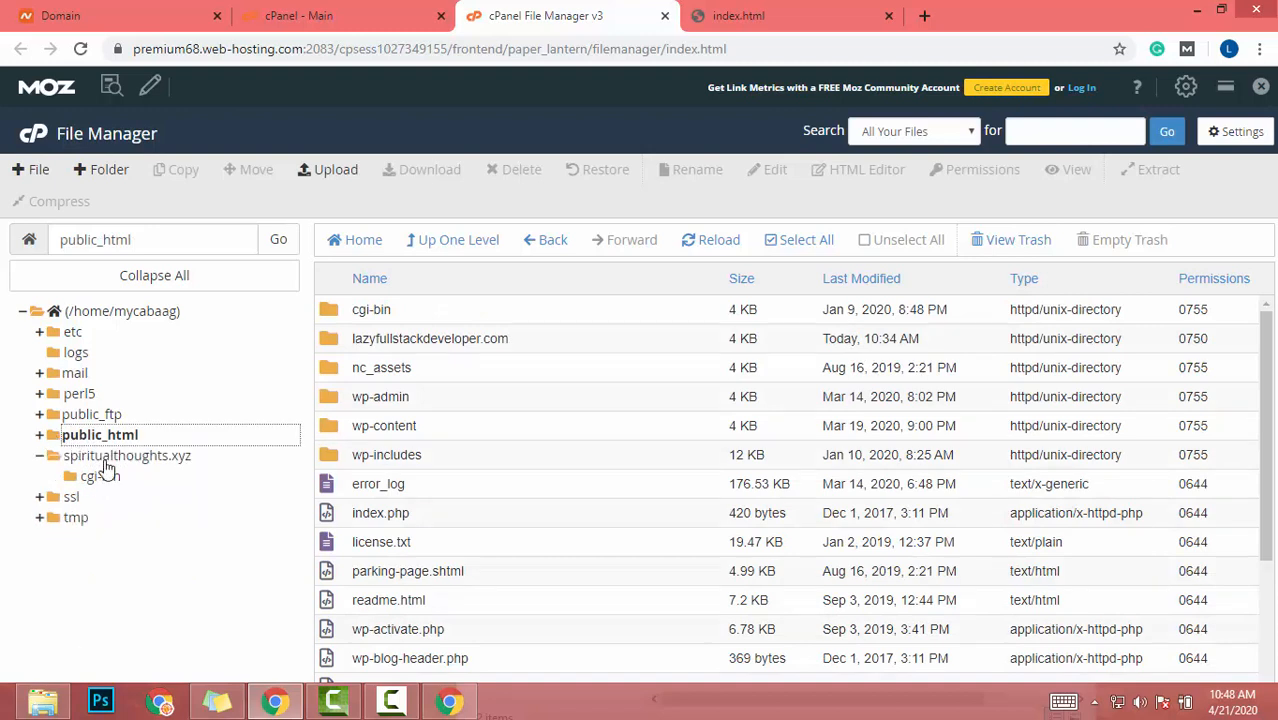
click(127, 455)
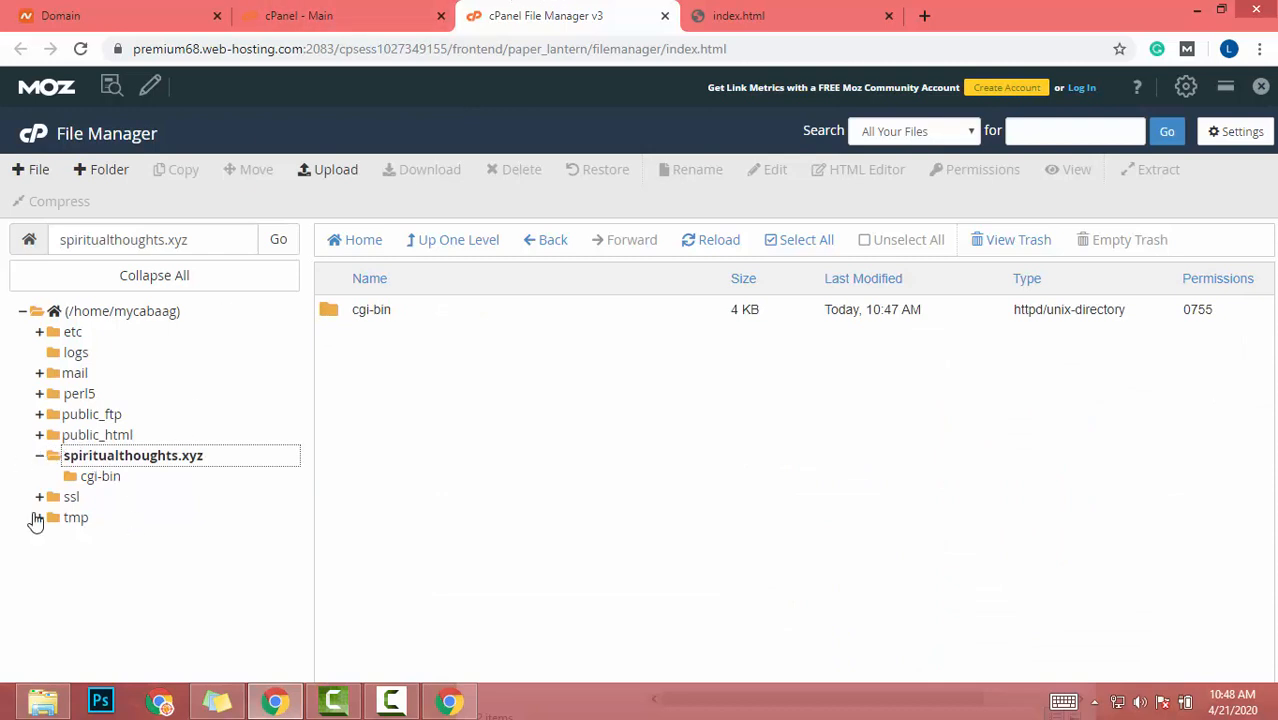
mouse_move(45, 490)
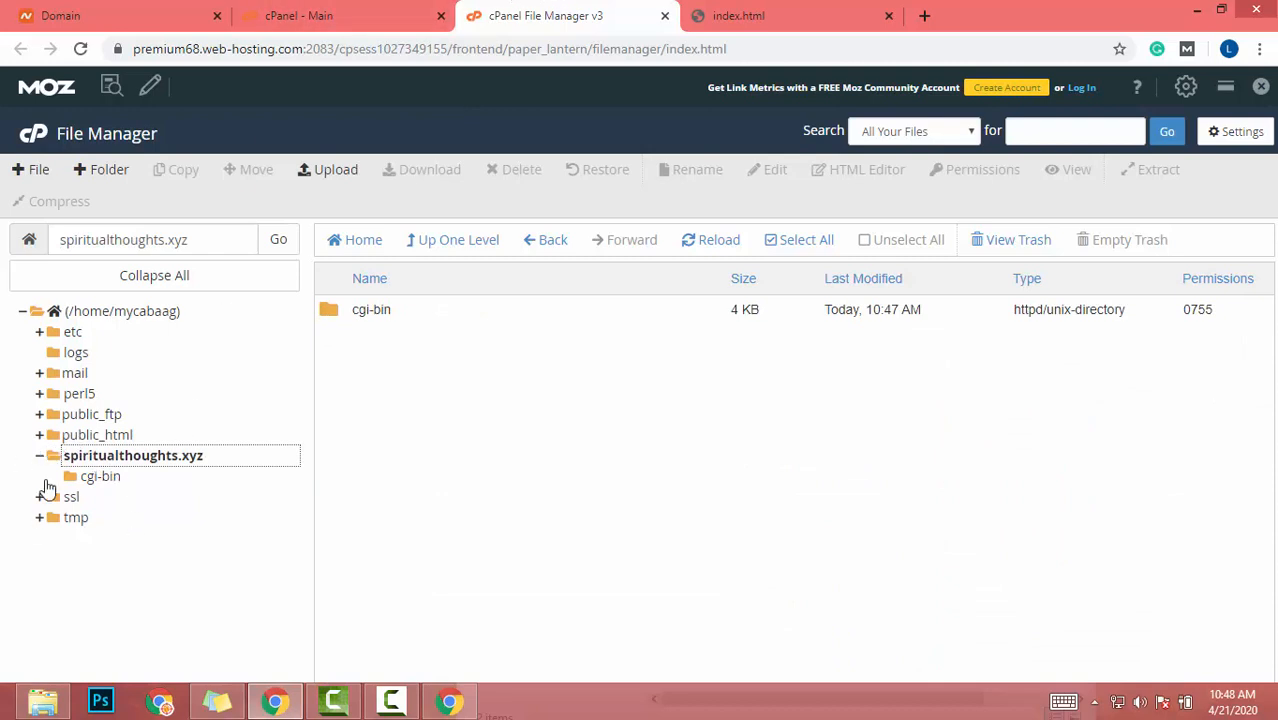
mouse_move(85, 447)
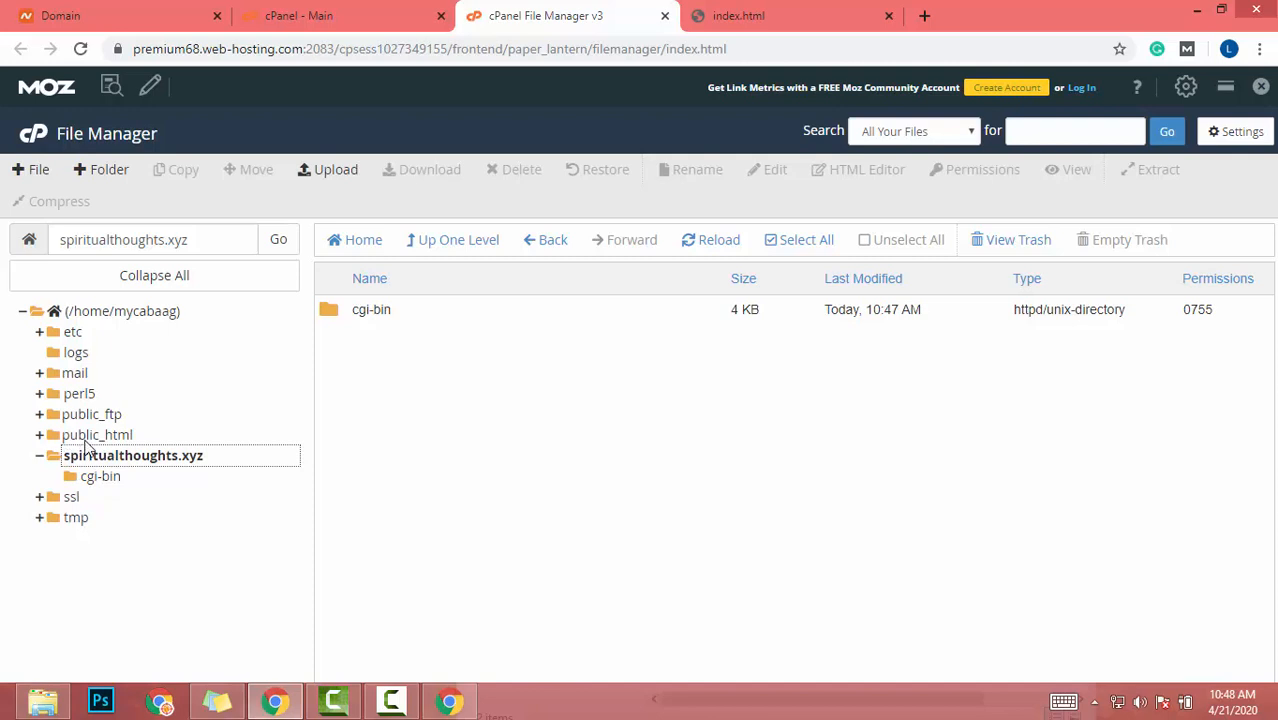
click(97, 434)
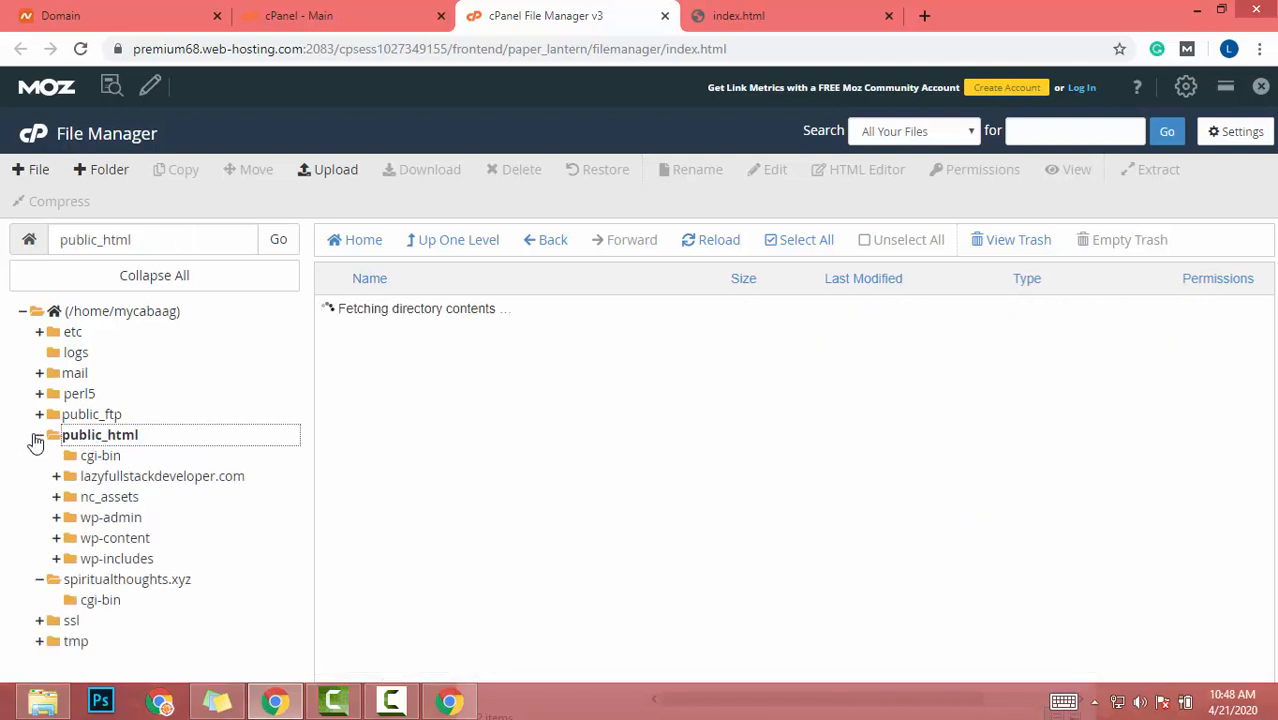
click(99, 434)
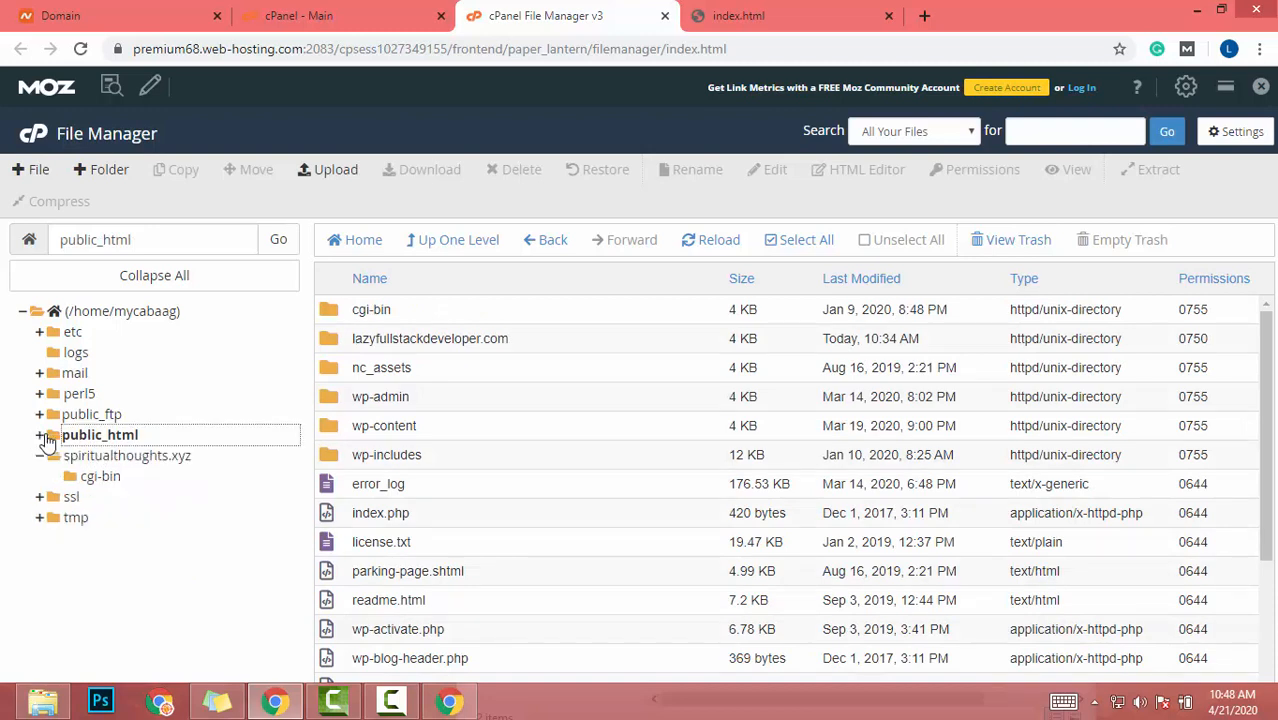
click(340, 15)
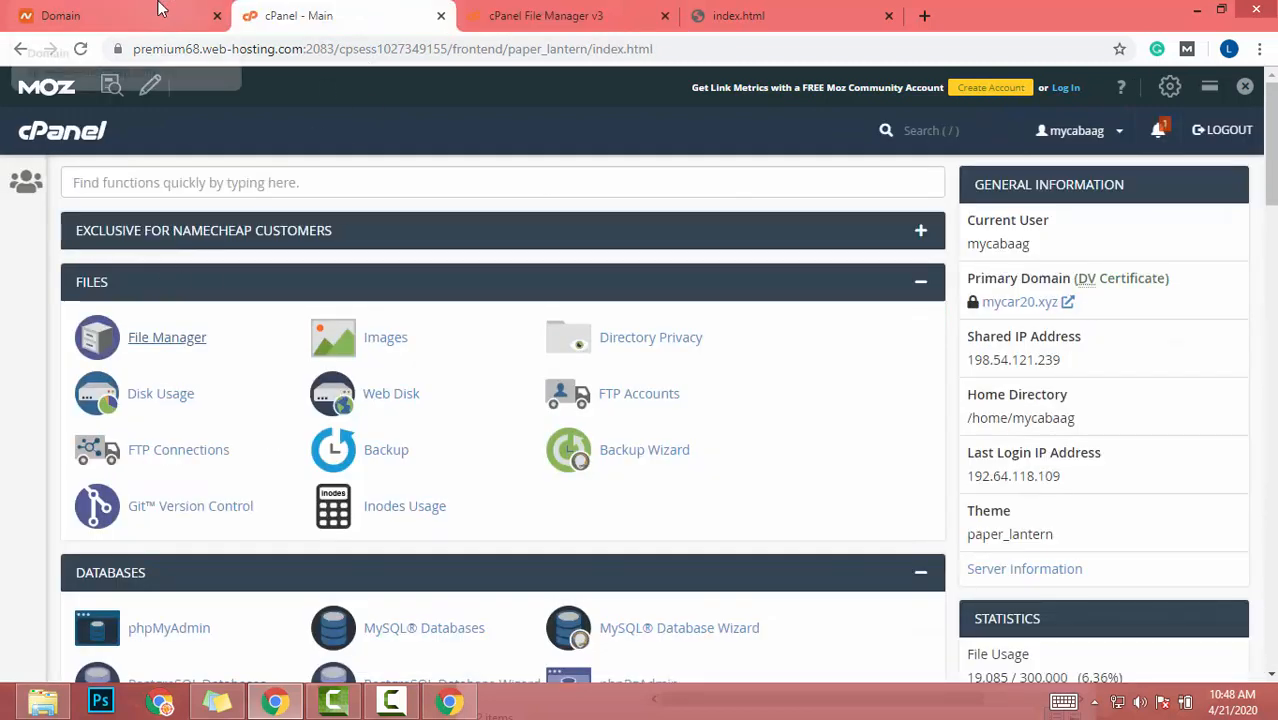
Step: Open Addon Domains and edit the document root of spiritualthoughts.xyz
scroll(down, 3)
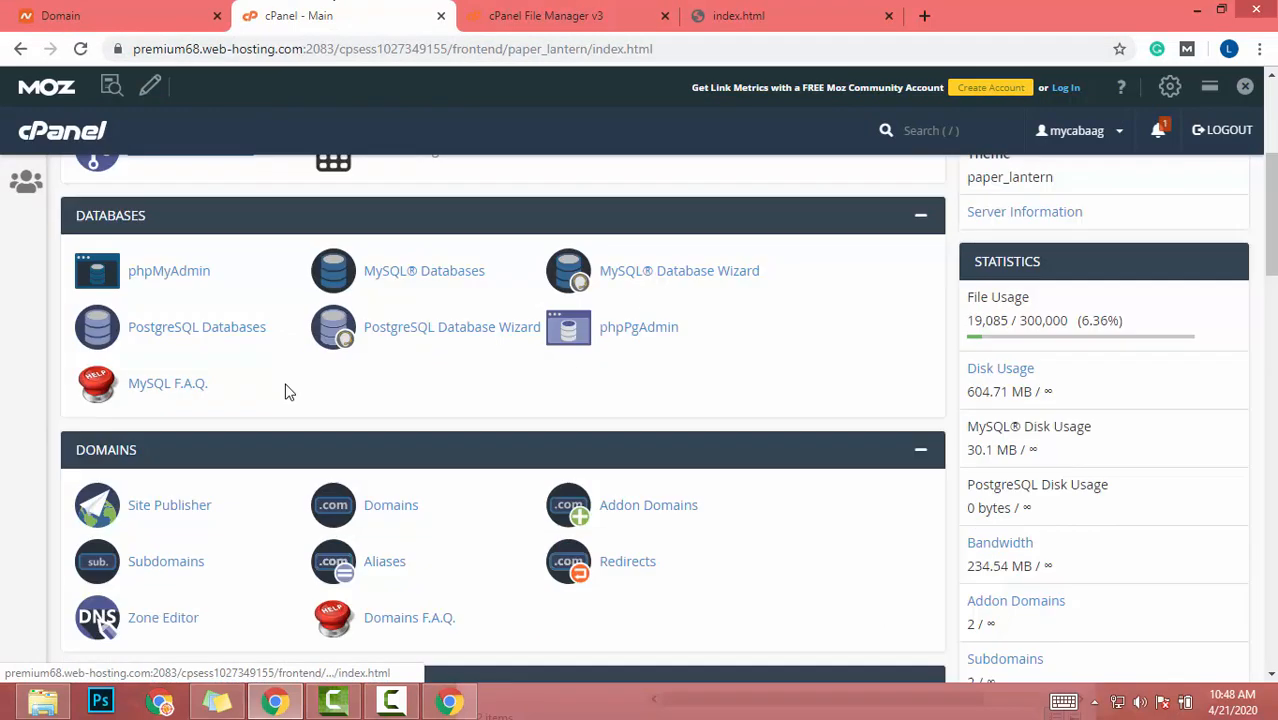
scroll(down, 3)
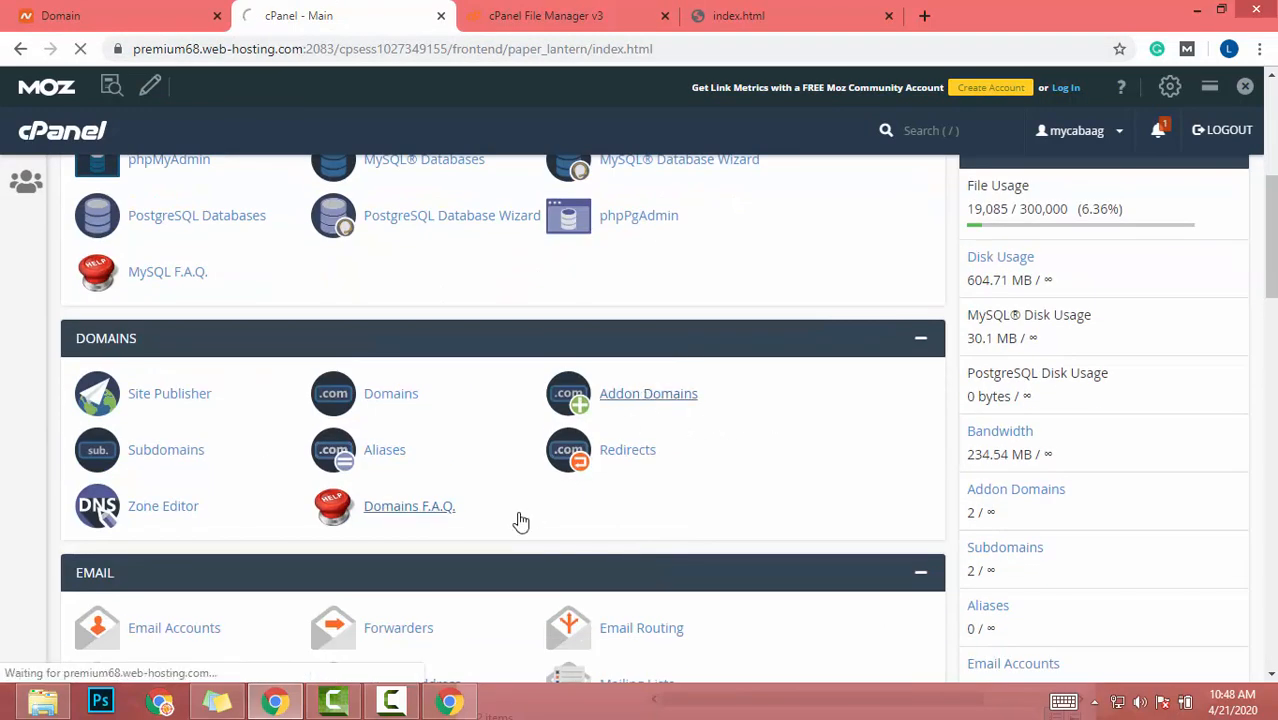
click(648, 393)
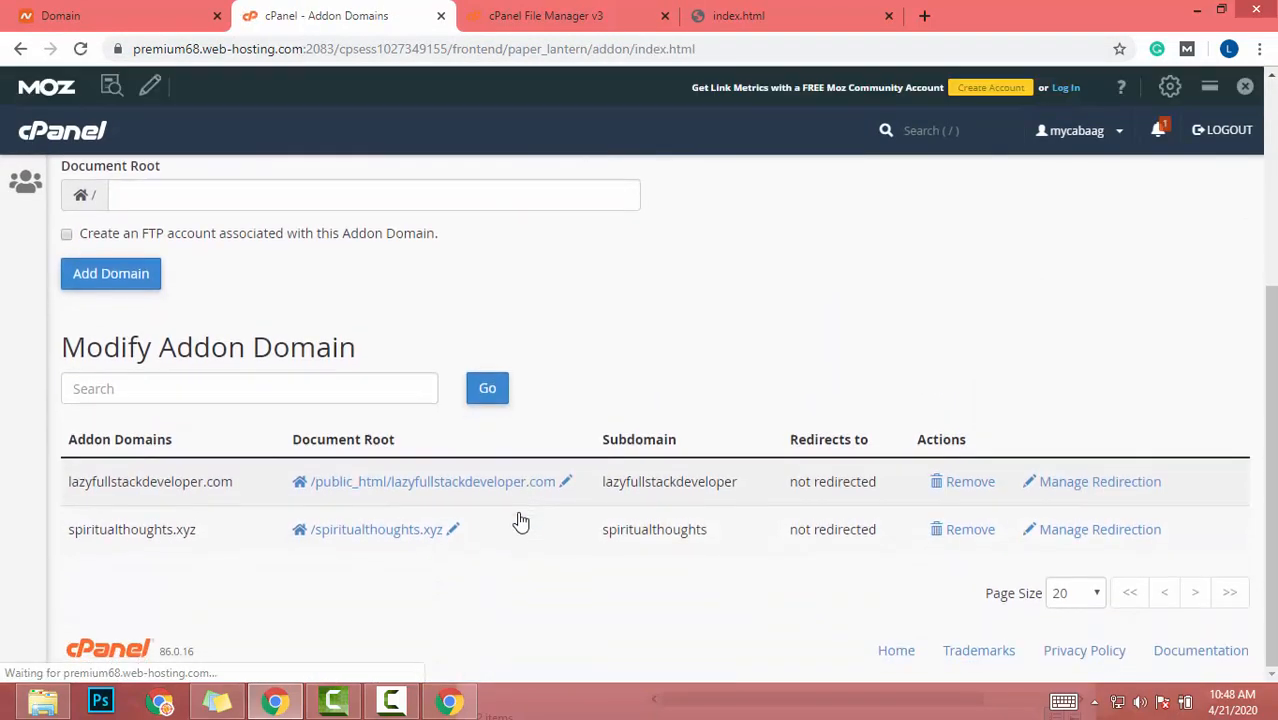
click(452, 529)
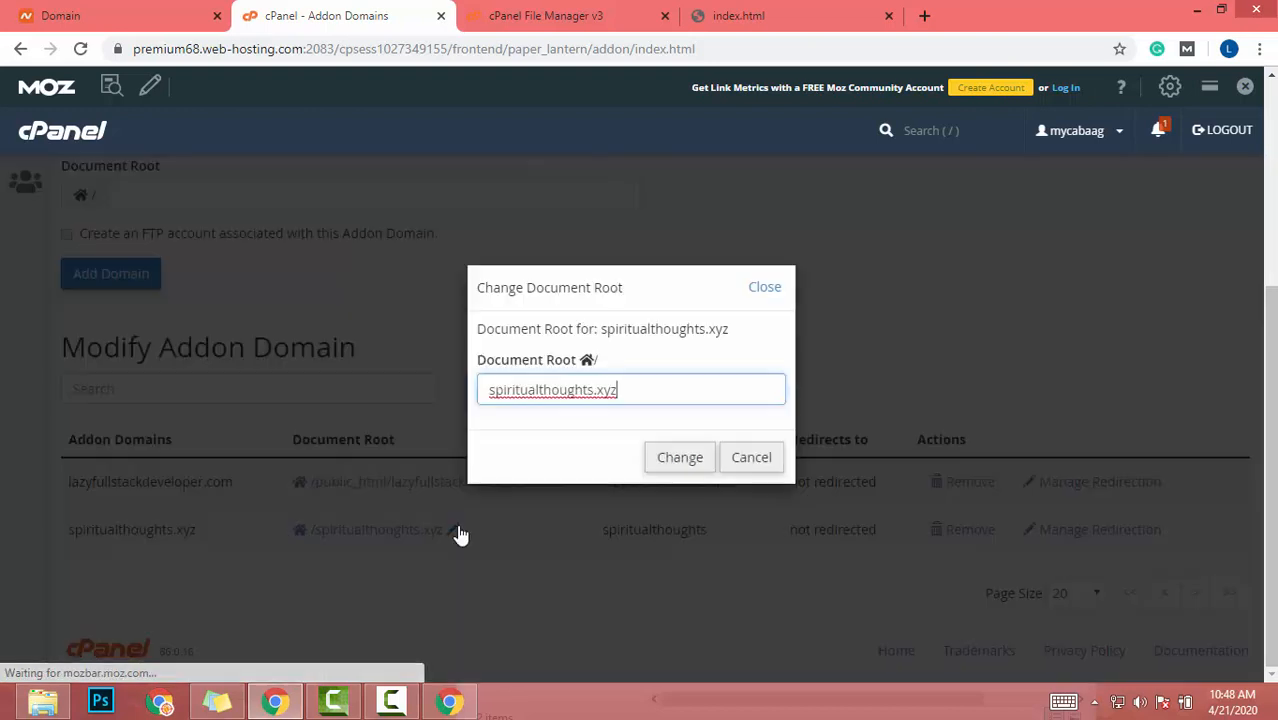
mouse_move(686, 362)
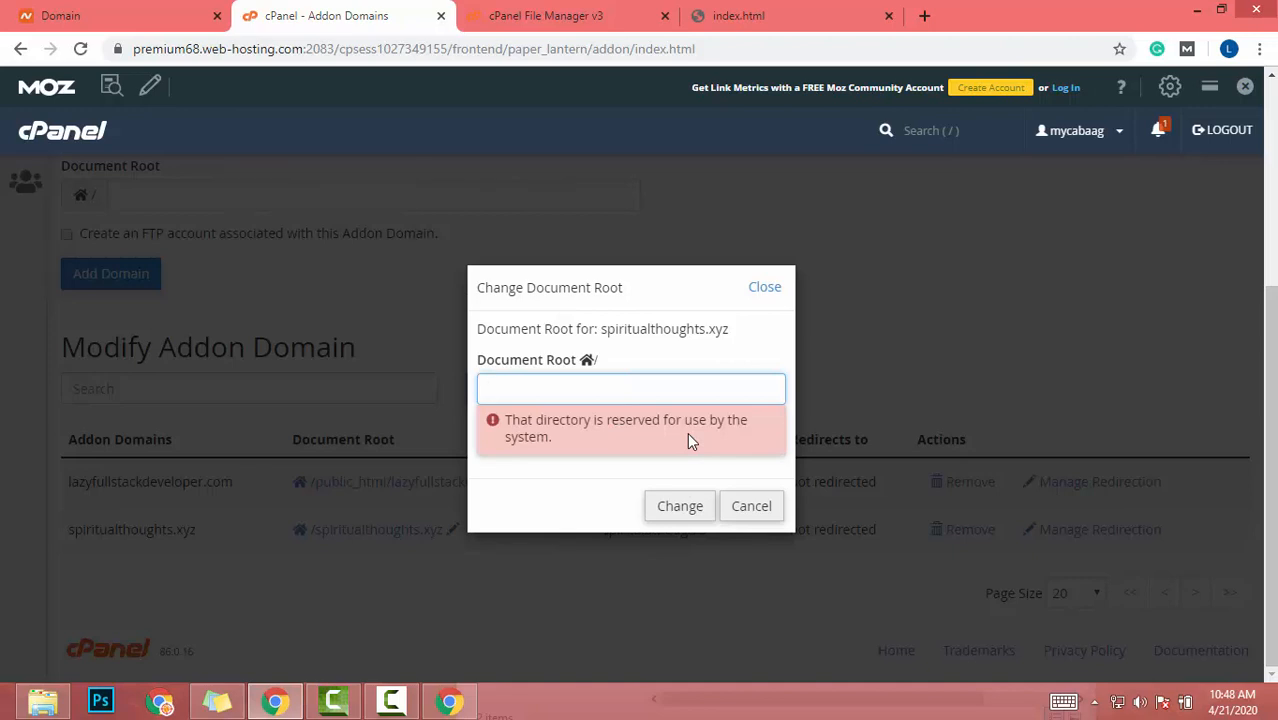
Step: Enter public_html/spiritualthoughts.xyz as the new document root and confirm the change
text(h)
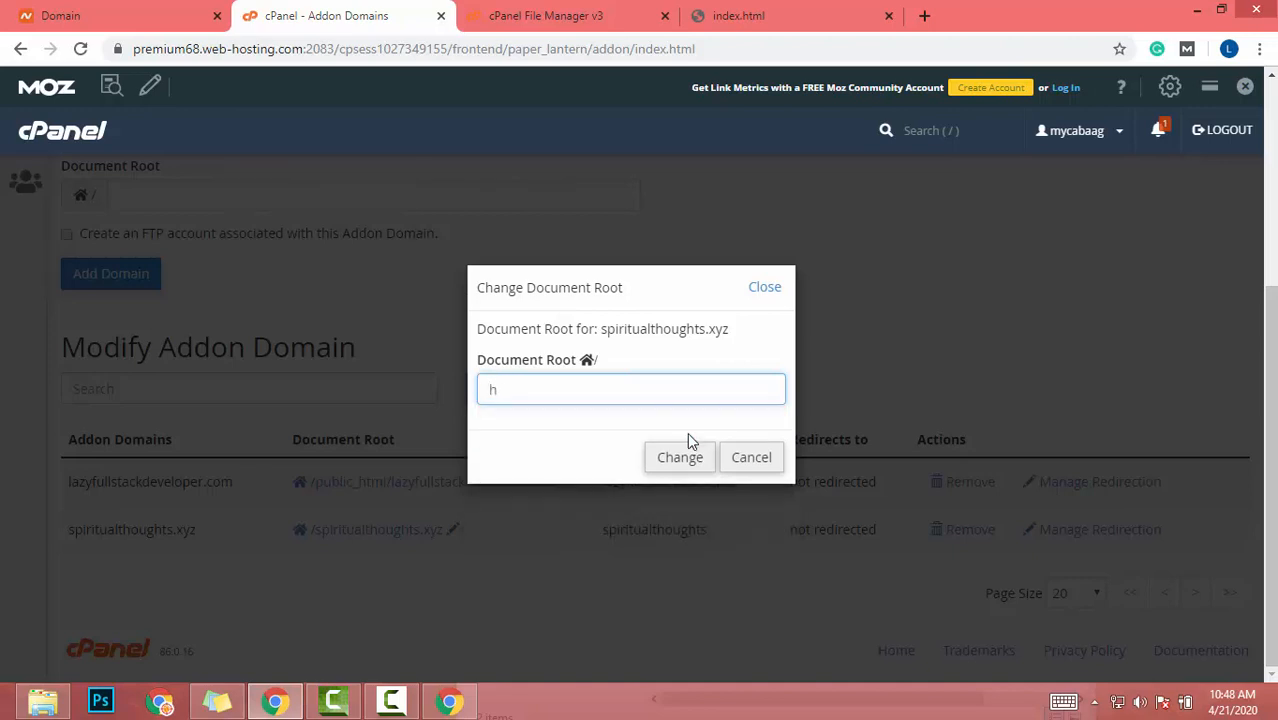
text(pu)
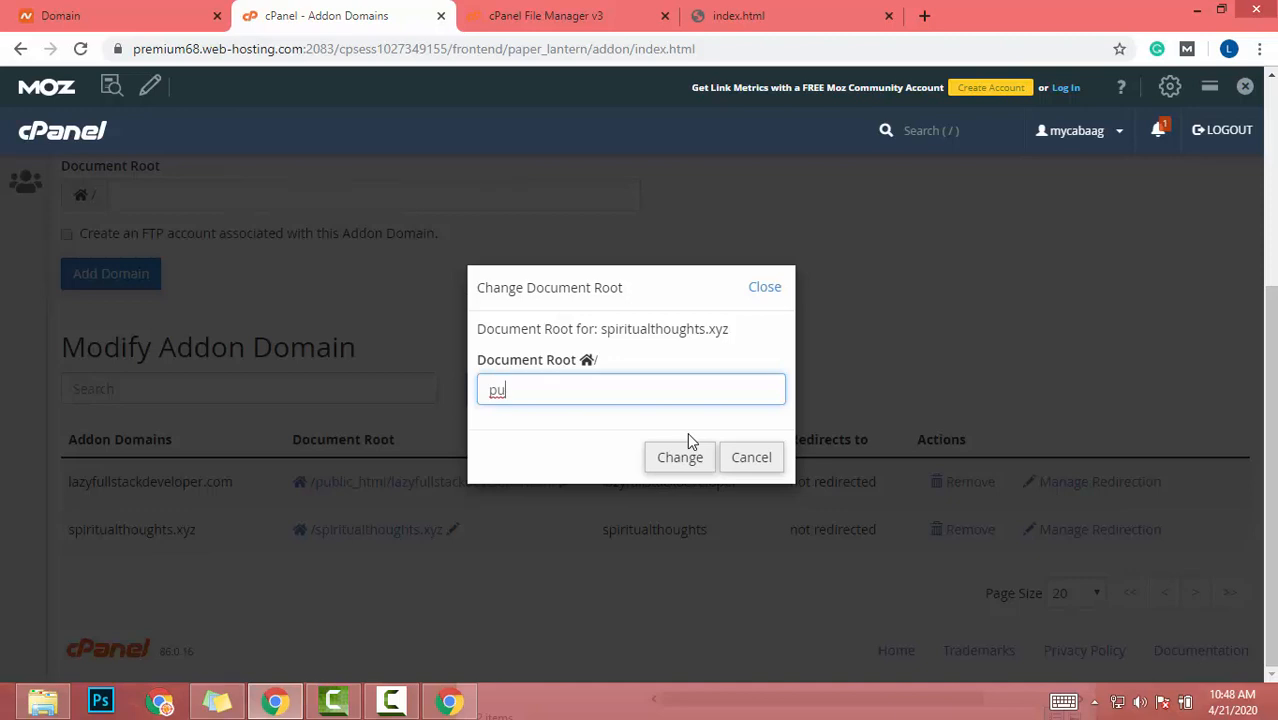
text(blict)
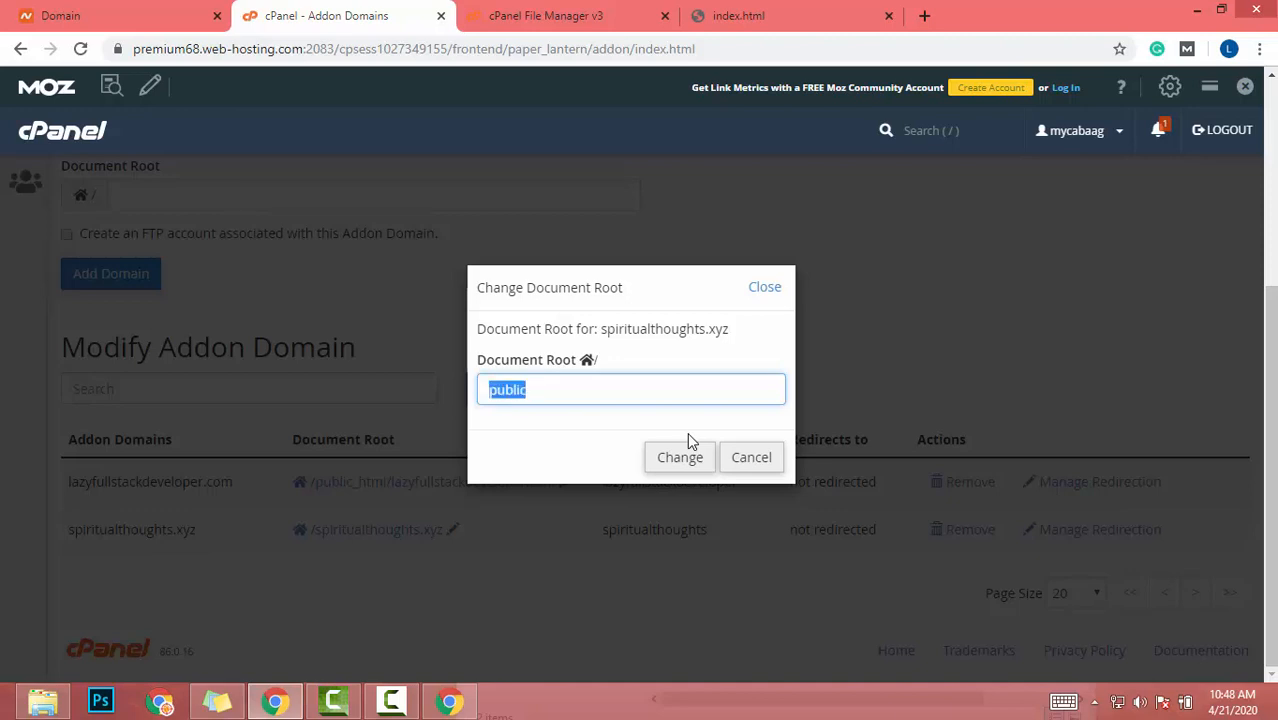
click(545, 15)
text(_html/spiritualthoughts.xyz)
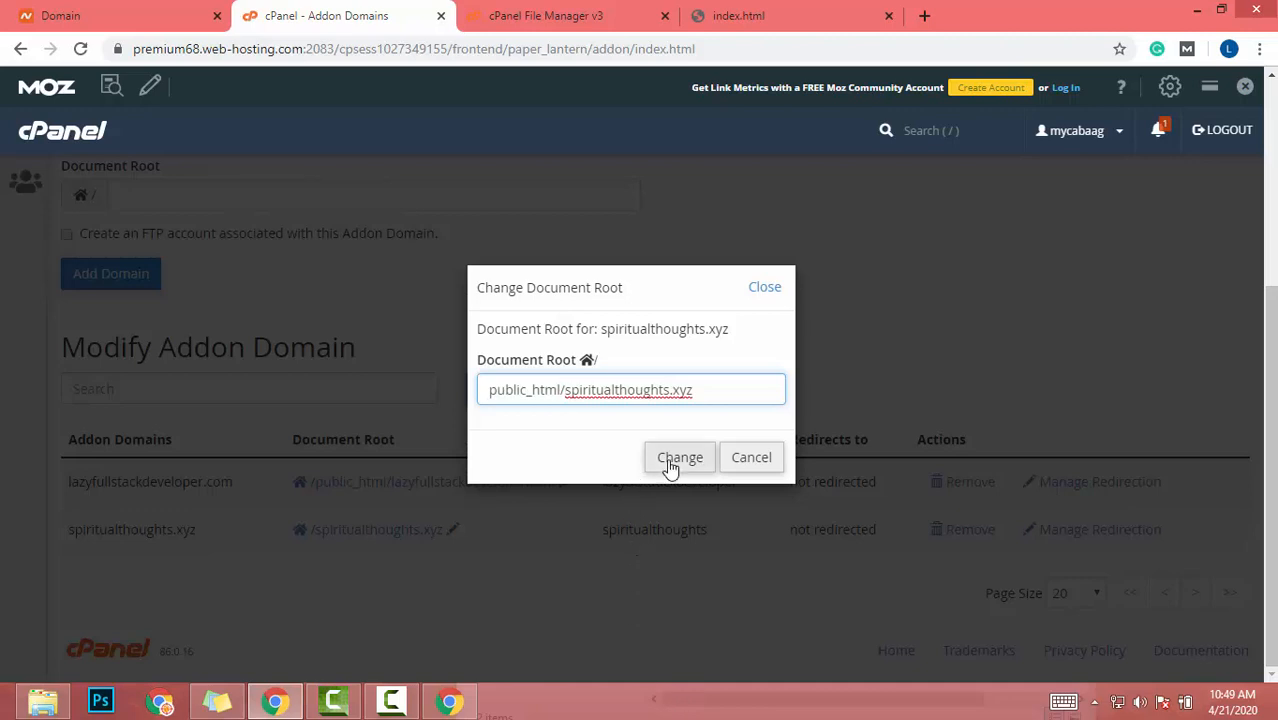
click(679, 457)
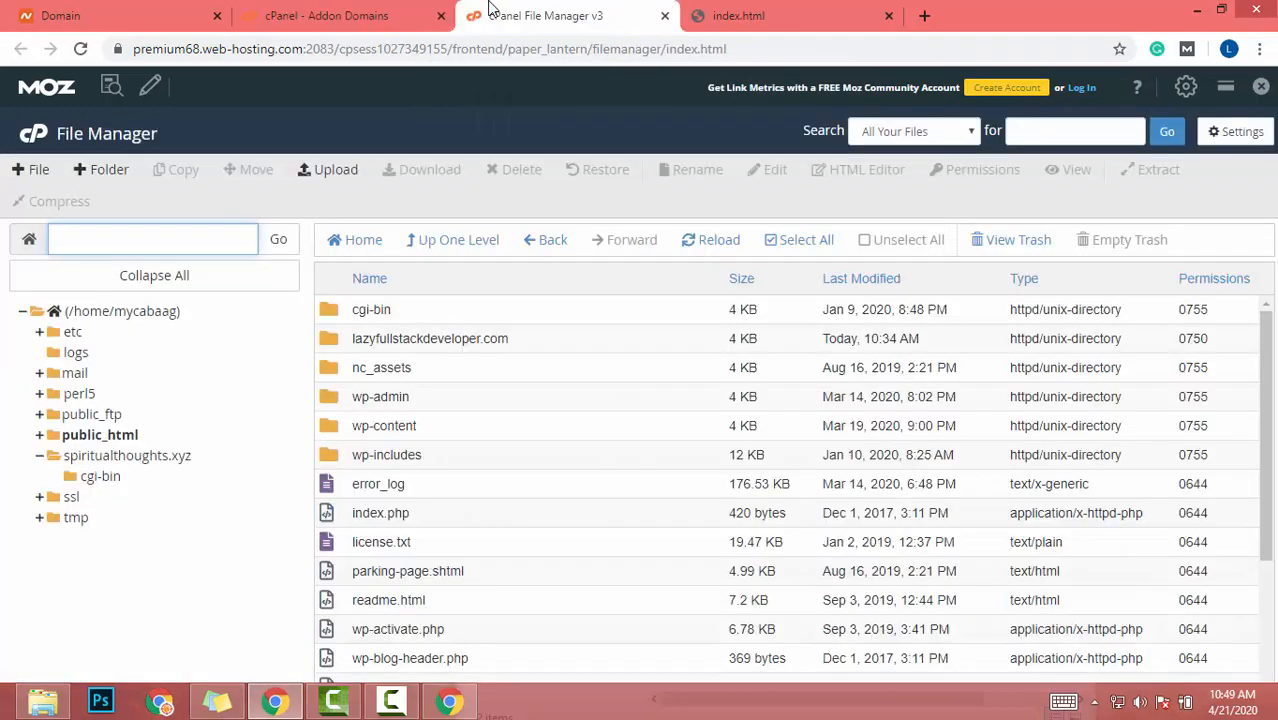
Step: Browse public_html in File Manager and open the empty spiritualthoughts.xyz folder
click(100, 434)
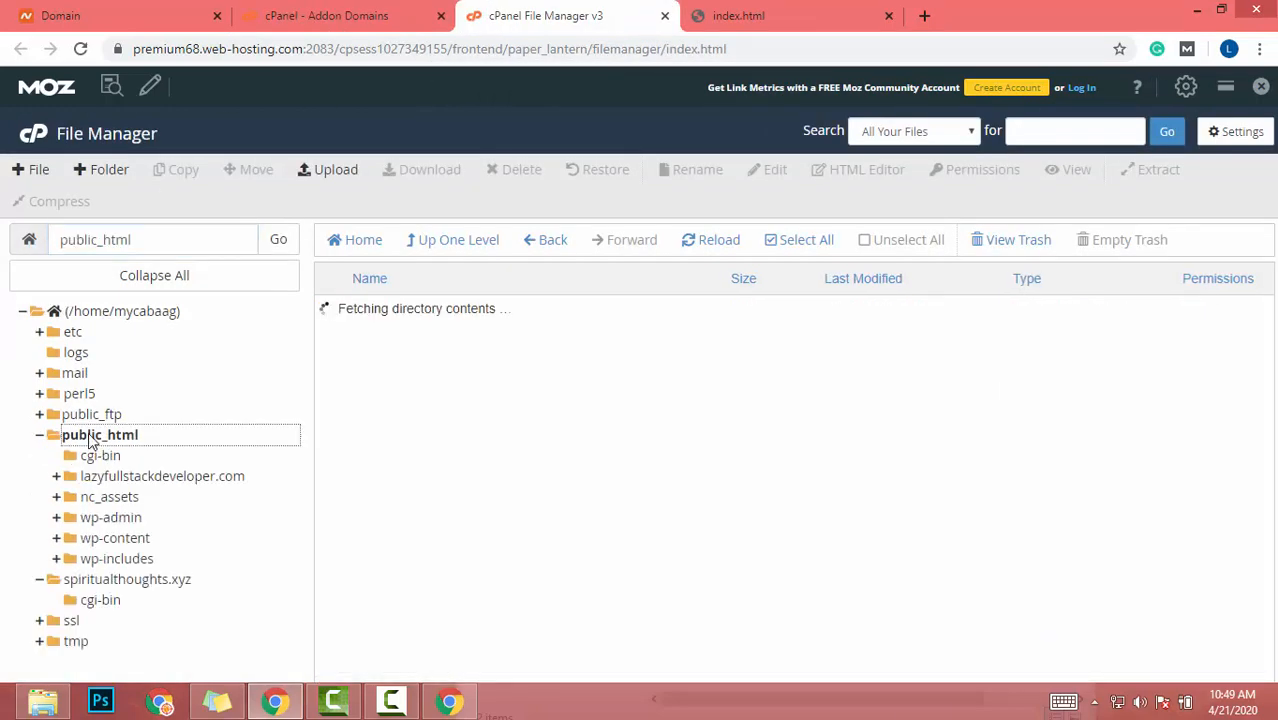
click(99, 434)
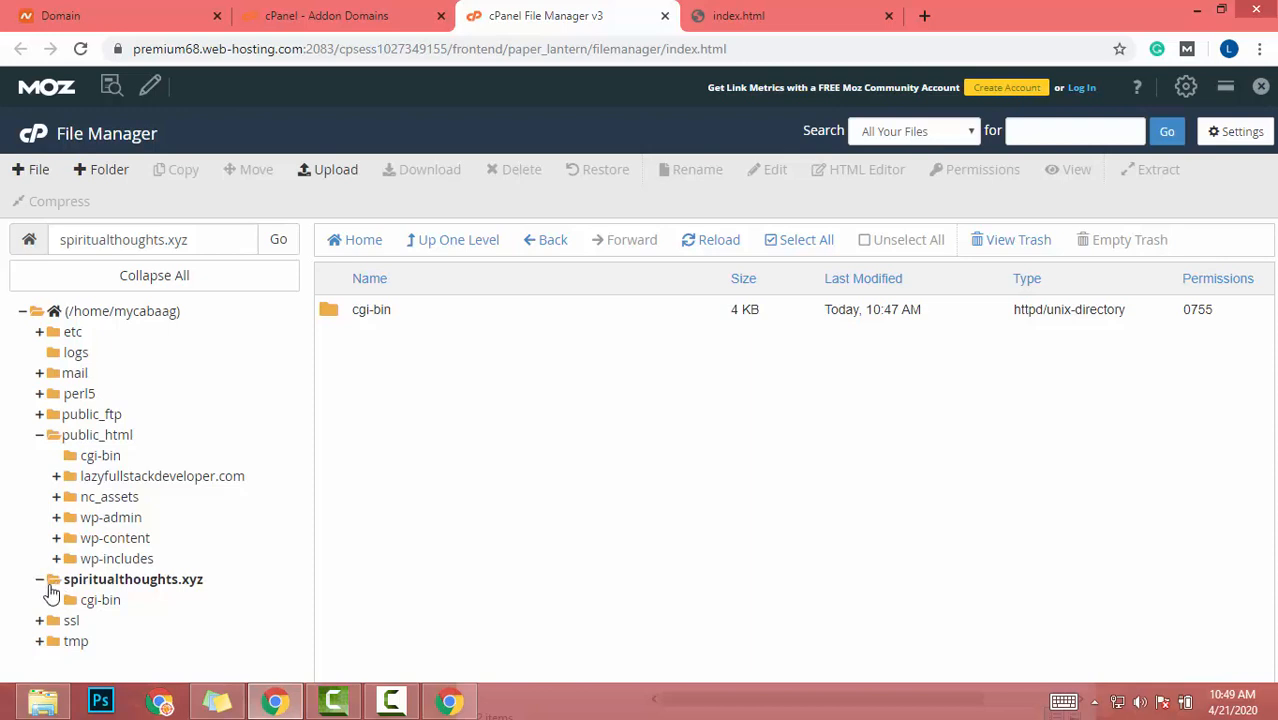
click(40, 579)
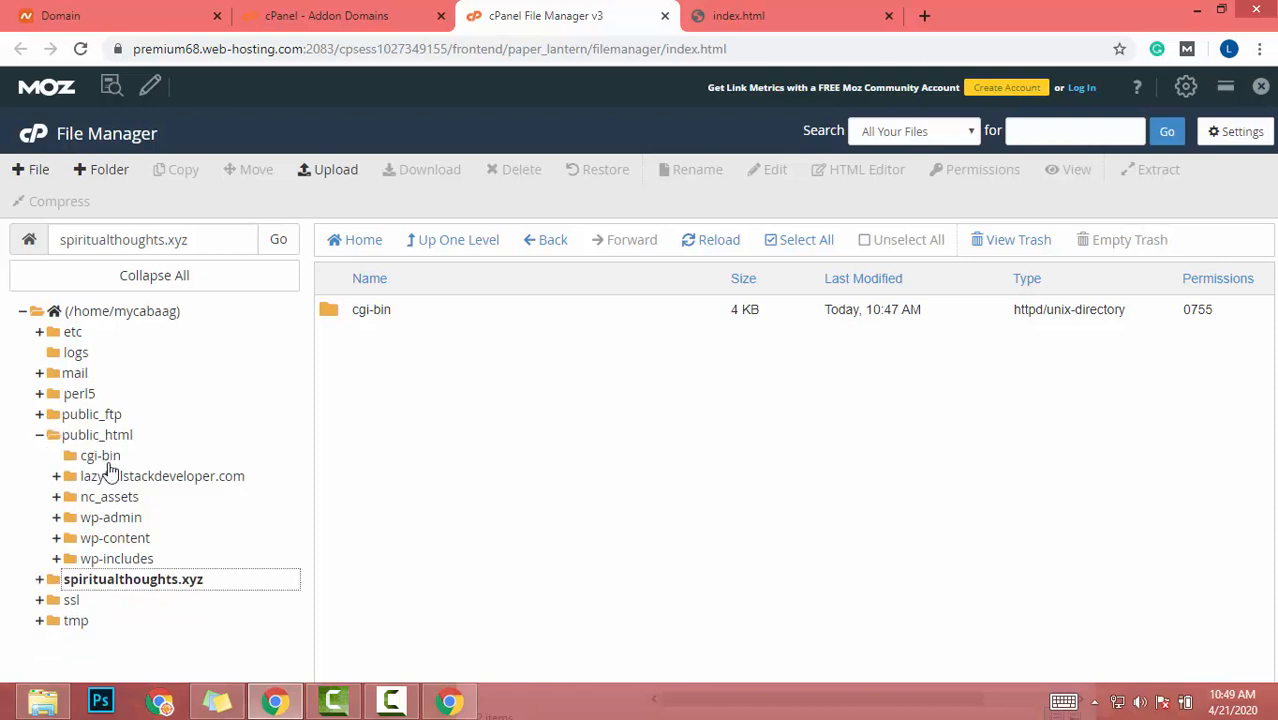
click(99, 434)
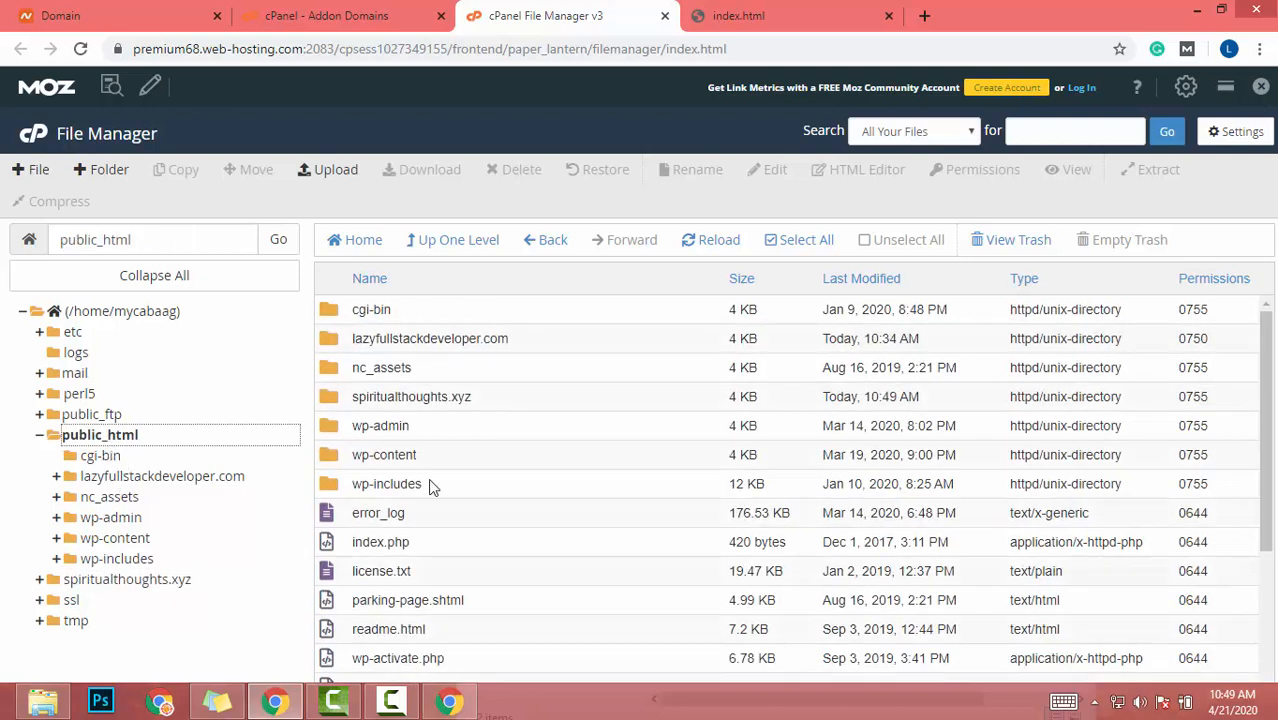
mouse_move(340, 395)
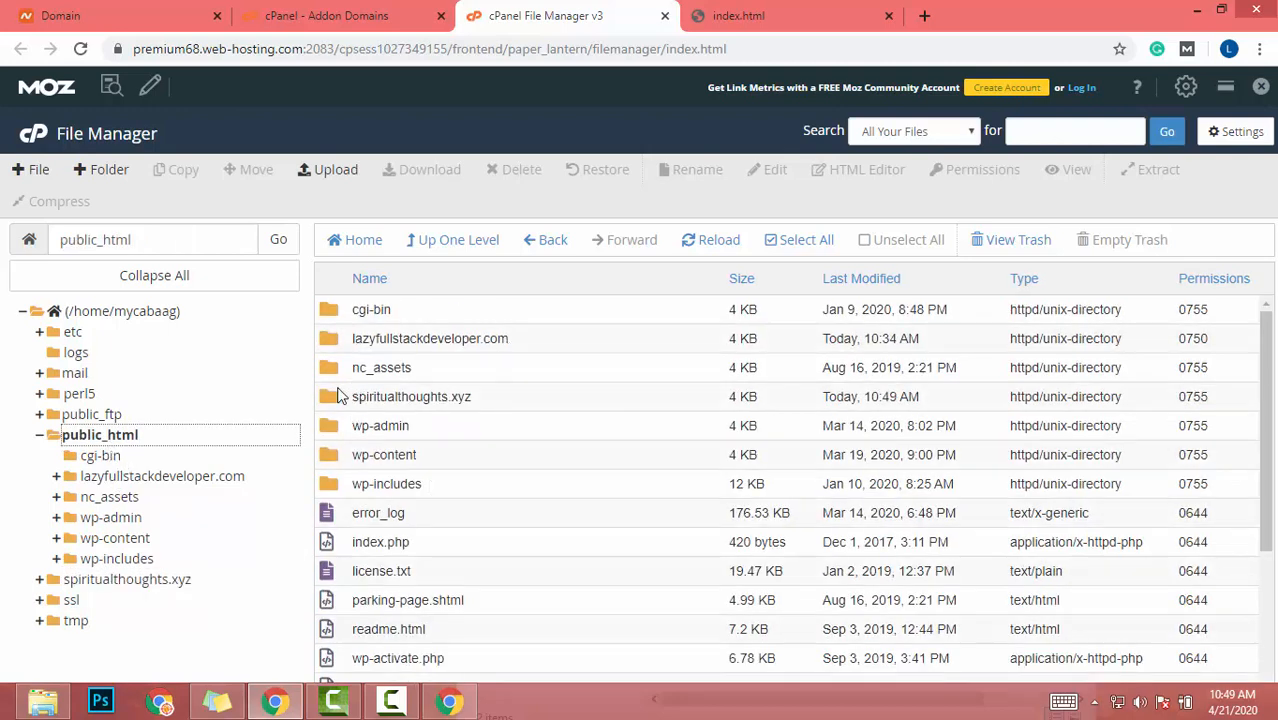
click(411, 396)
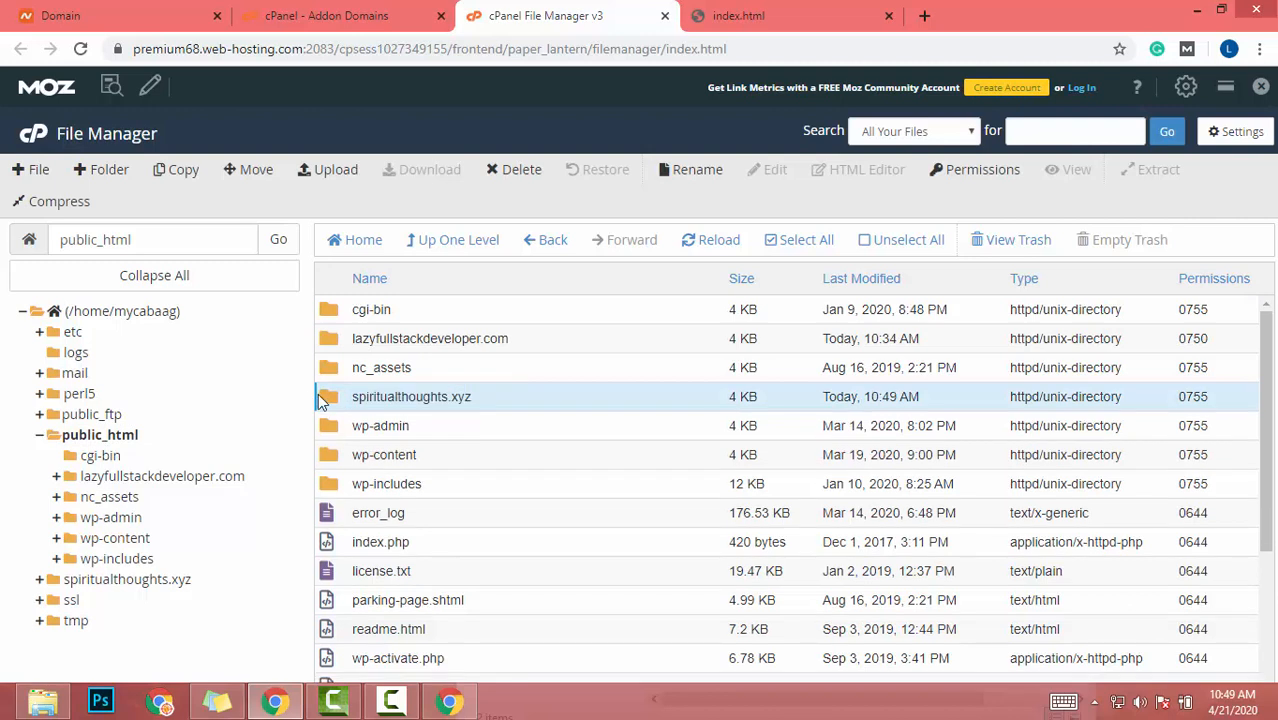
double_click(411, 396)
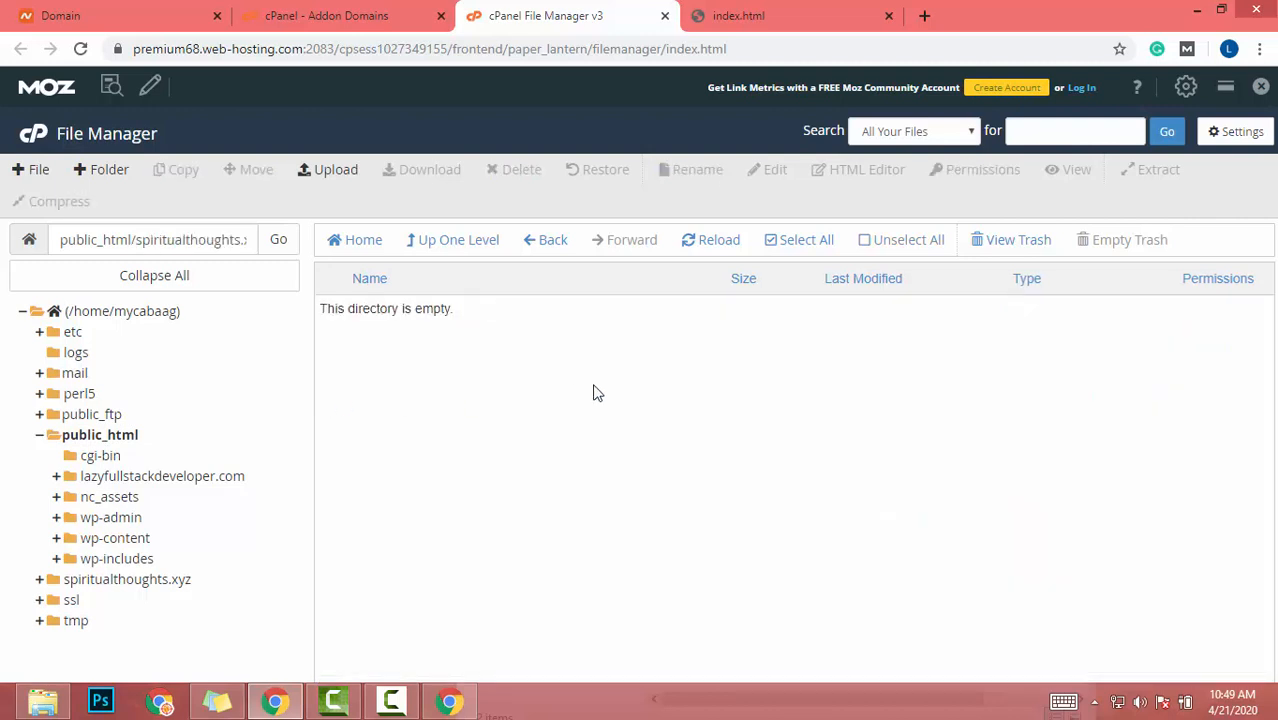
mouse_move(283, 673)
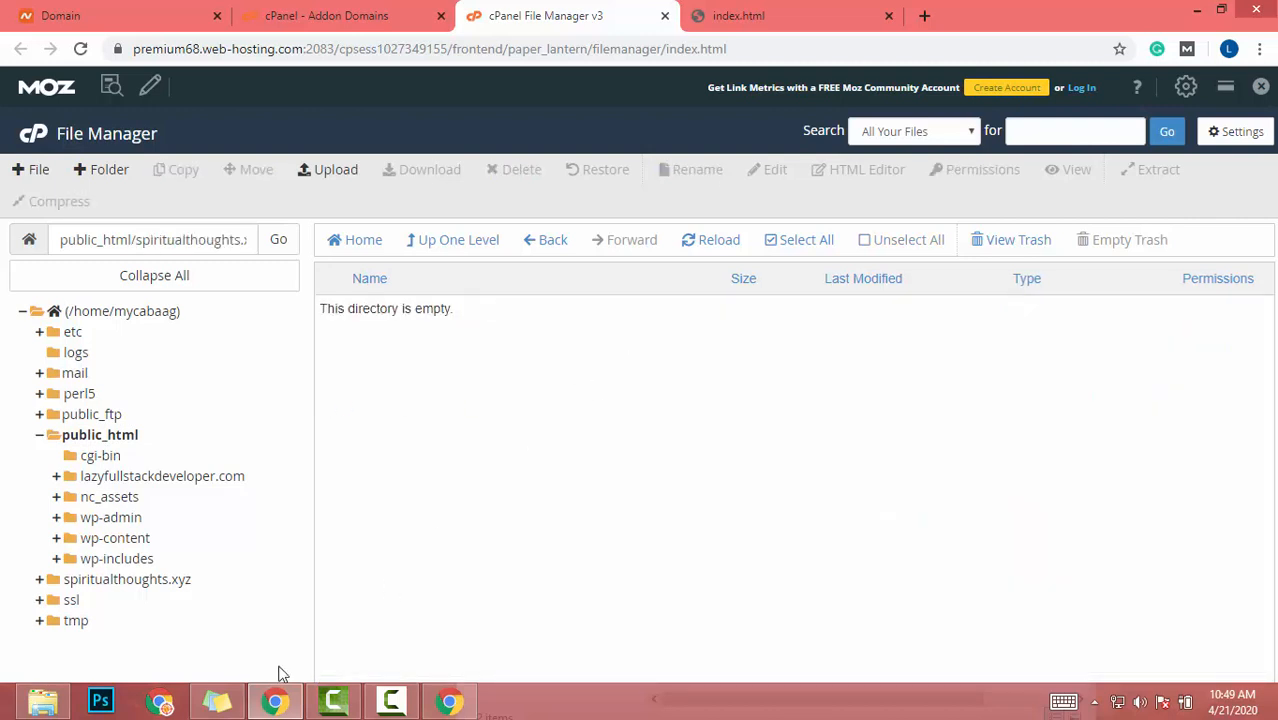
click(42, 700)
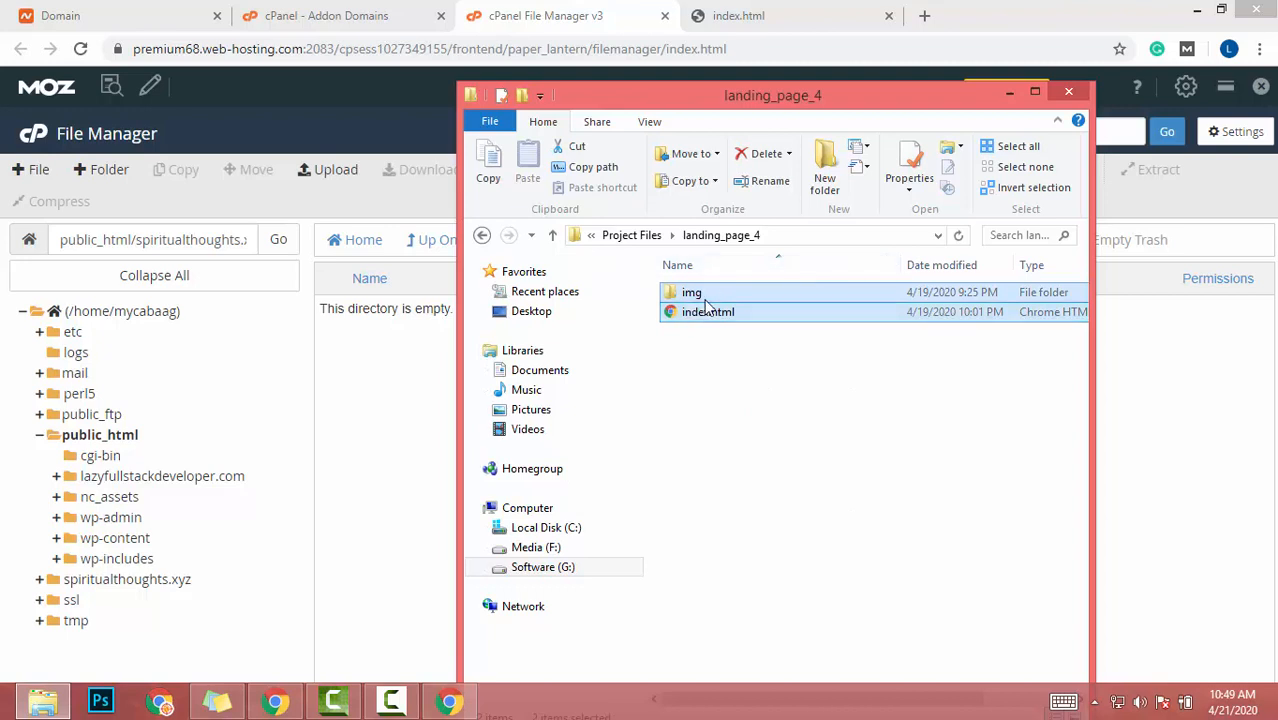
Step: Compress img and index.html into a ZIP archive named landing_page_4.zip
right_click(708, 311)
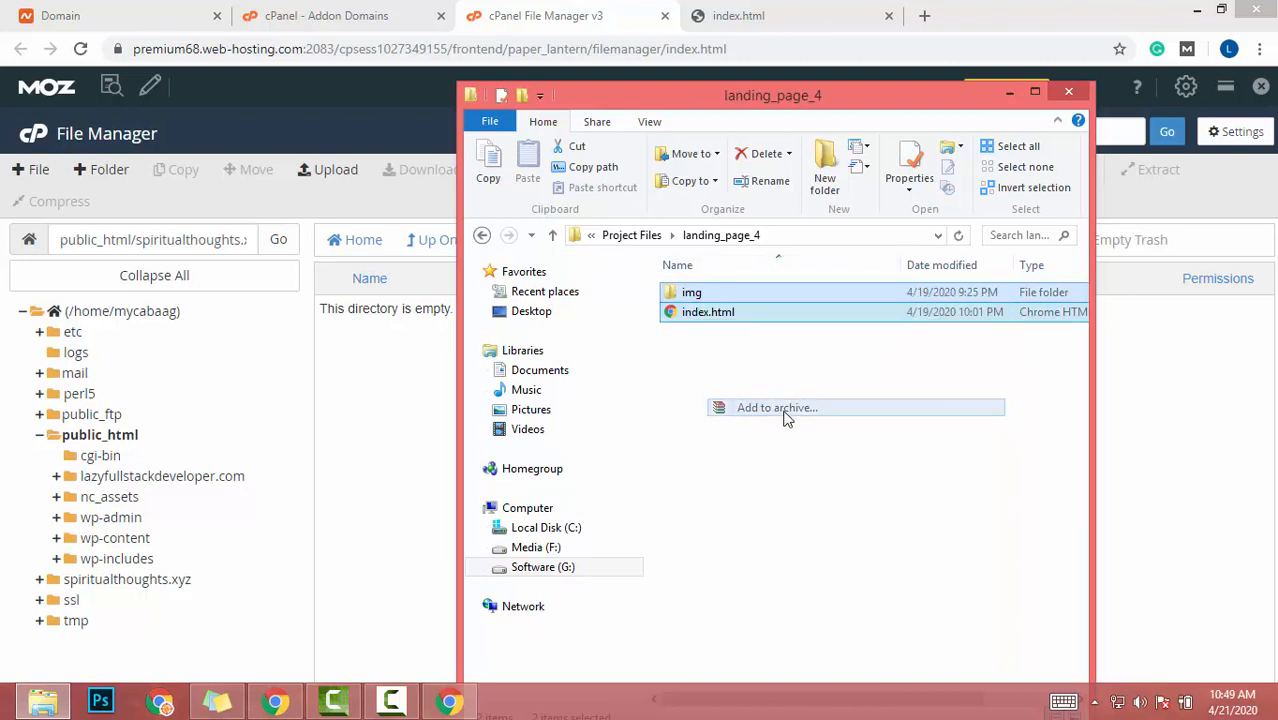
click(777, 407)
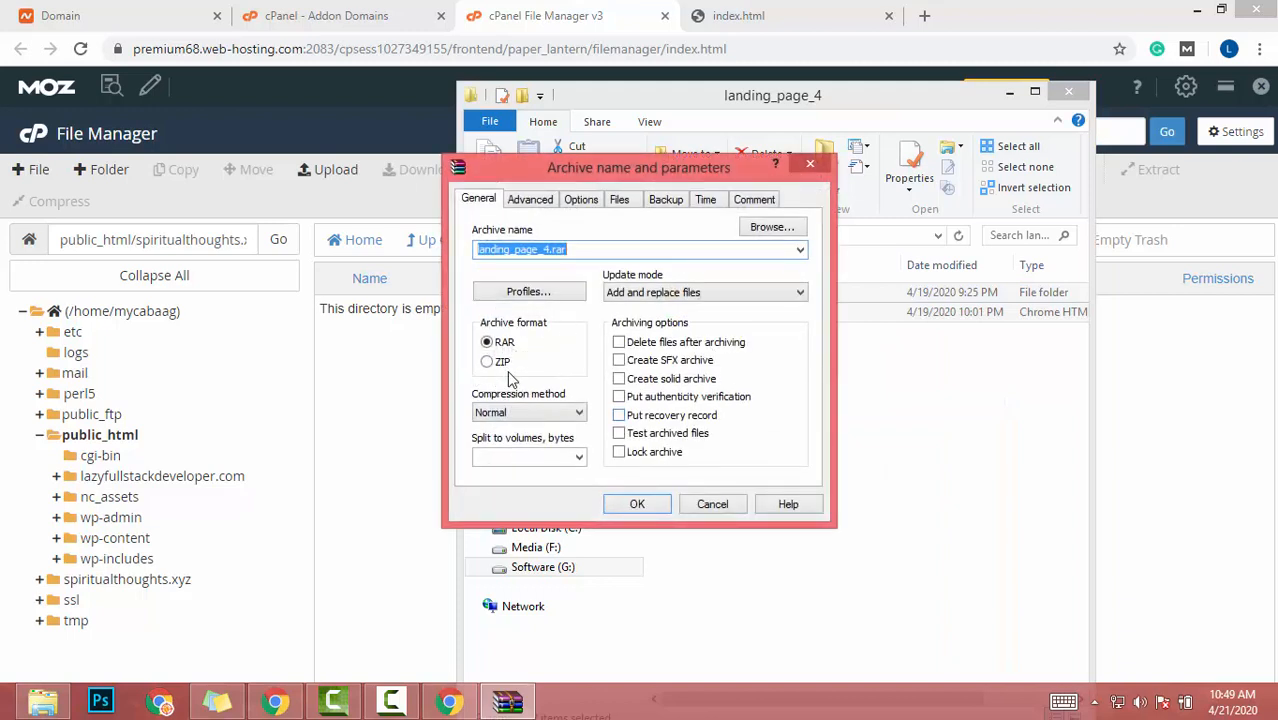
click(487, 361)
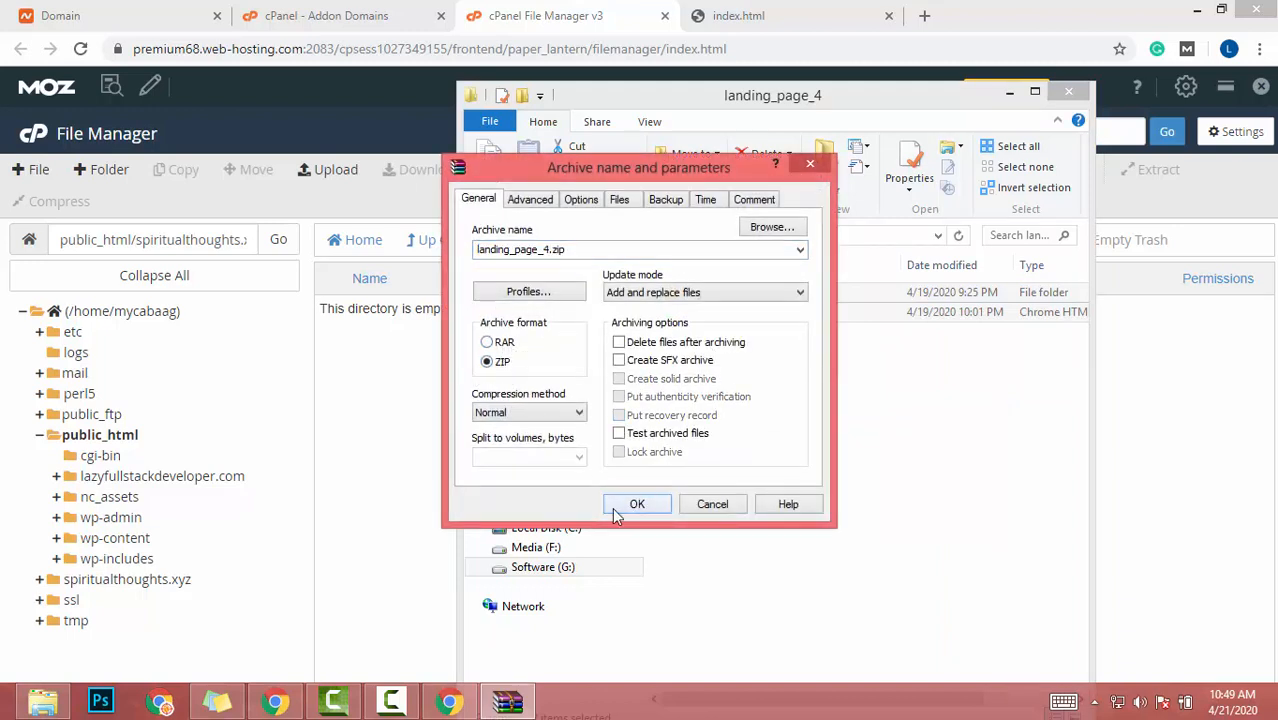
click(637, 503)
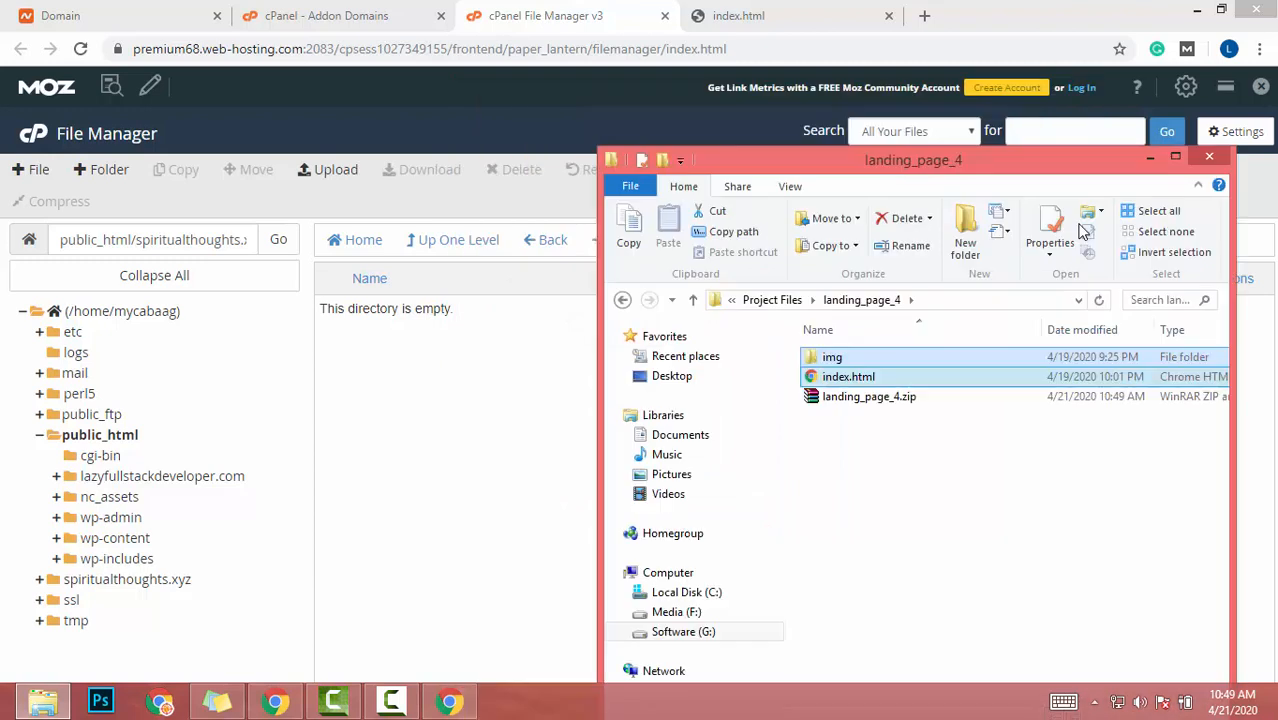
click(335, 169)
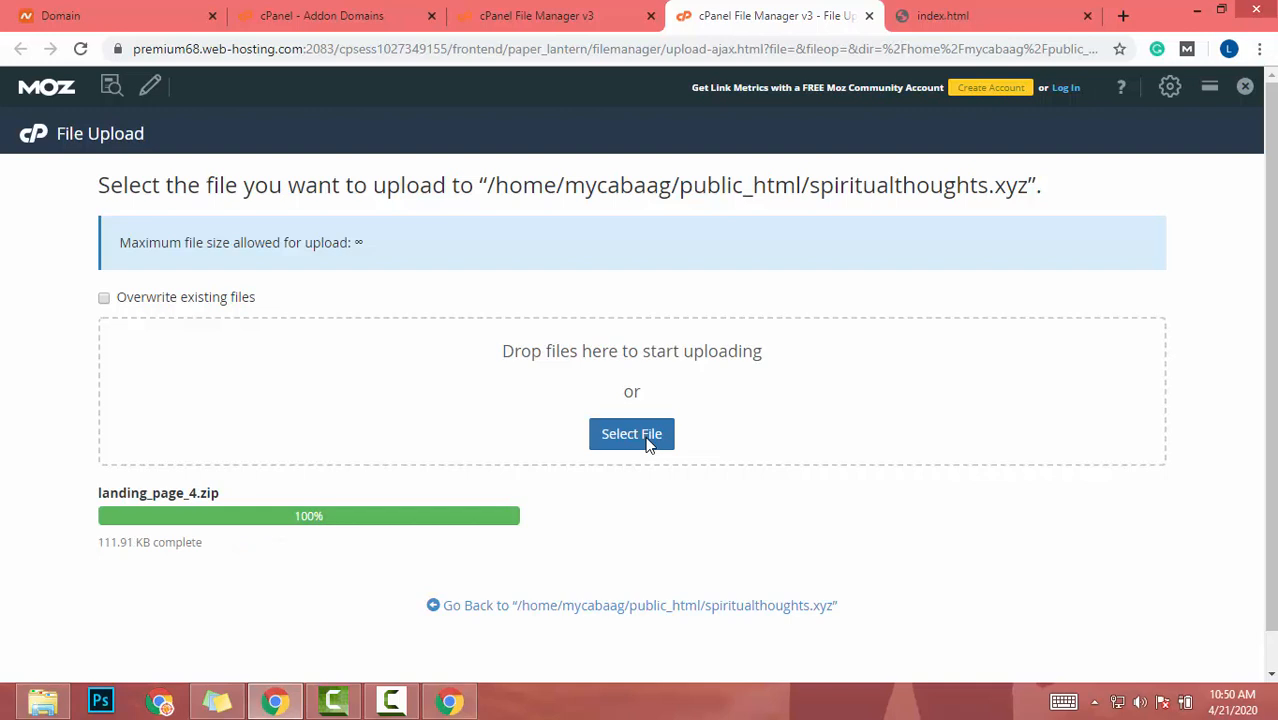
mouse_move(547, 610)
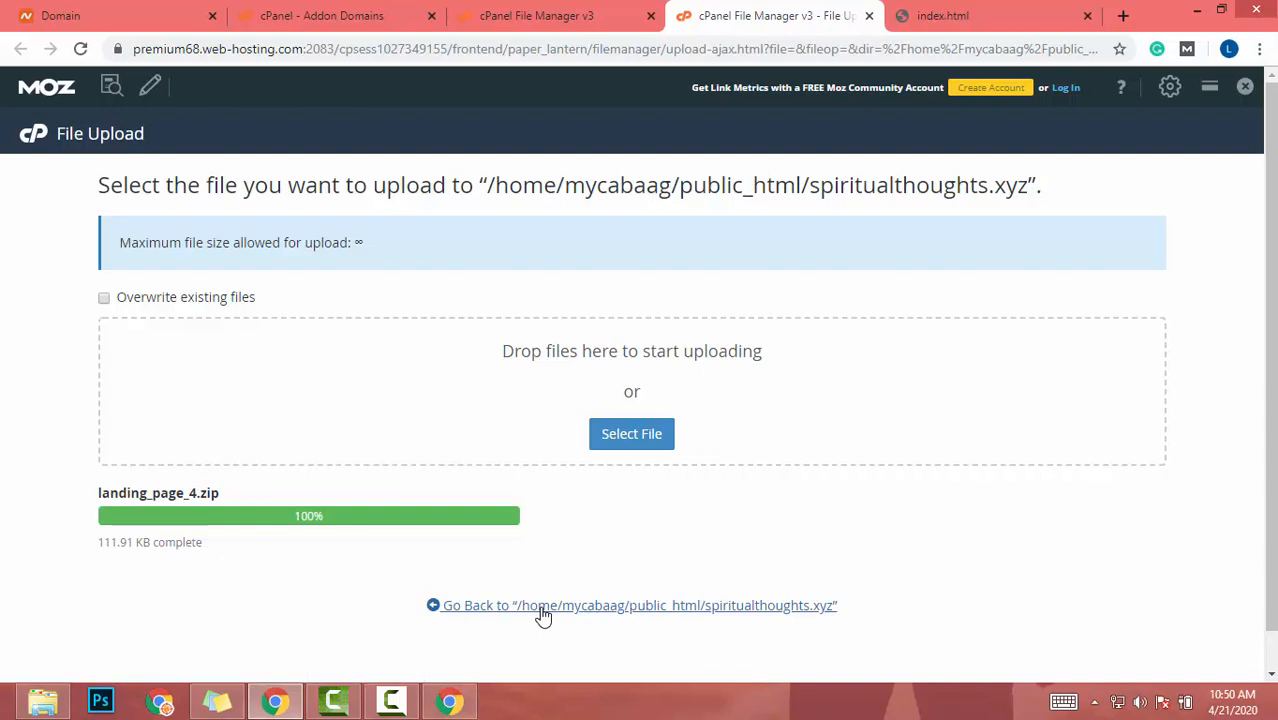
Step: Return to the /public_html/spiritualthoughts.xyz listing showing the uploaded landing_page_4.zip
click(638, 605)
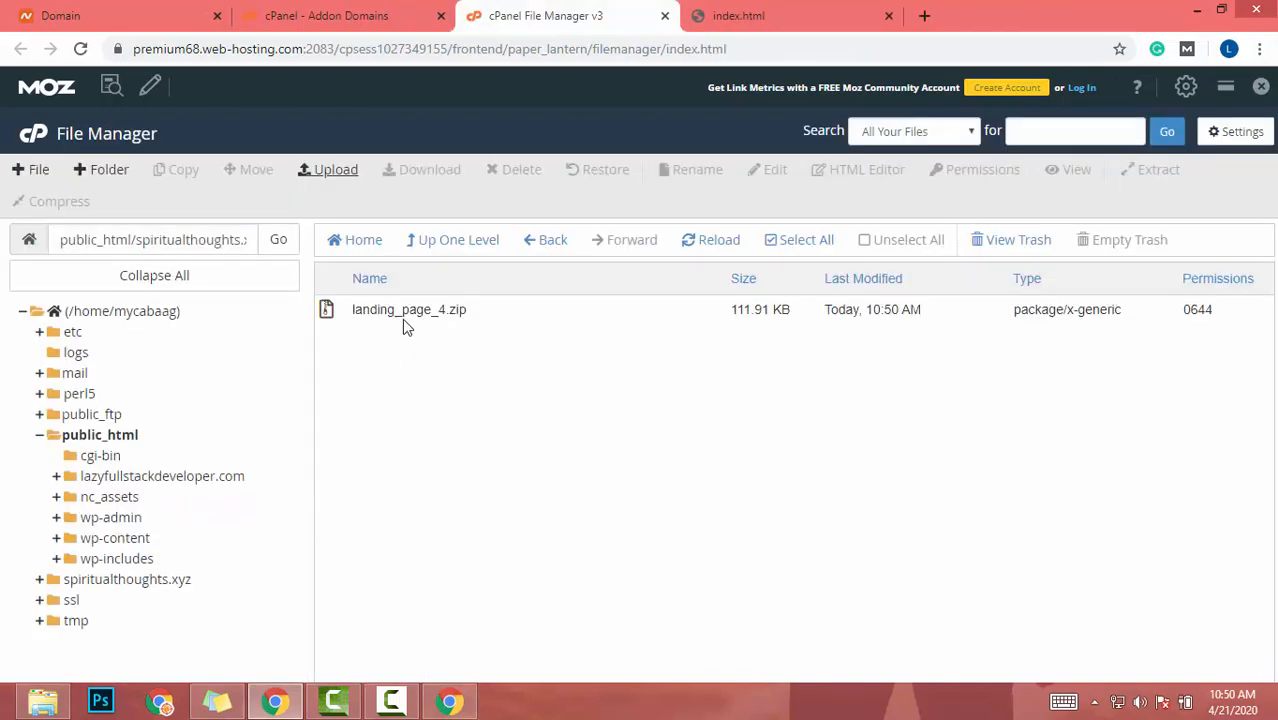
Step: Extract landing_page_4.zip into /public_html/spiritualthoughts.xyz and reload the folder listing
click(409, 309)
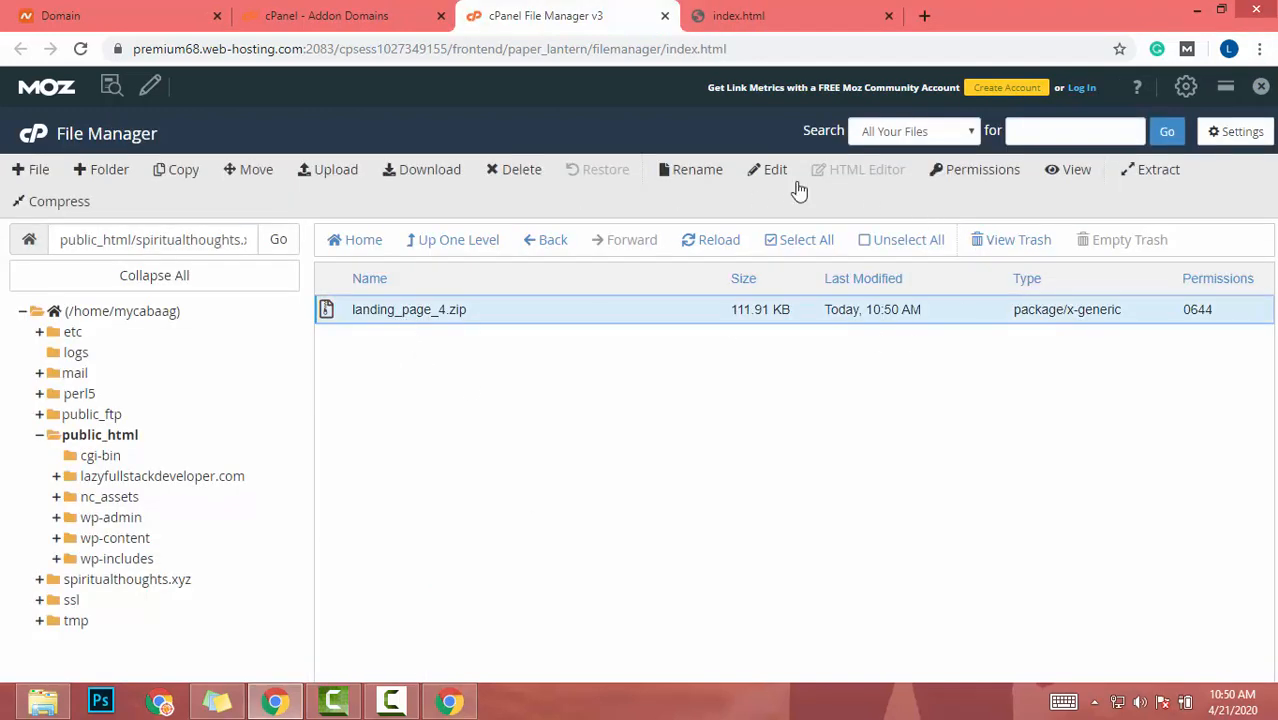
click(1158, 169)
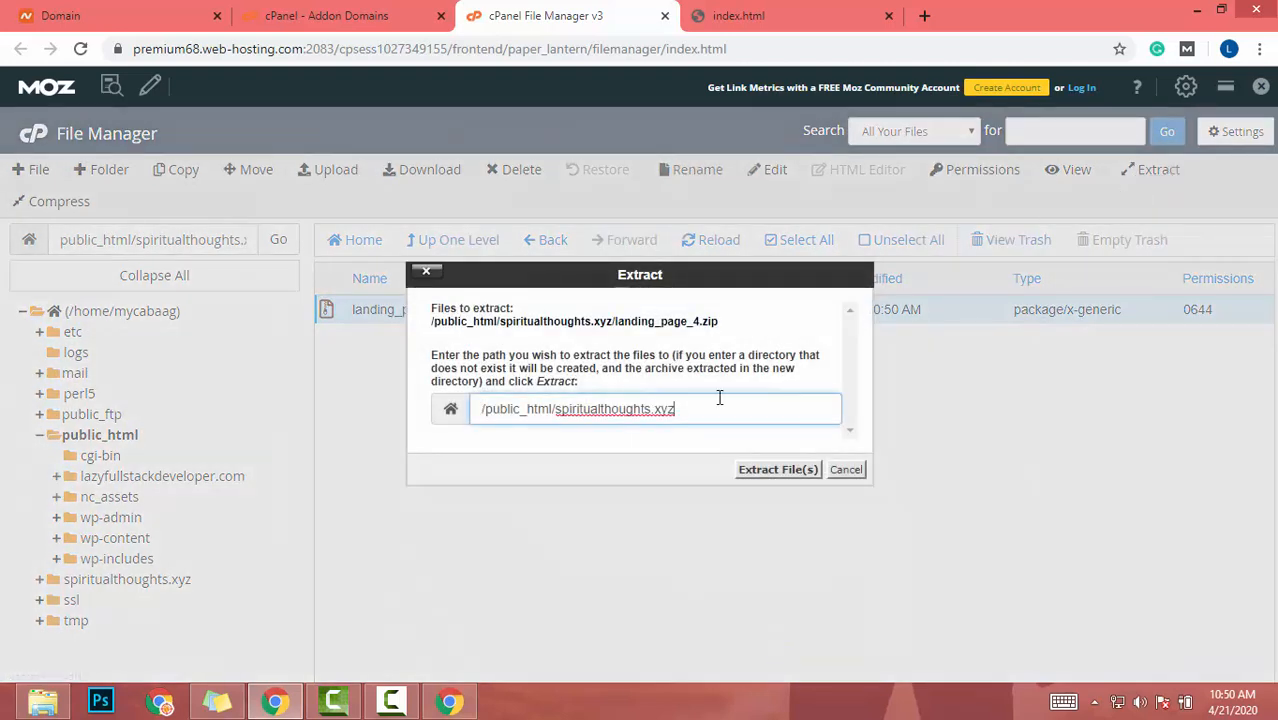
click(777, 469)
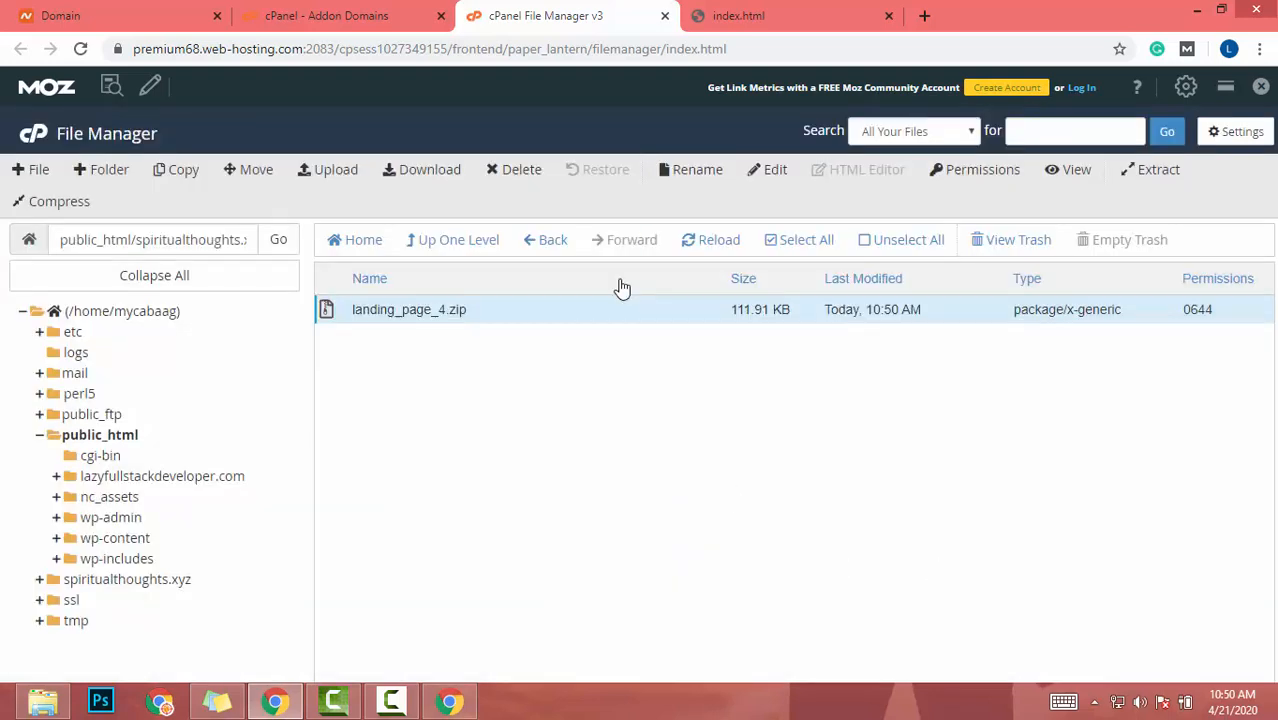
click(718, 239)
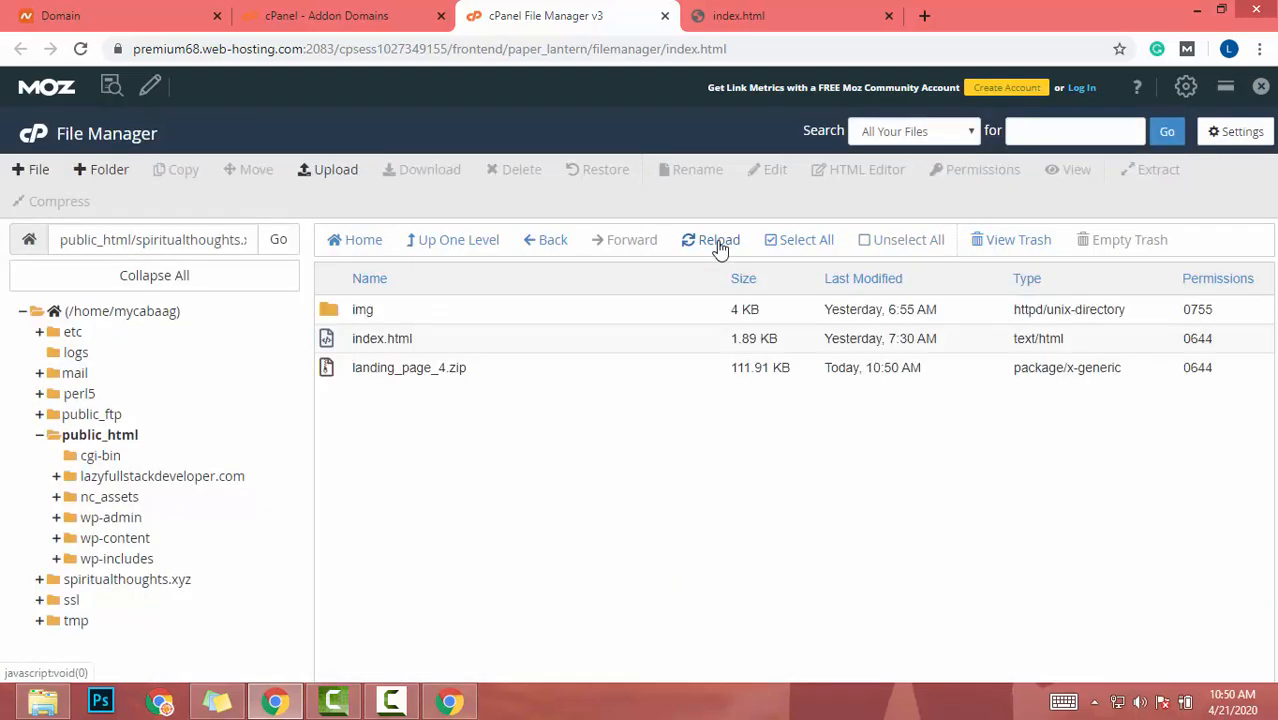
mouse_move(530, 73)
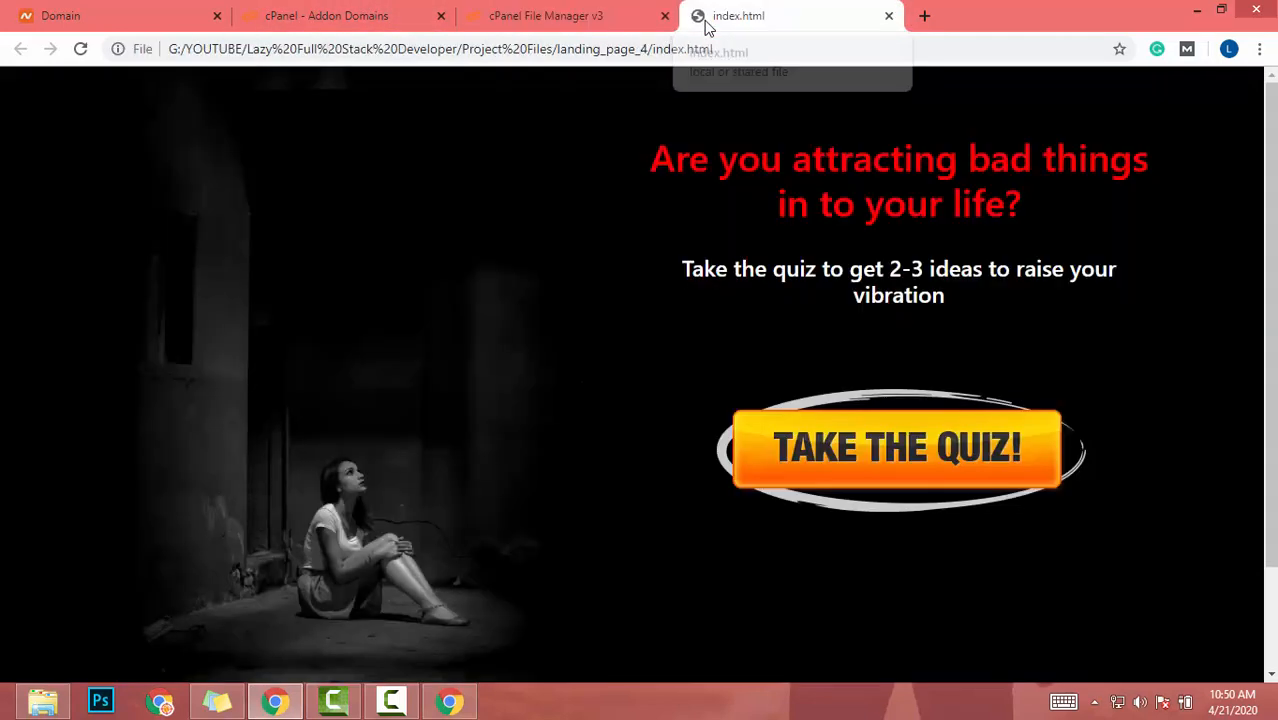
Step: Select spiritualthoughts.xyz in the Addon Domains list, document root public_html/spiritualthoughts.xyz
click(326, 15)
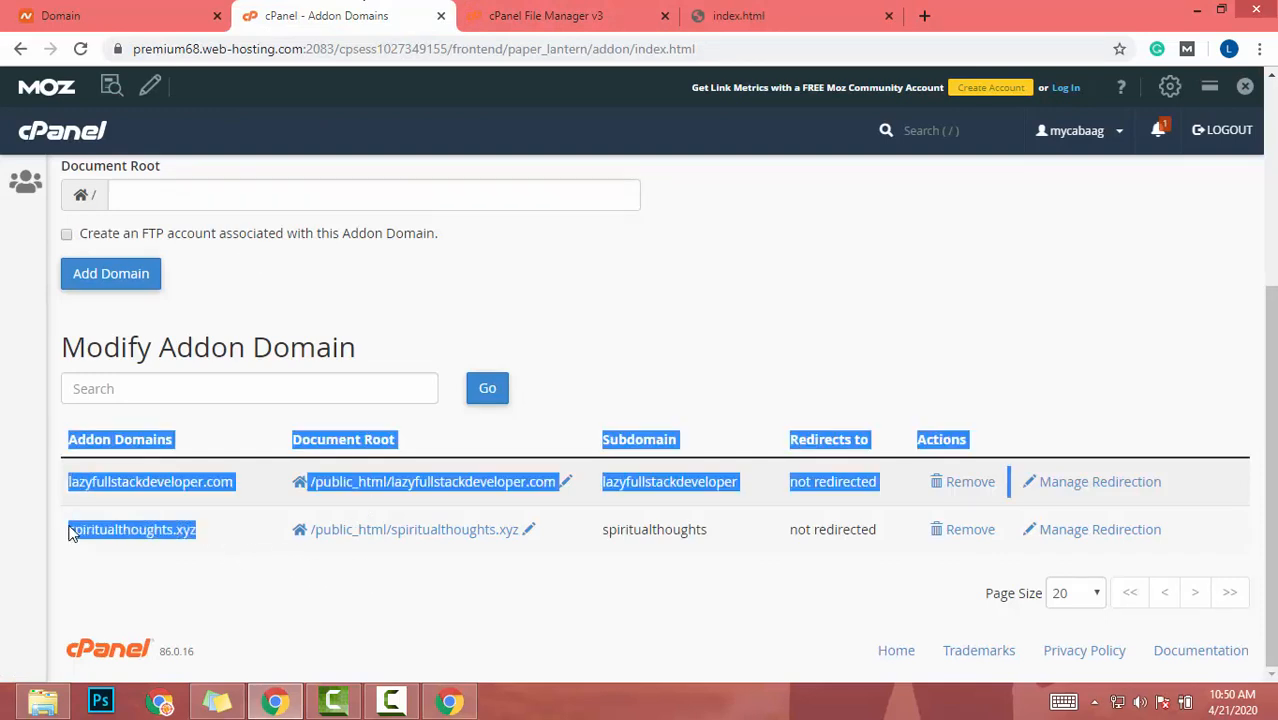
click(790, 15)
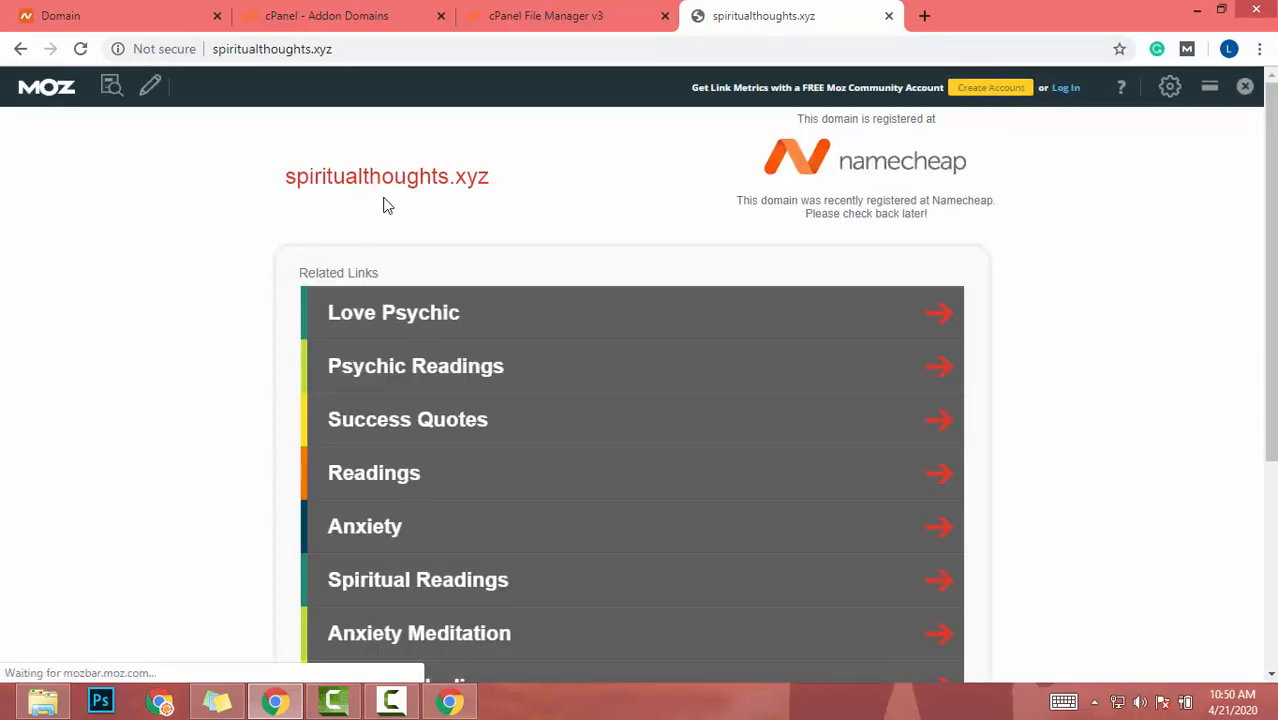
Step: Return to the Namecheap domain panel for spiritualthoughts.xyz after seeing the parking page
click(326, 15)
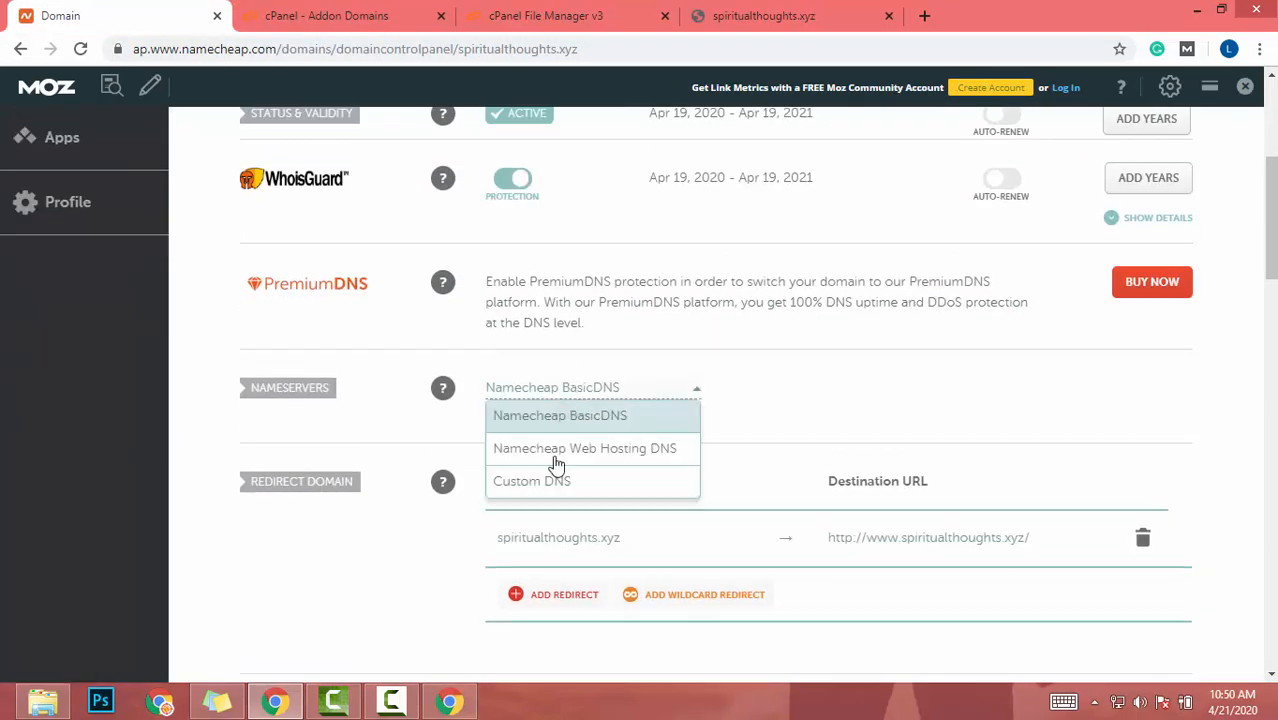
mouse_move(584, 448)
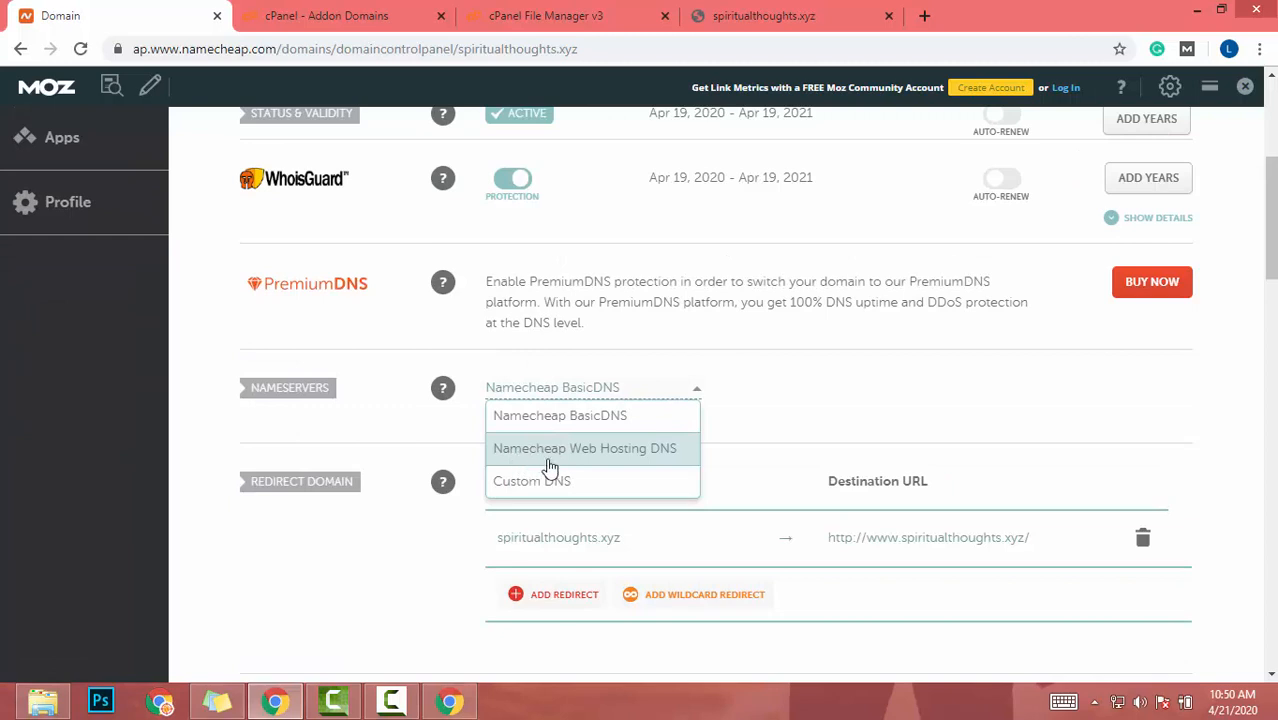
Step: Set spiritualthoughts.xyz nameservers to Namecheap Web Hosting DNS and save the change
click(584, 448)
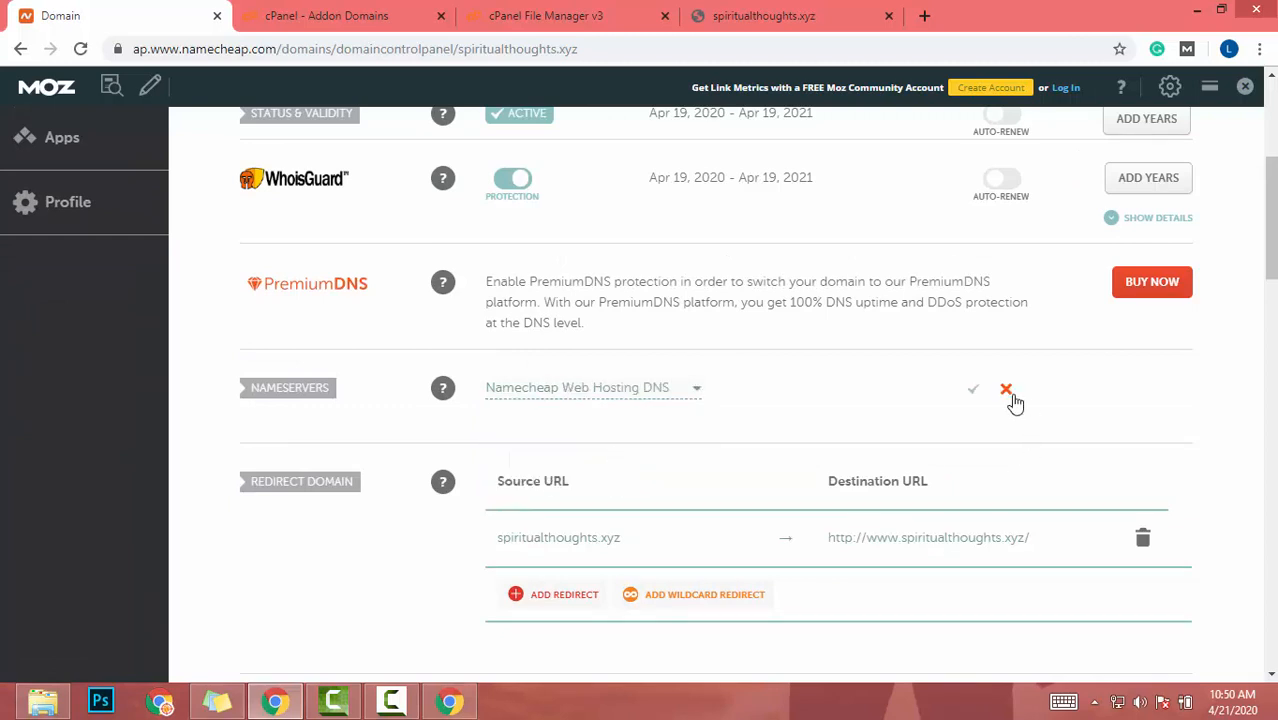
click(1006, 389)
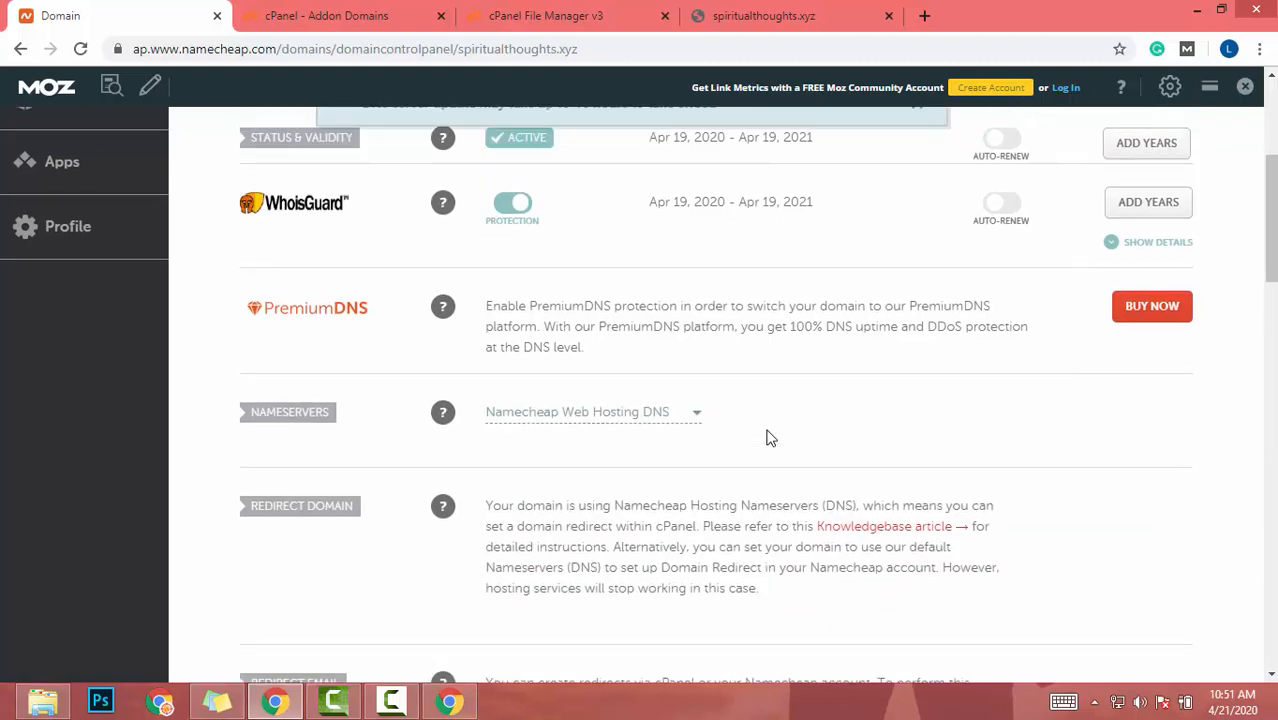
scroll(up, 3)
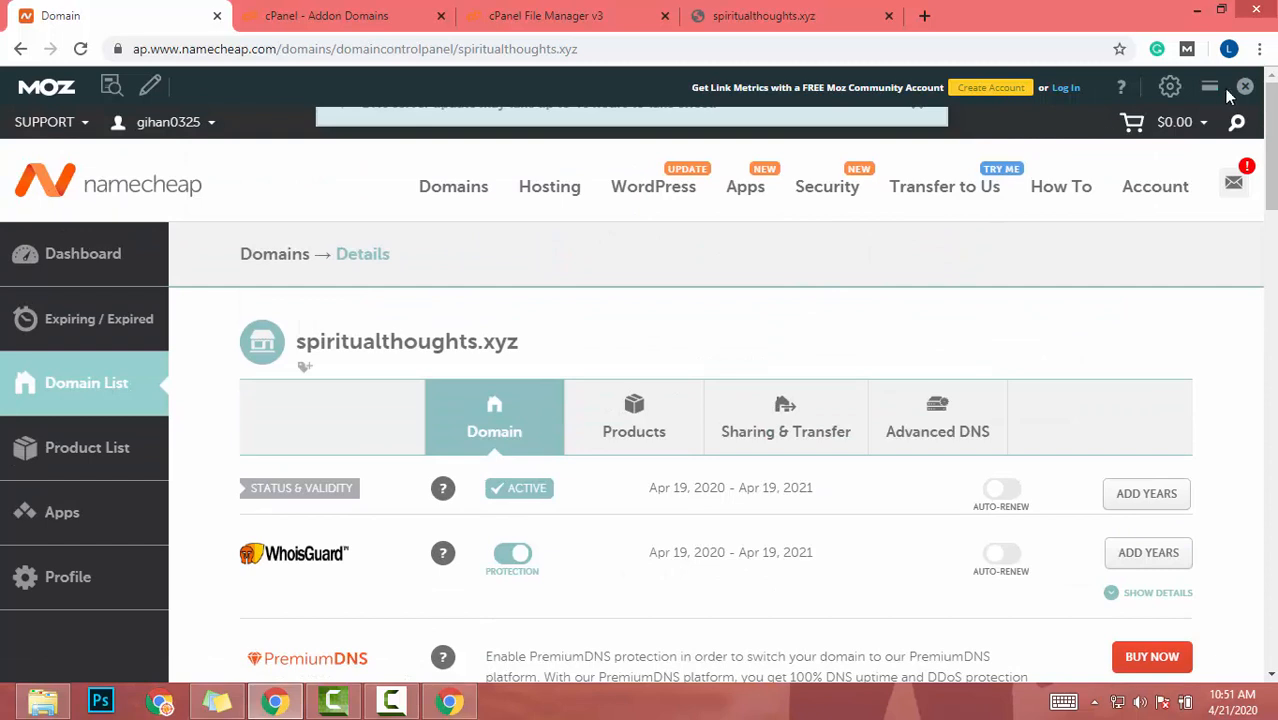
click(1245, 87)
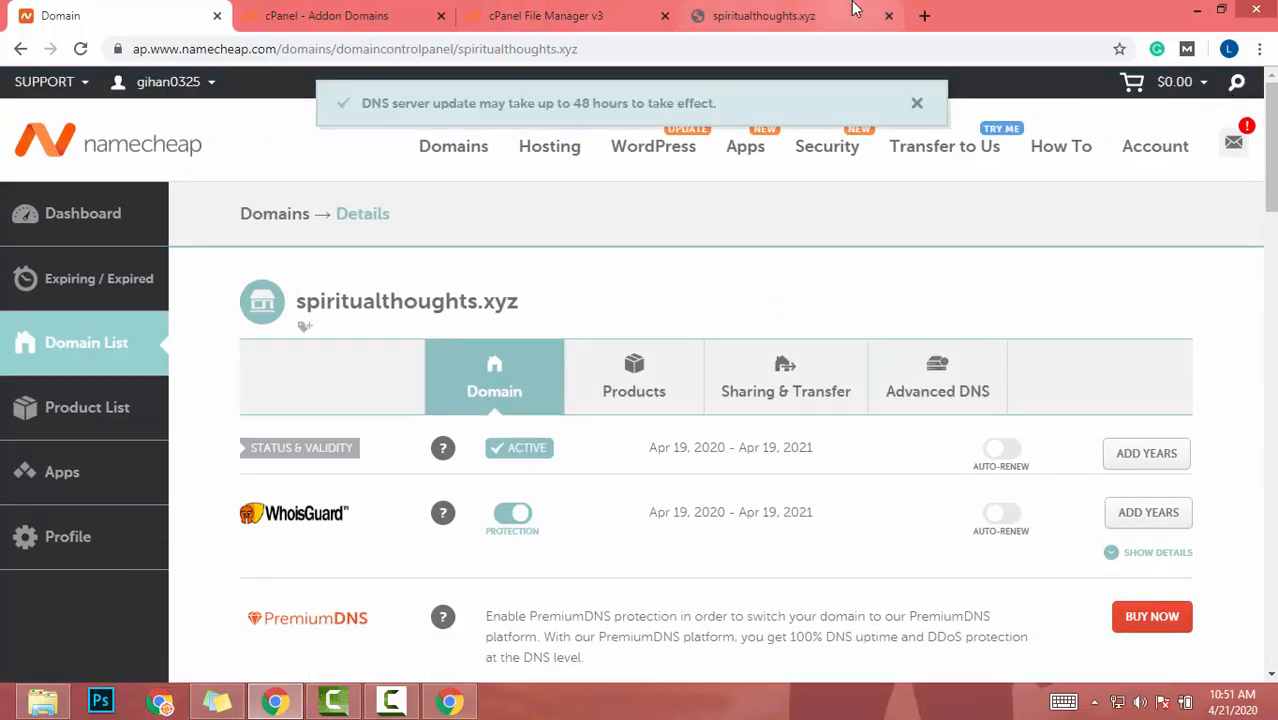
Step: Reload spiritualthoughts.xyz, checking File Manager and Addon Domains, until the quiz landing page shows
click(763, 15)
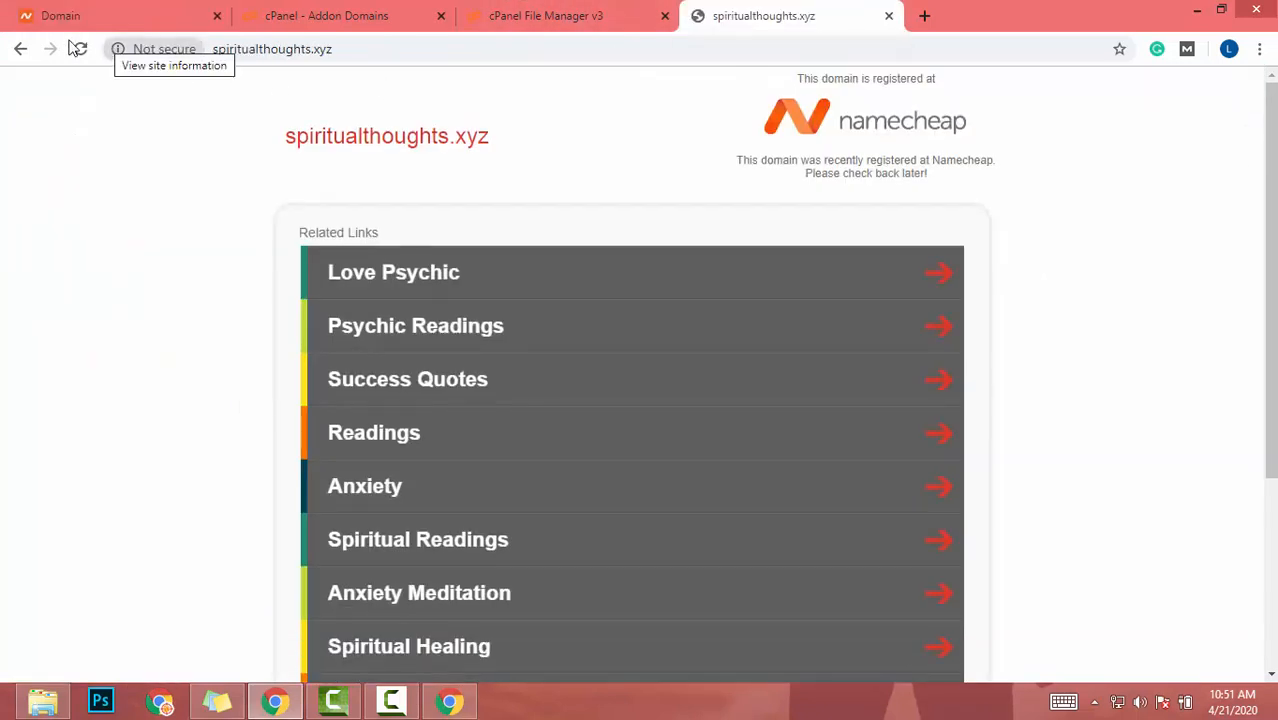
click(79, 48)
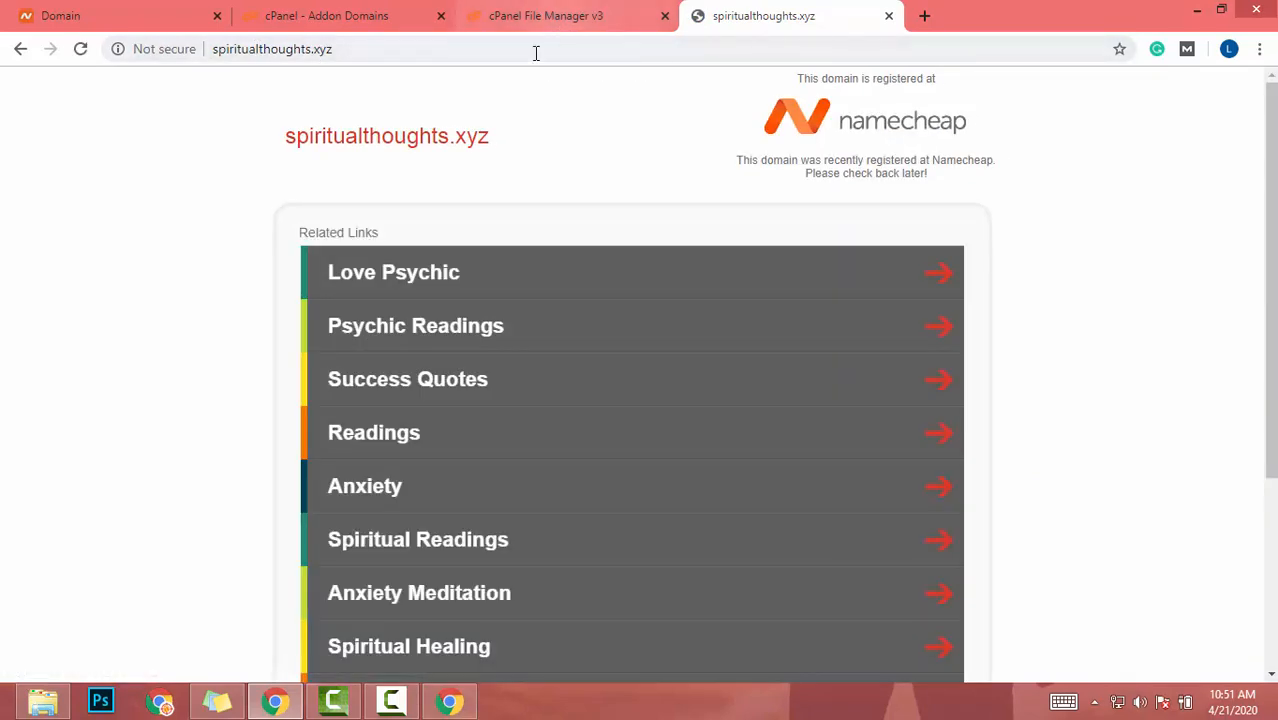
mouse_move(325, 15)
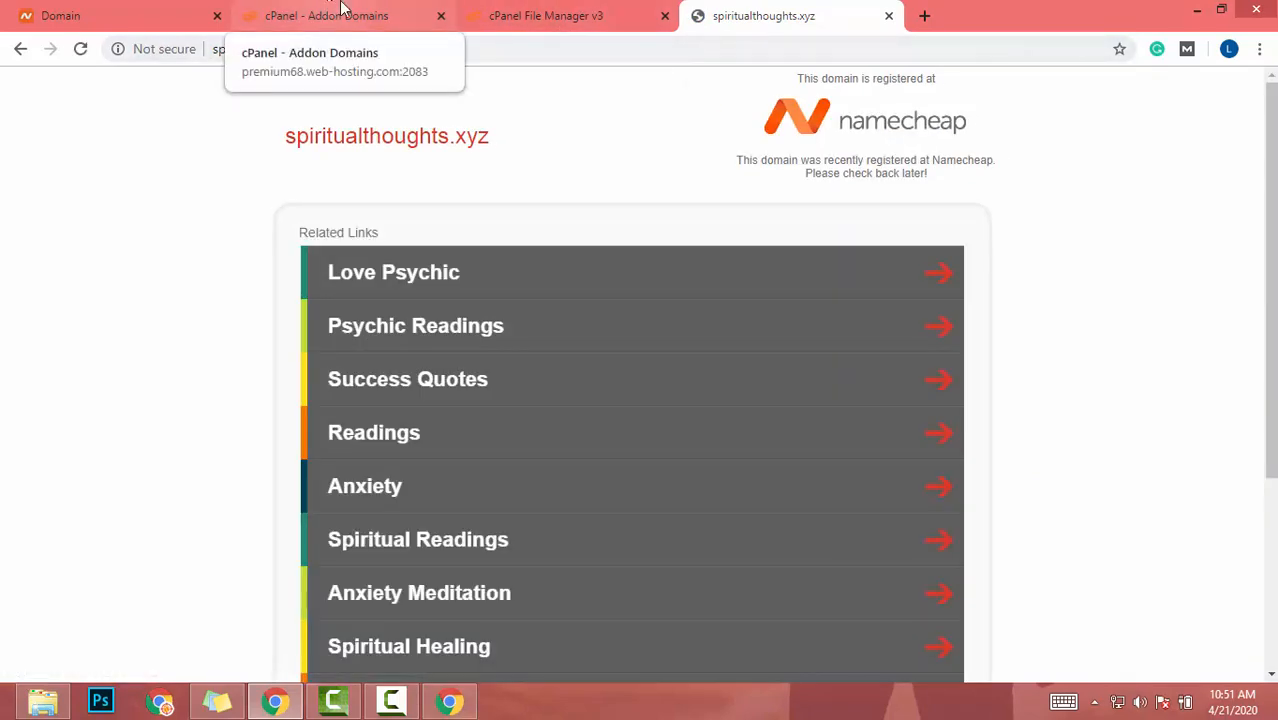
click(545, 15)
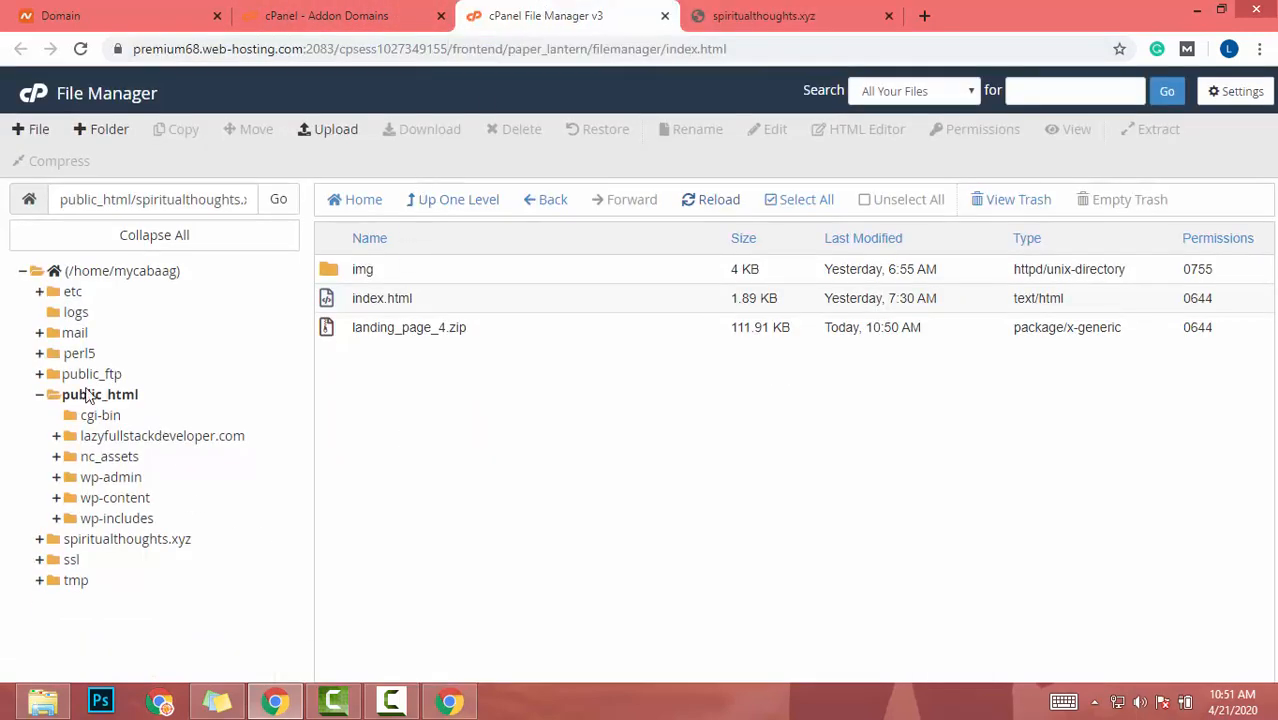
click(326, 15)
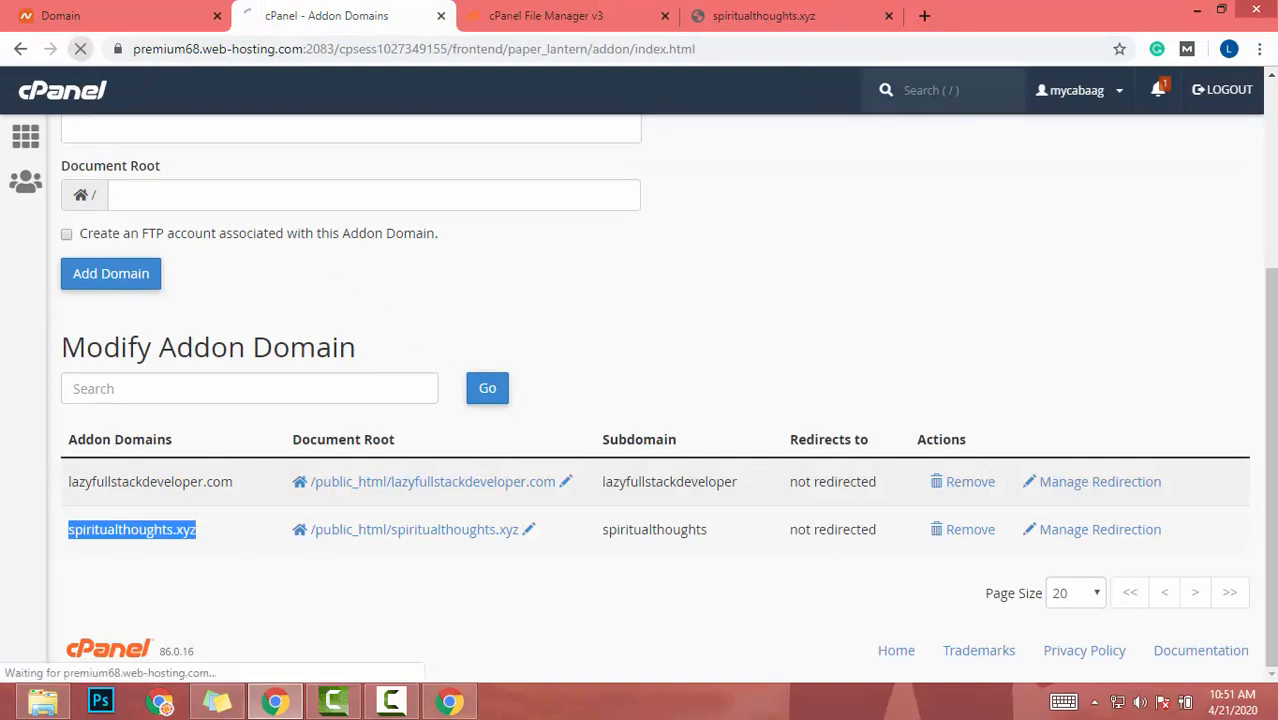
click(790, 15)
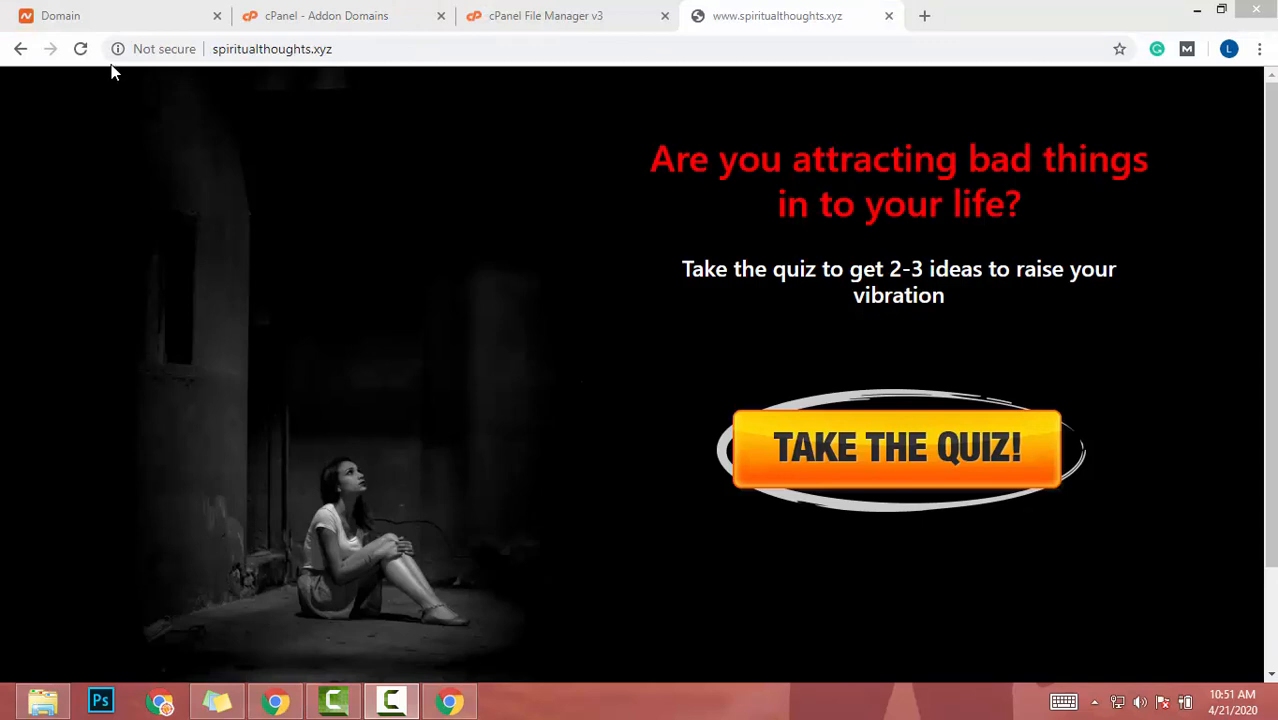
mouse_move(249, 63)
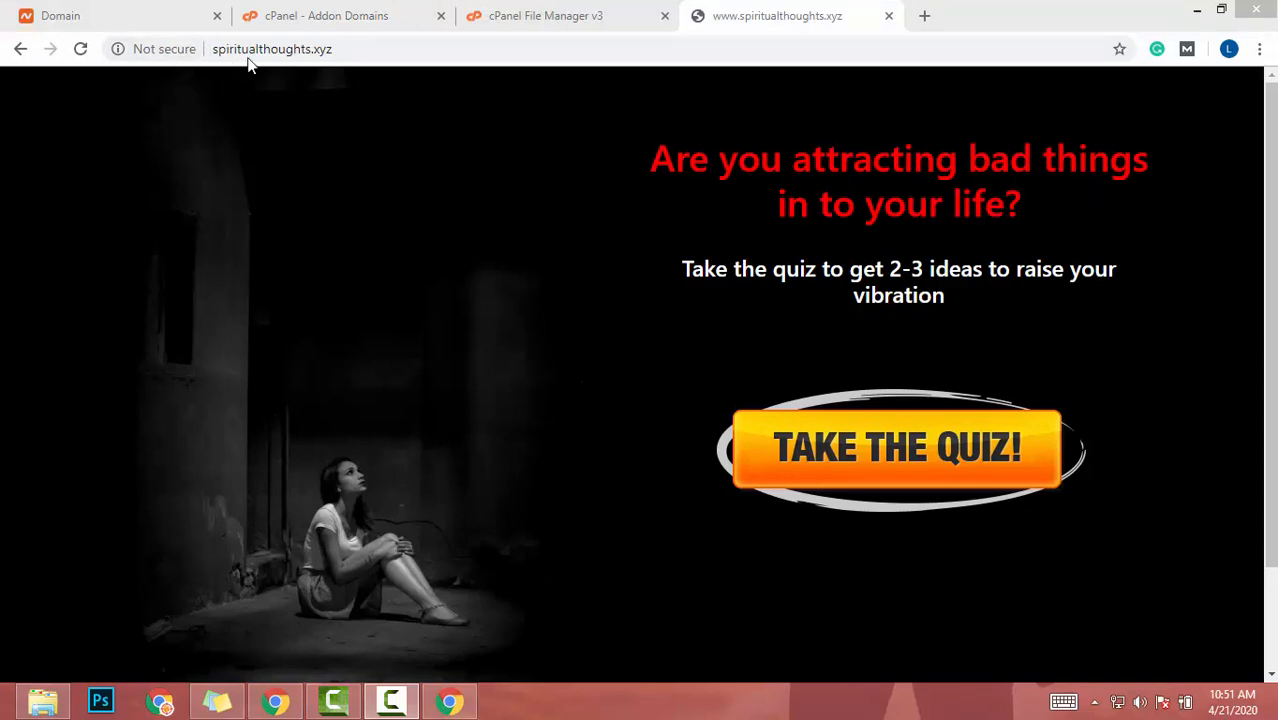
click(80, 48)
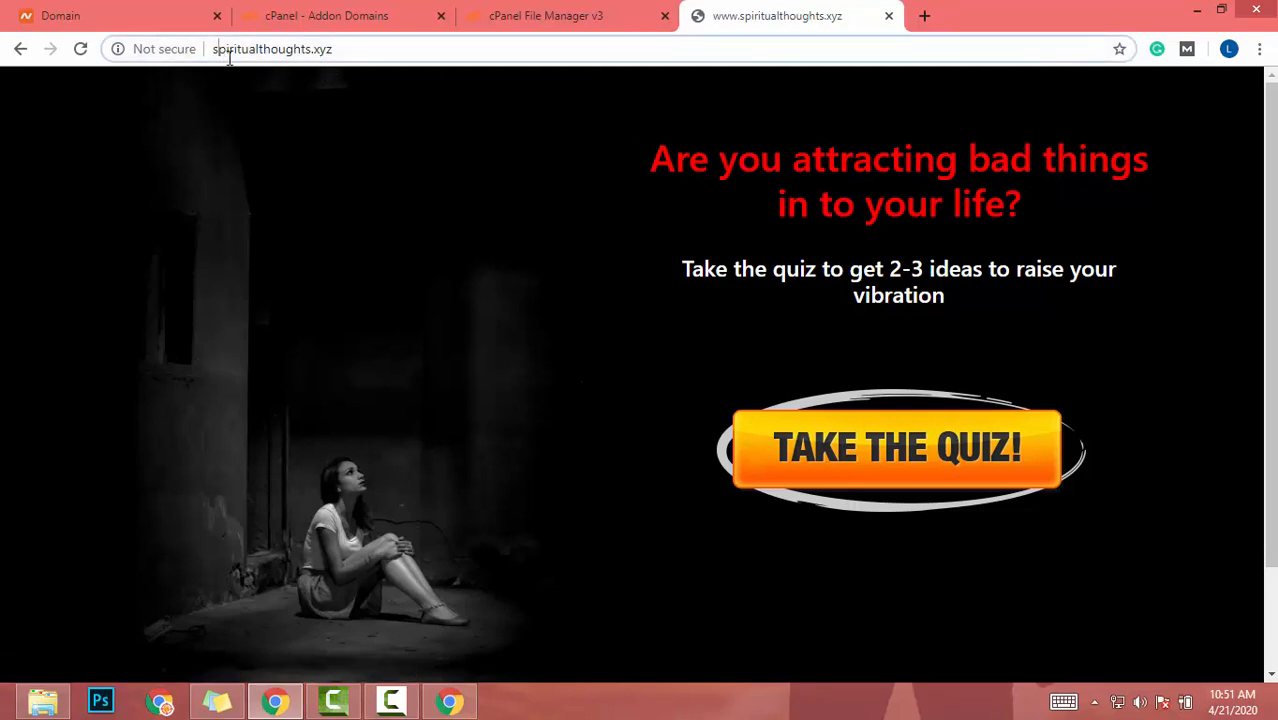
Step: Open index.html from the spiritualthoughts.xyz folder in the File Manager code editor
click(545, 15)
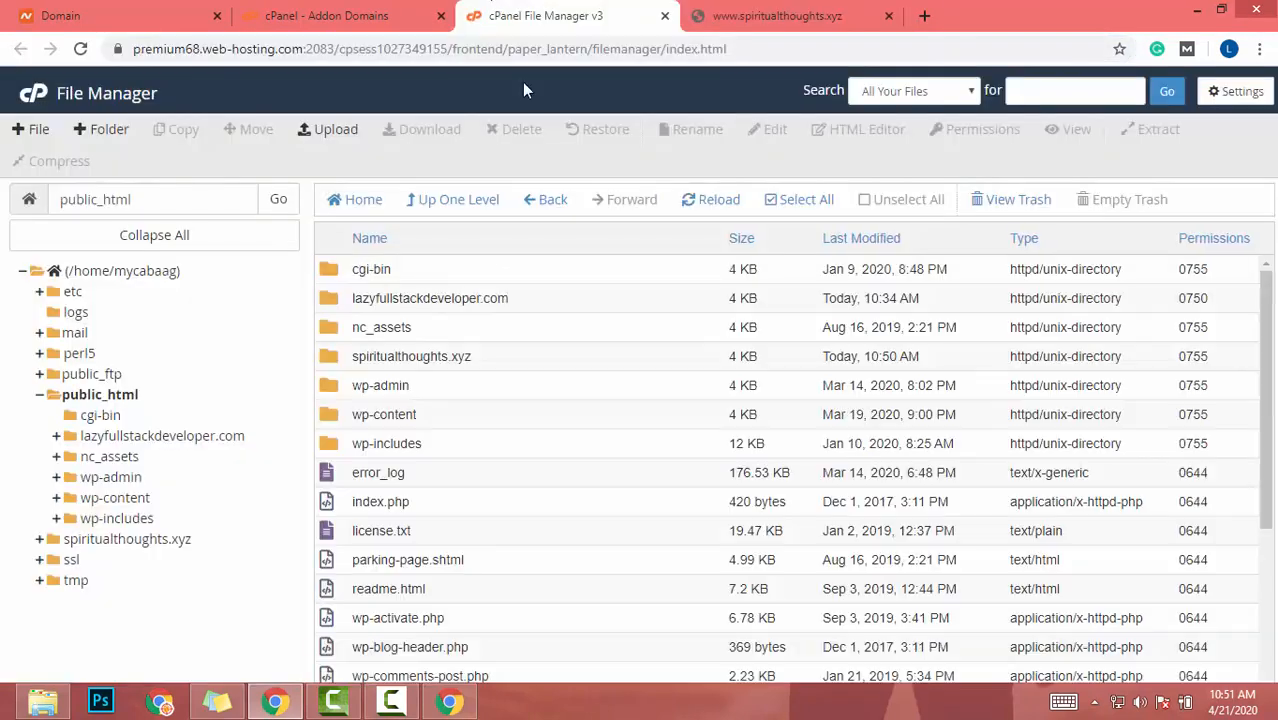
scroll(down, 3)
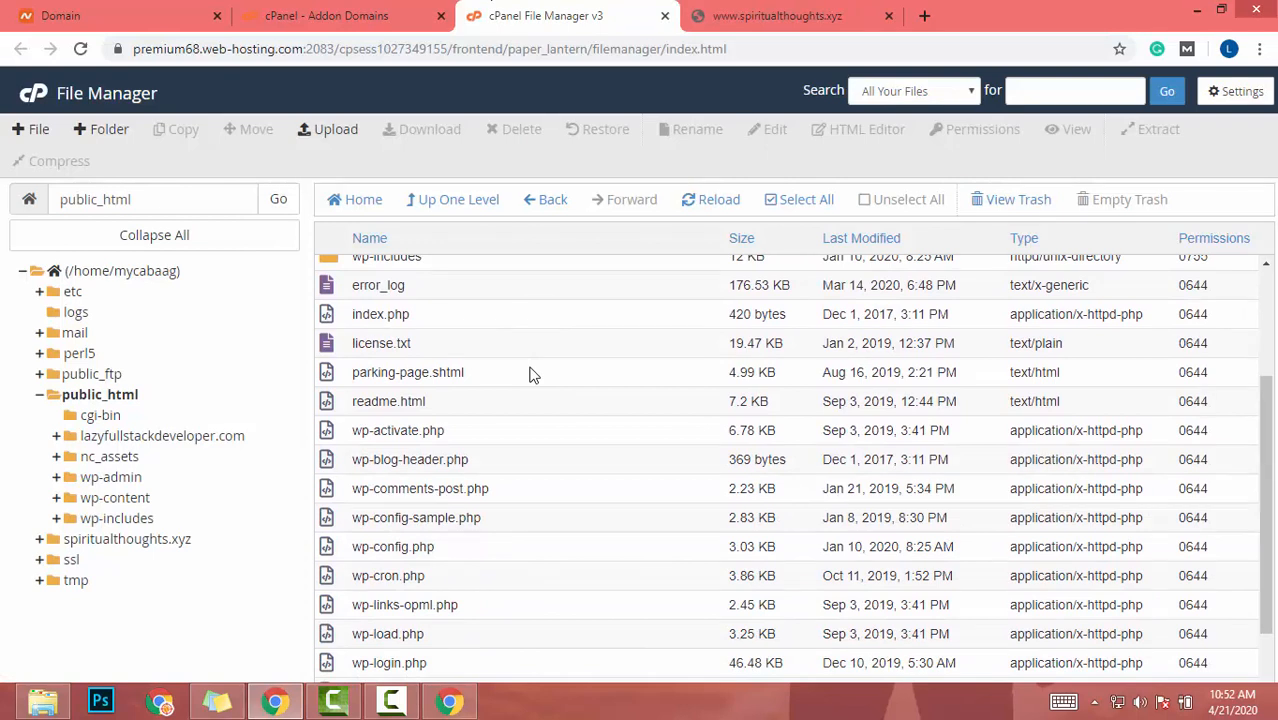
scroll(up, 3)
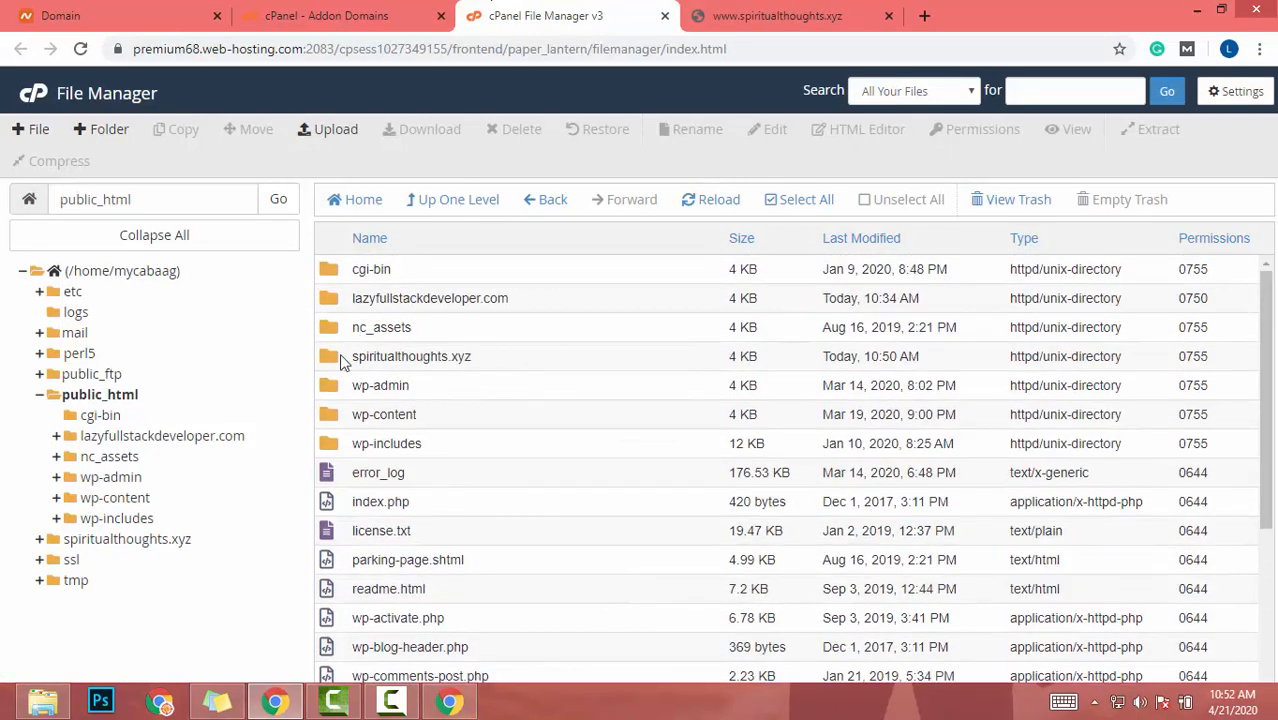
double_click(411, 356)
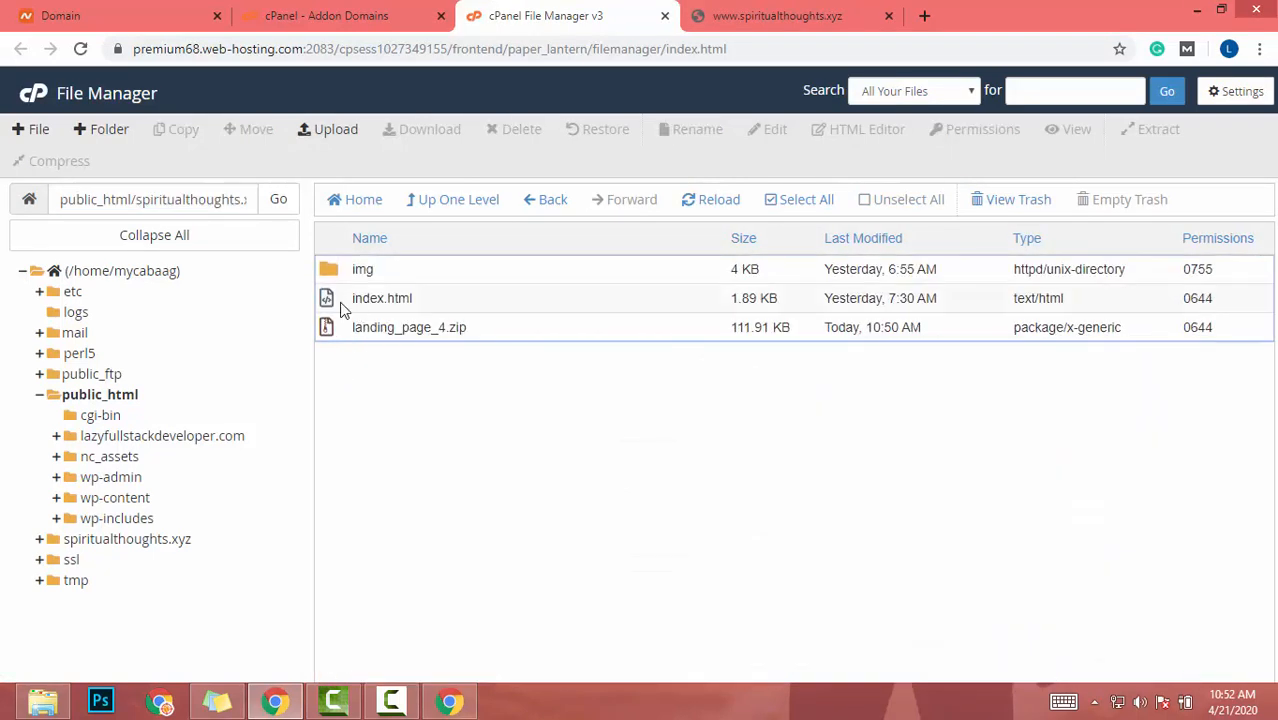
right_click(382, 297)
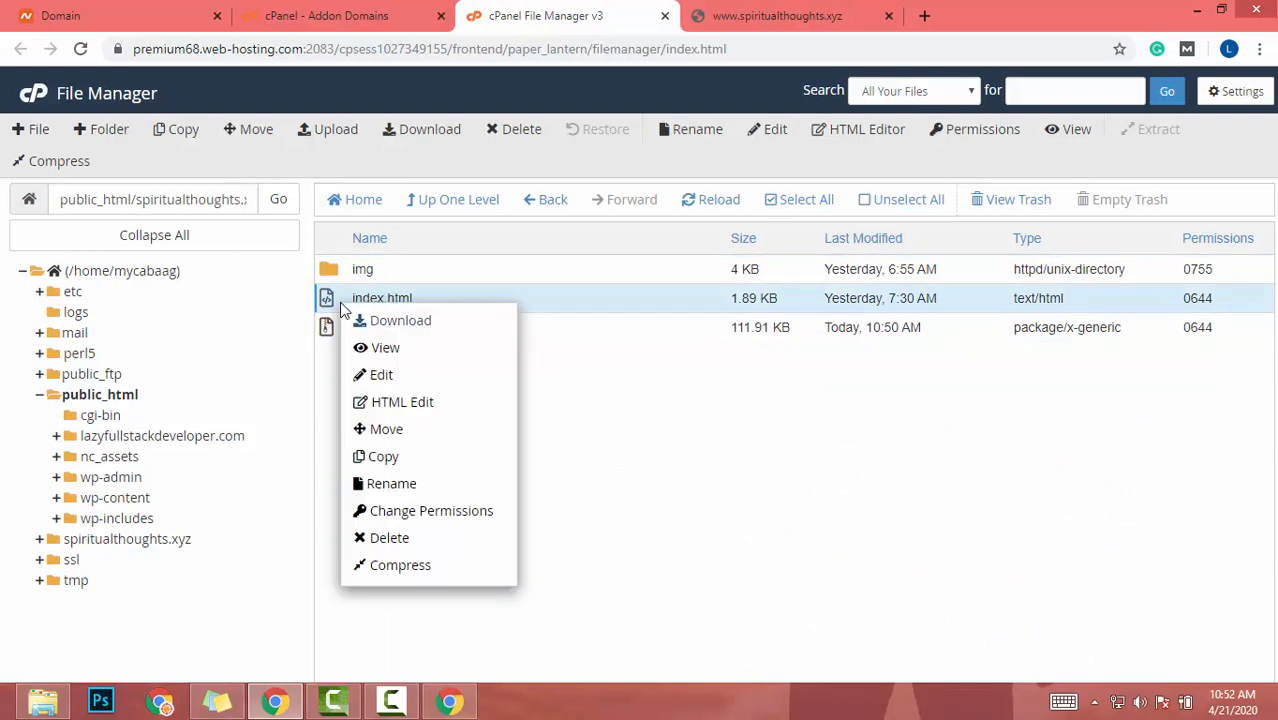
mouse_move(381, 374)
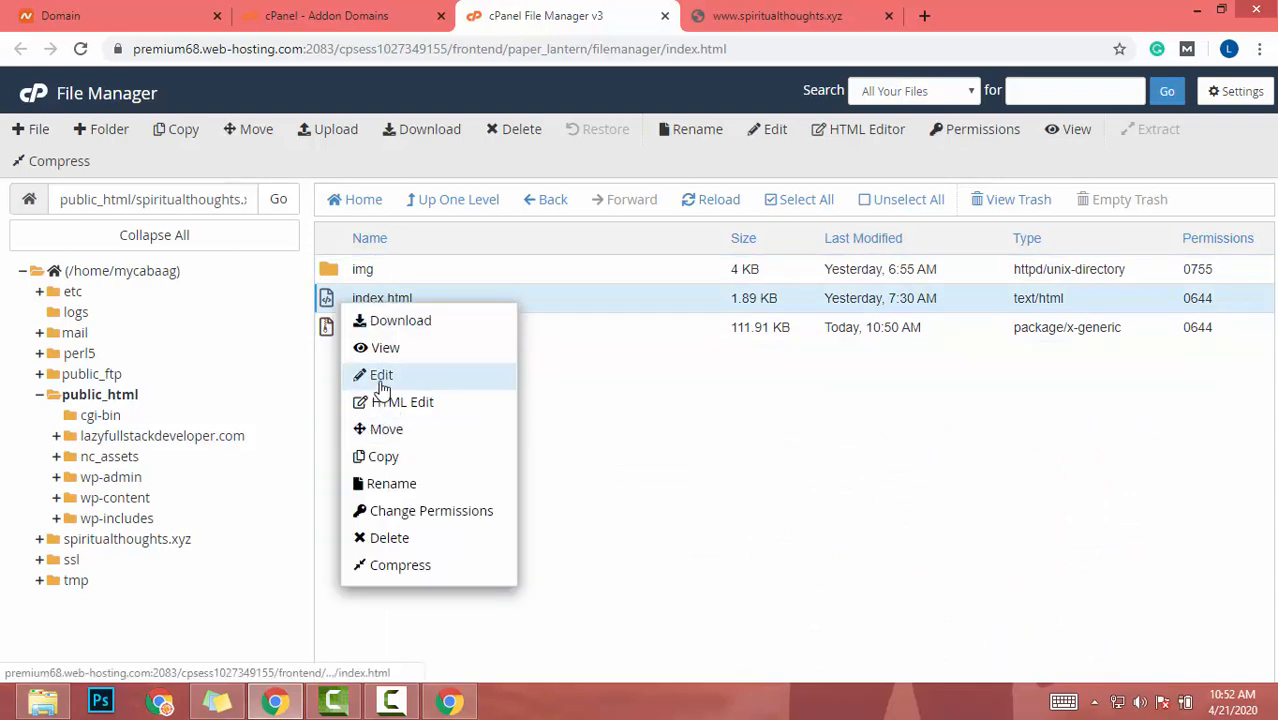
click(380, 374)
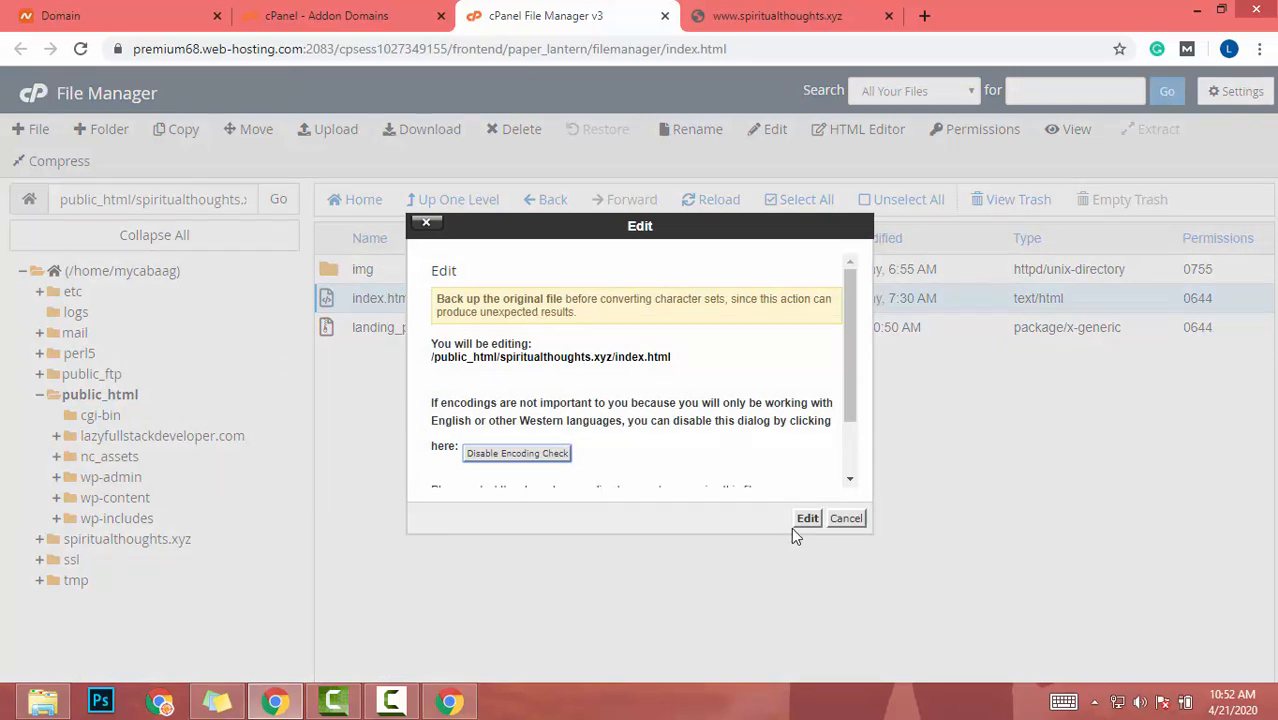
click(807, 518)
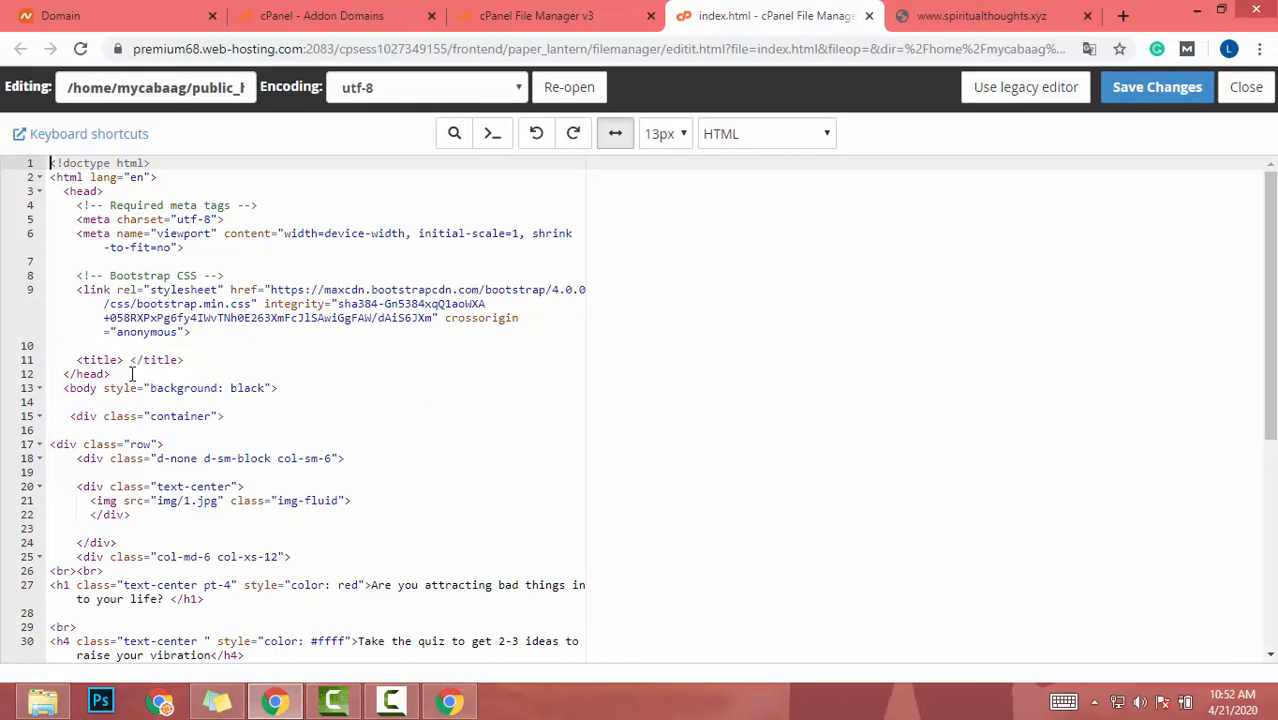
Step: Set the index.html title to Free "Energy Vibration" Quiz and save the changes
scroll(down, 3)
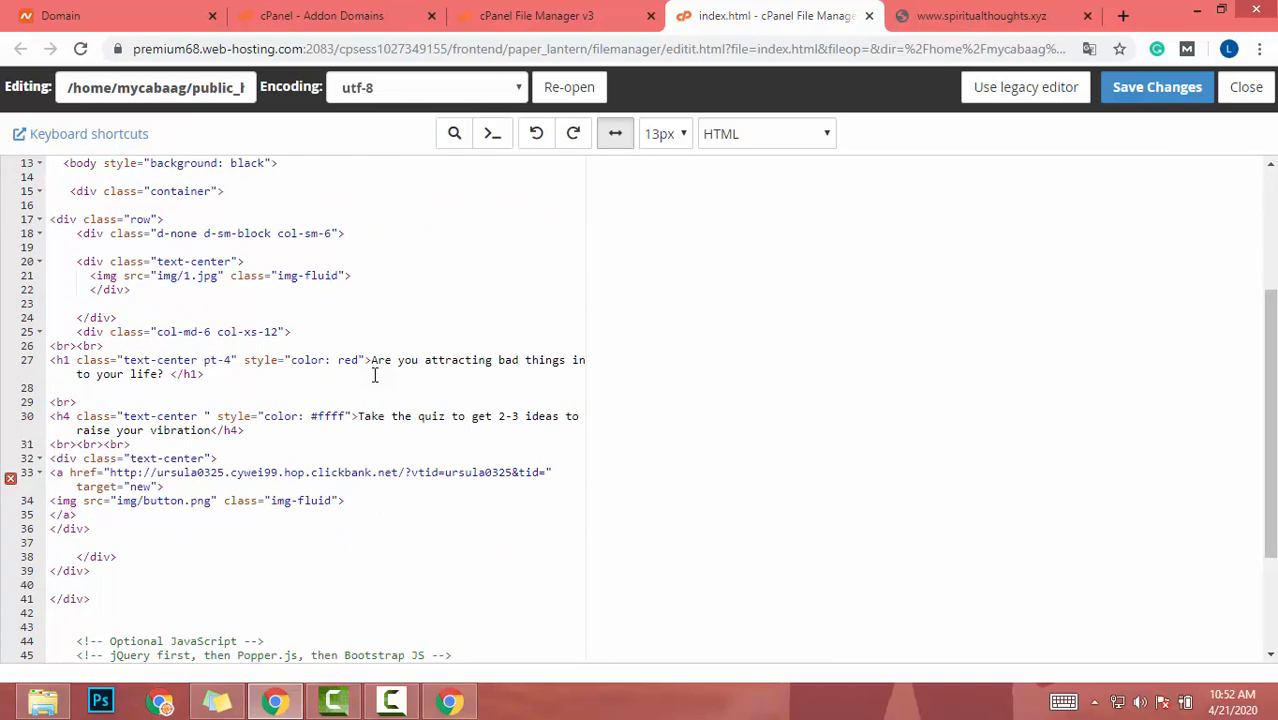
mouse_move(433, 452)
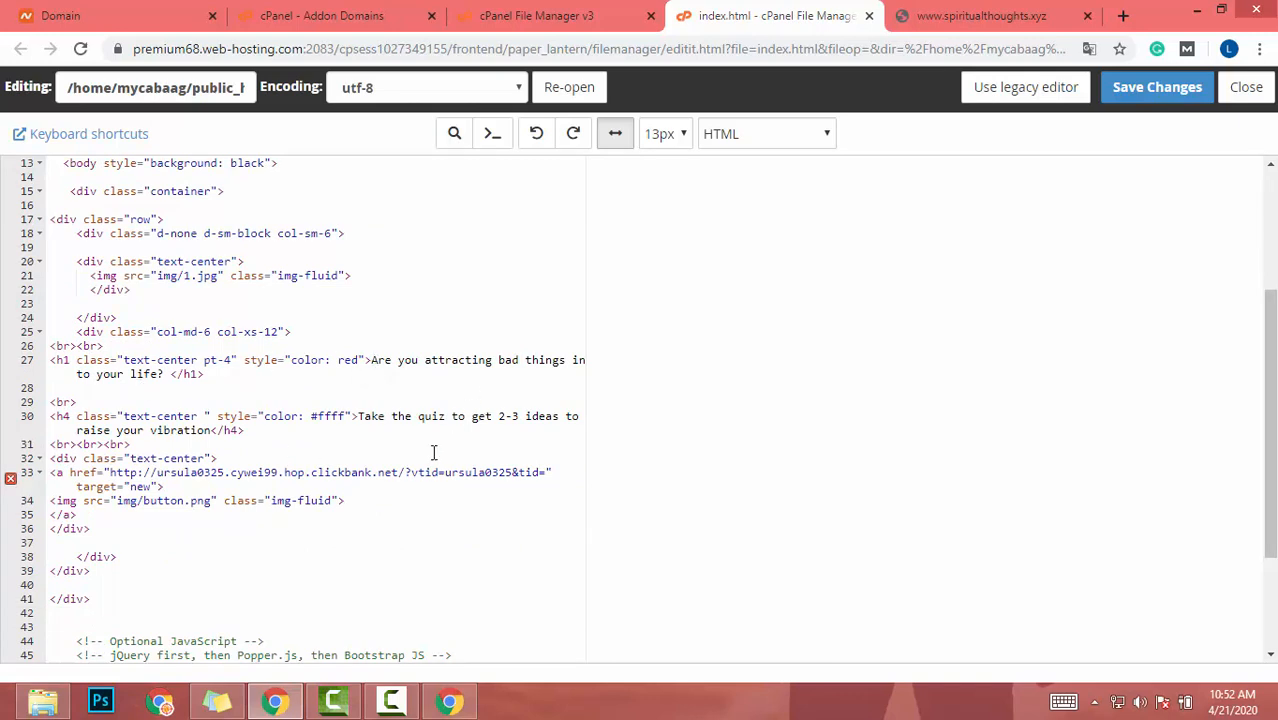
scroll(up, 3)
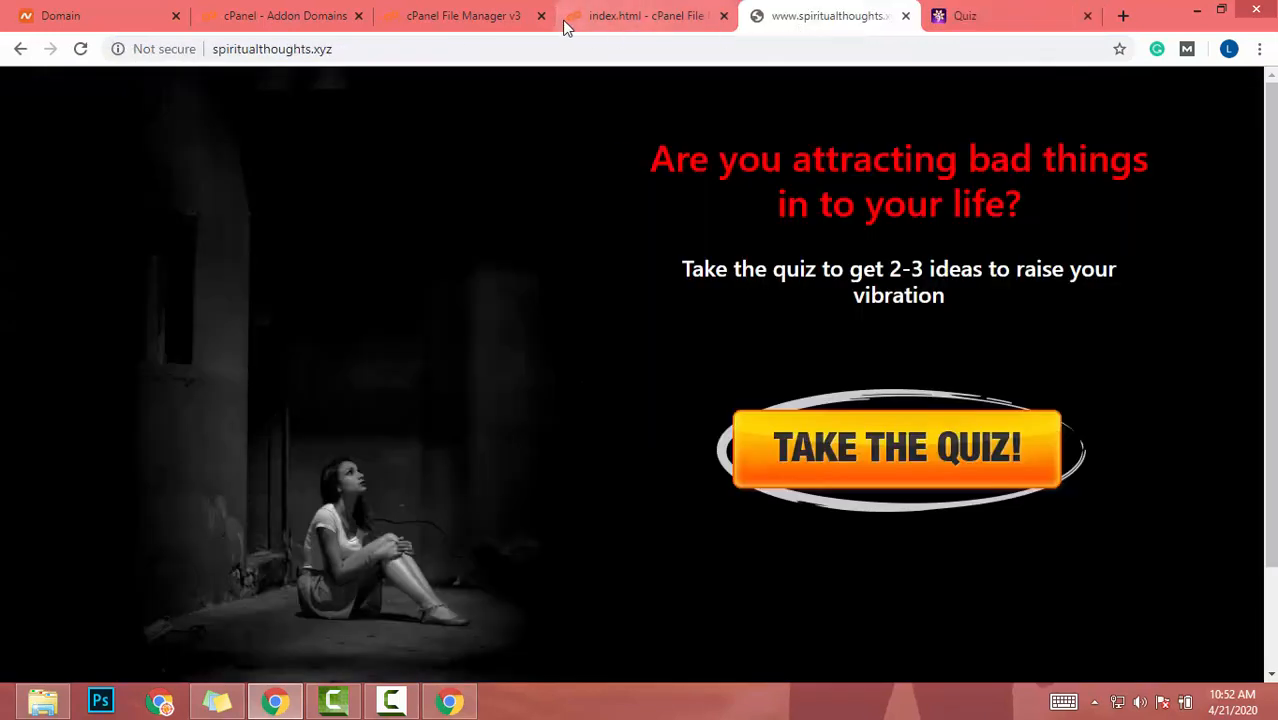
click(645, 16)
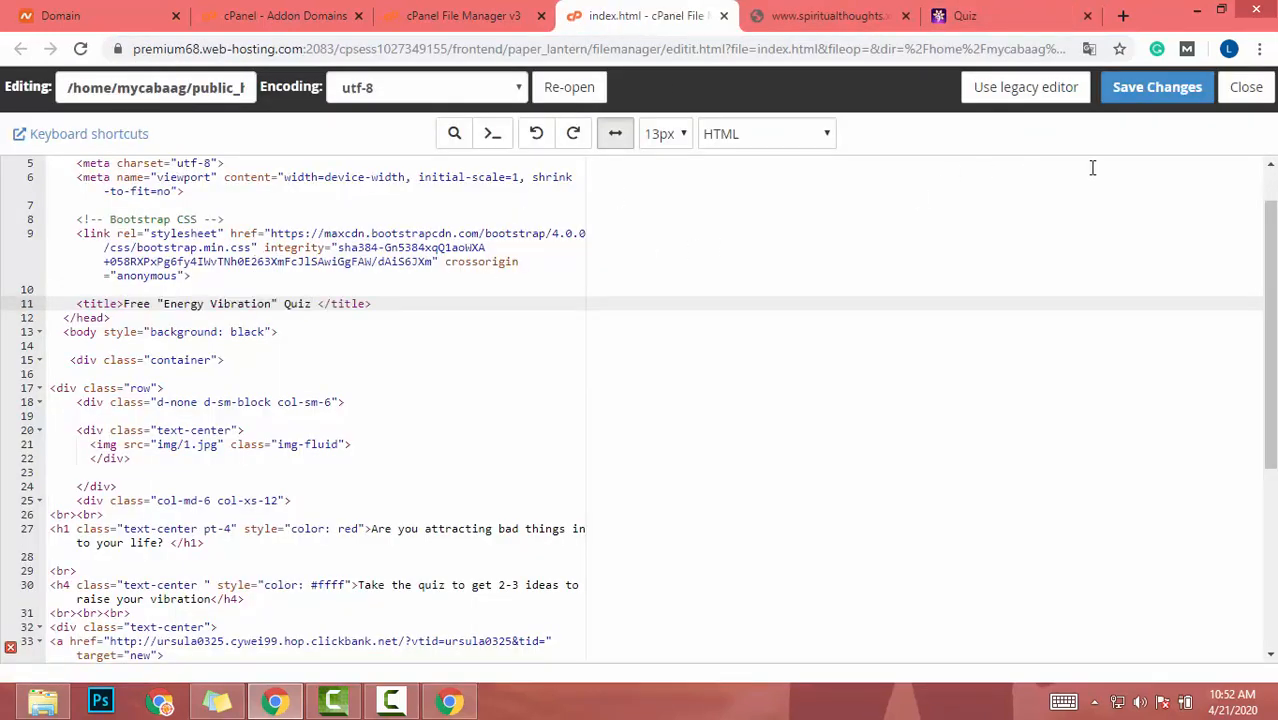
click(1156, 87)
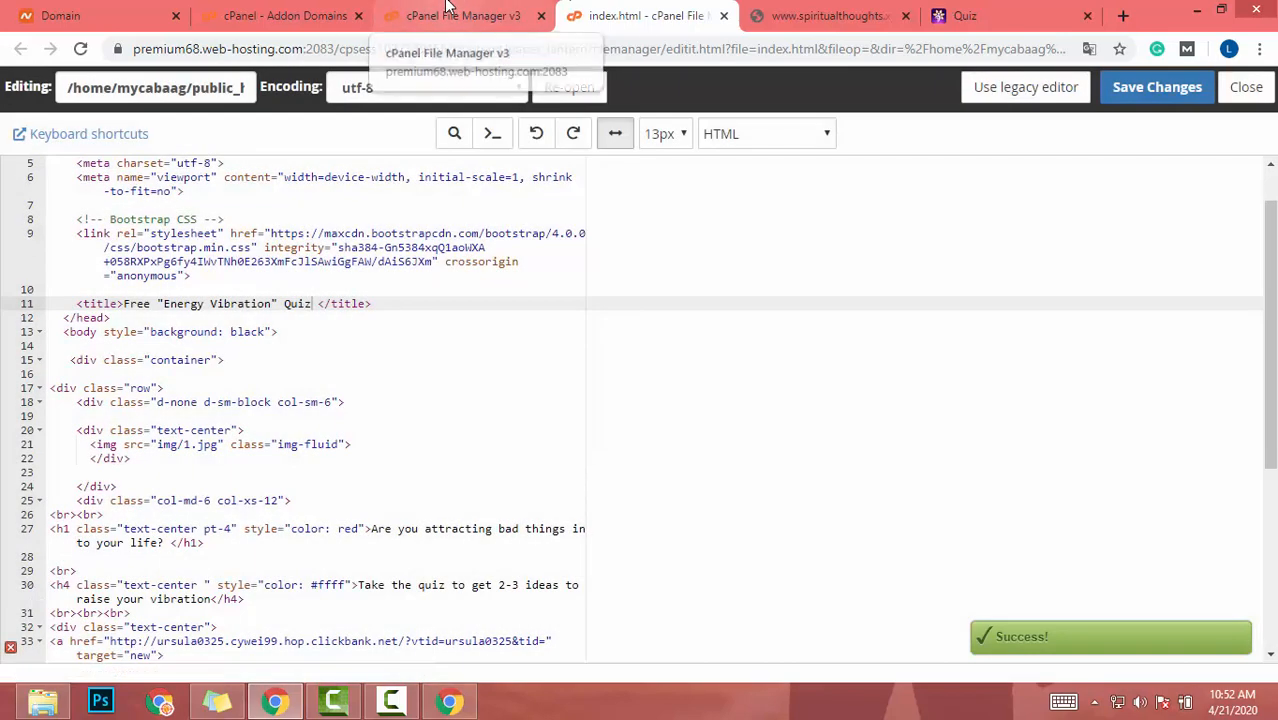
click(460, 15)
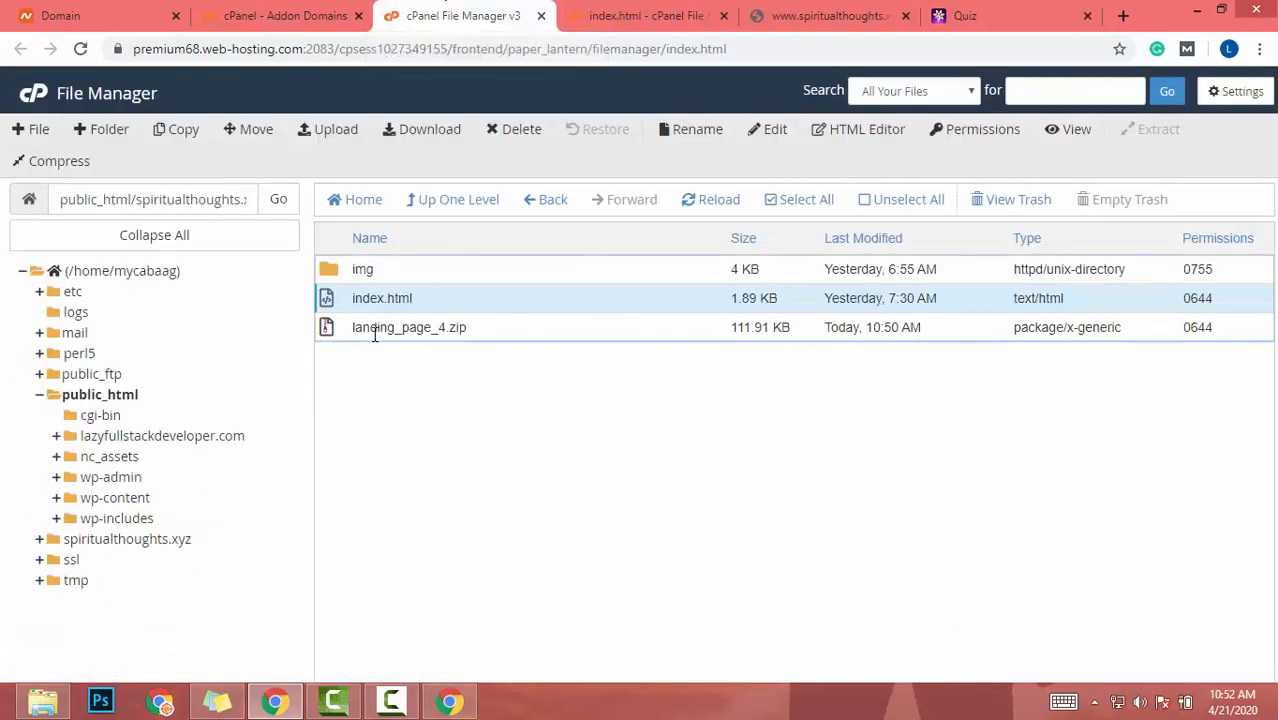
Step: Delete landing_page_4.zip with 'Skip the trash' ticked and confirm the deletion
click(409, 327)
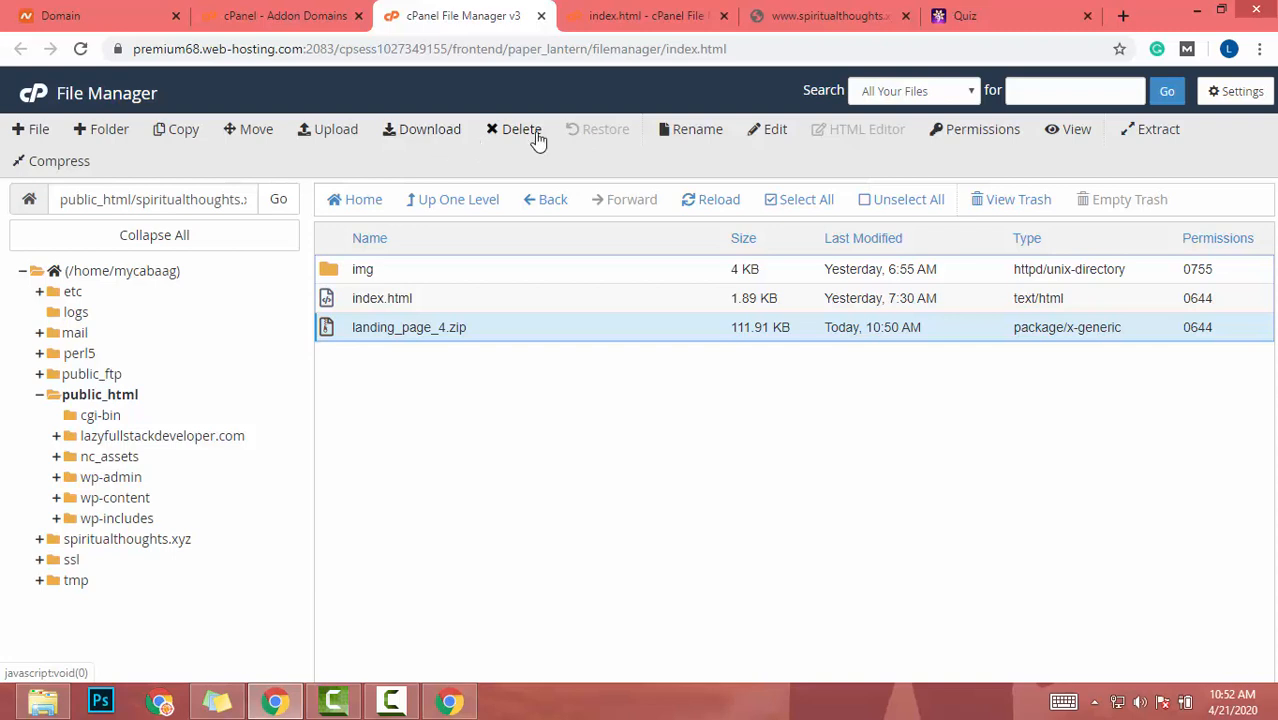
click(521, 128)
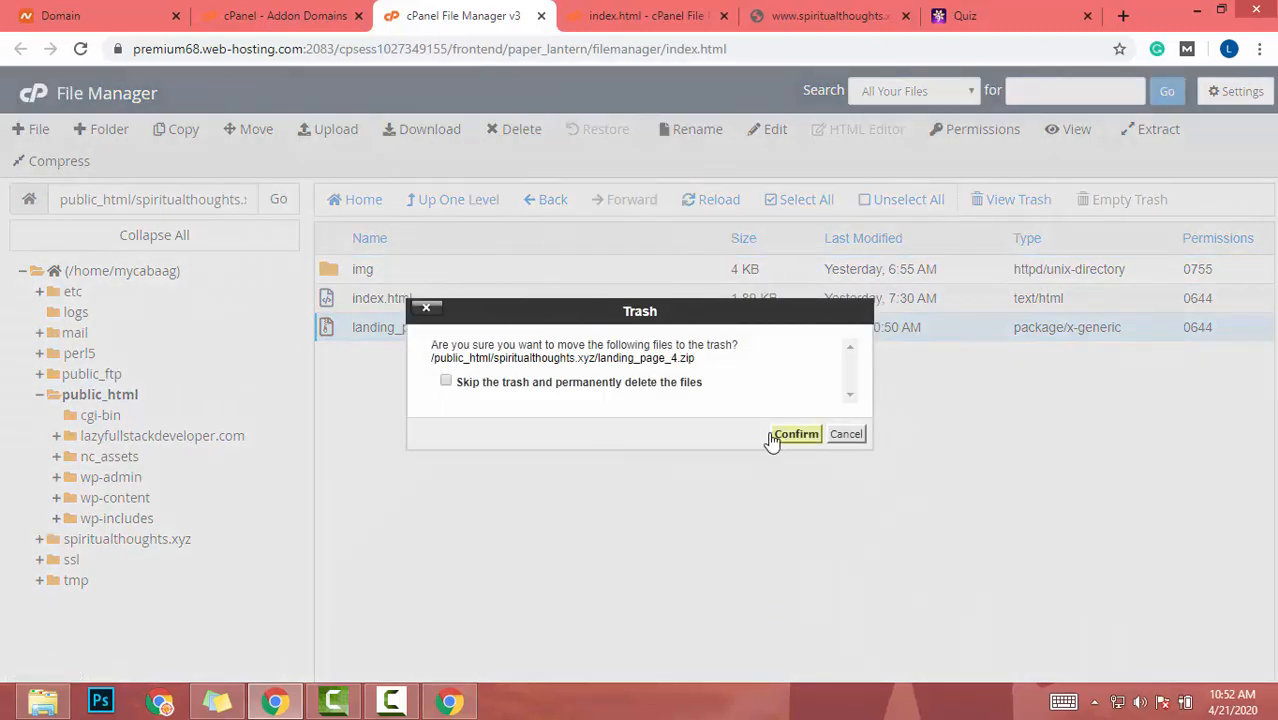
click(446, 381)
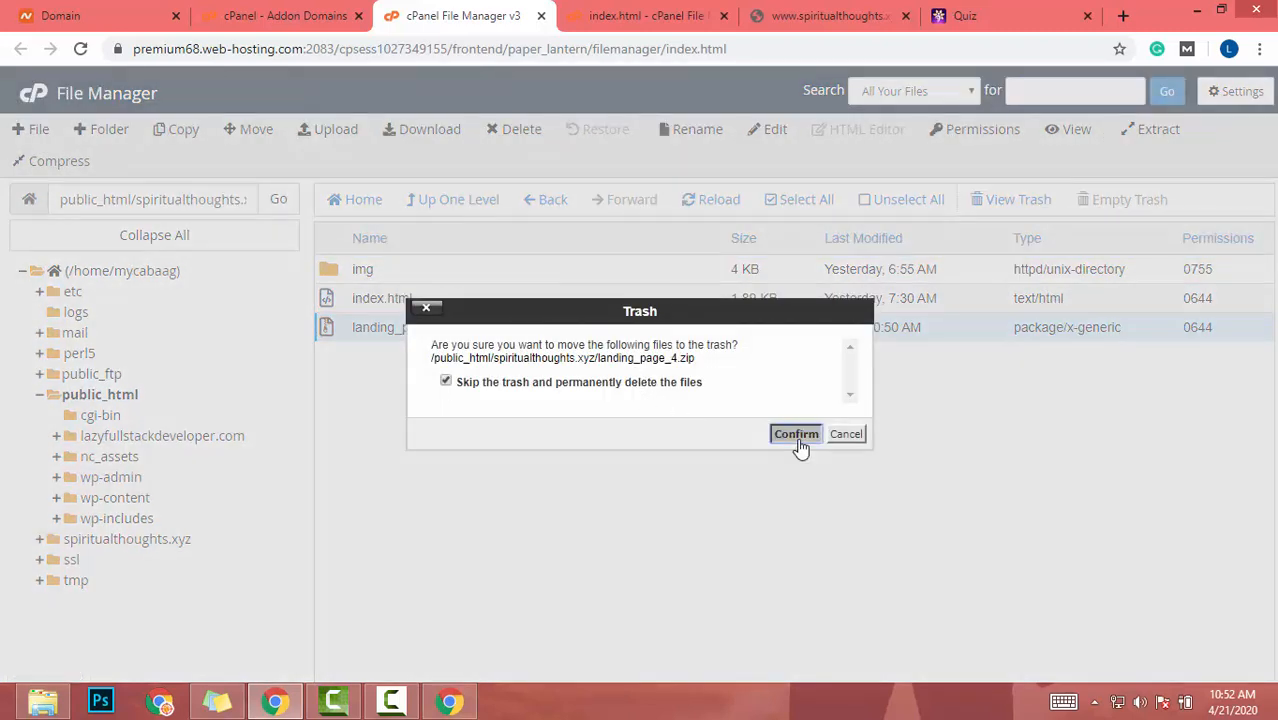
click(830, 15)
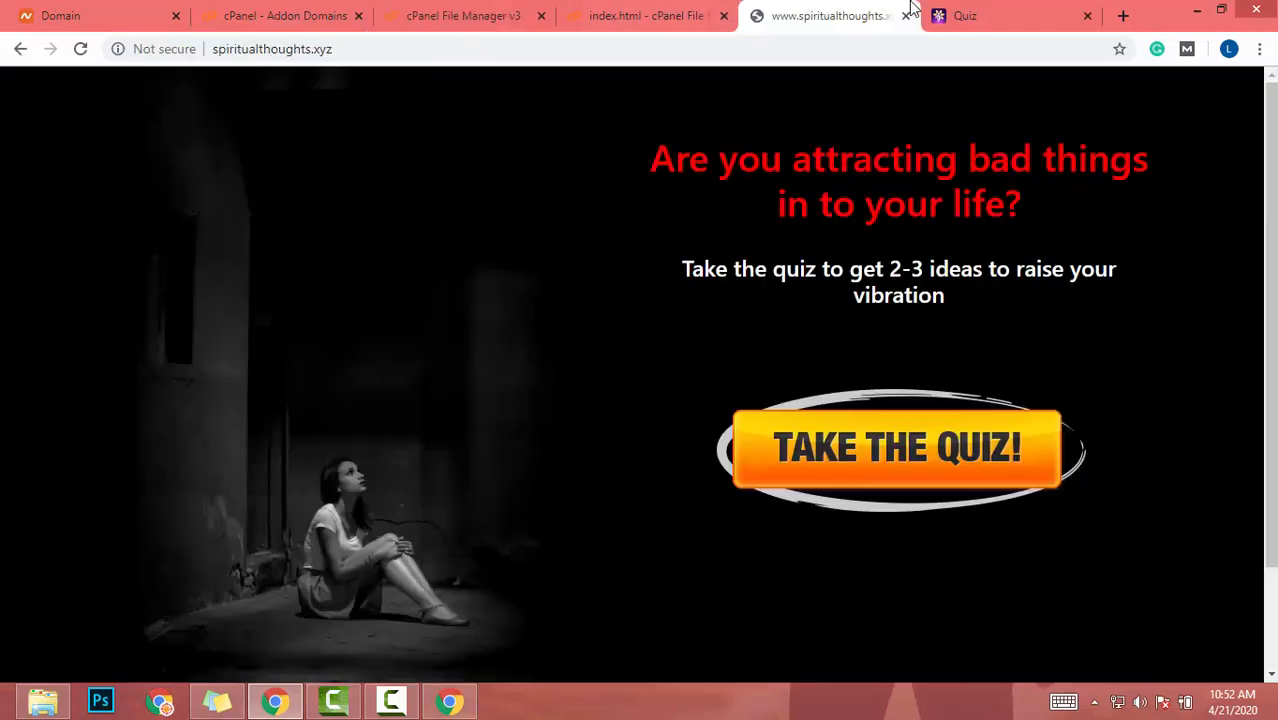
mouse_move(60, 65)
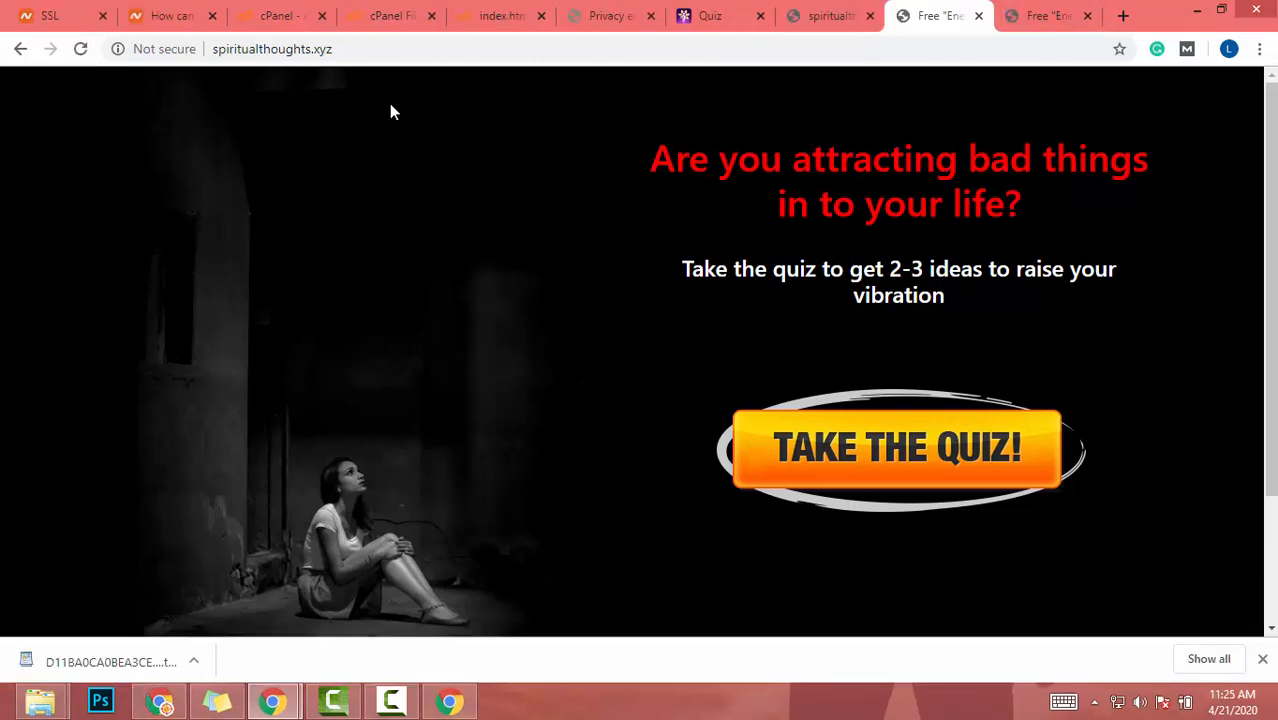
mouse_move(452, 265)
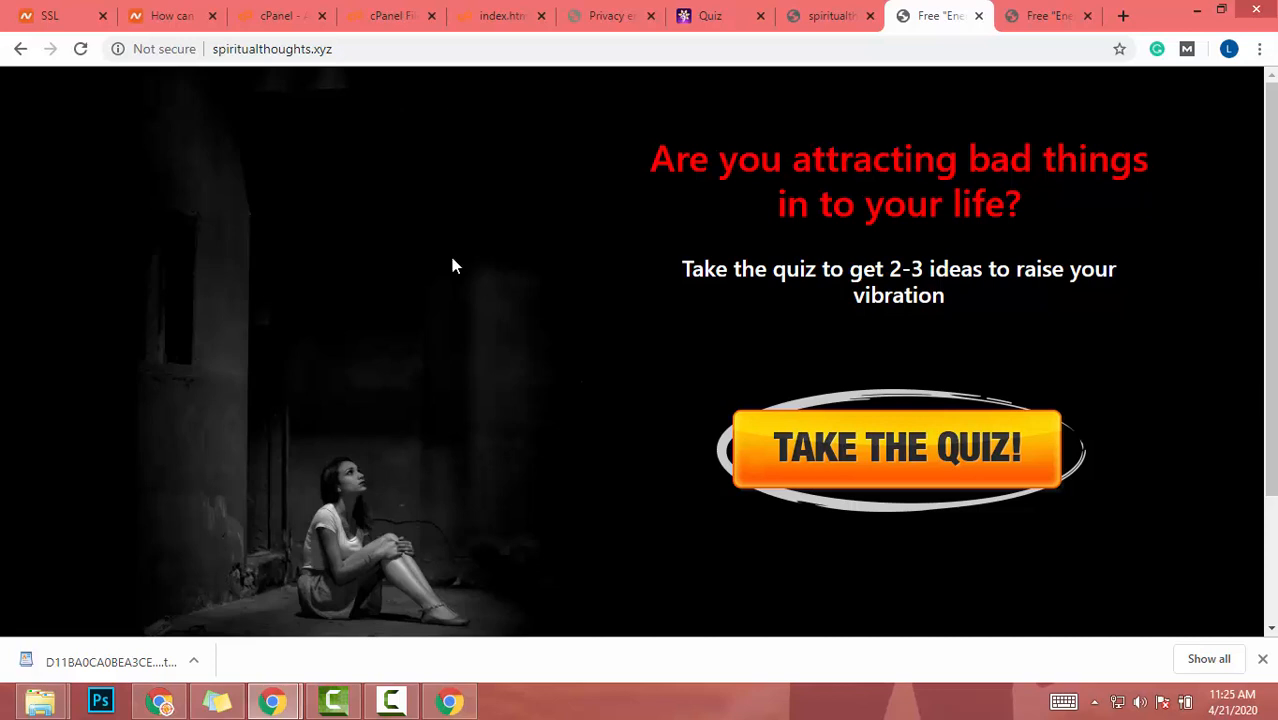
mouse_move(671, 262)
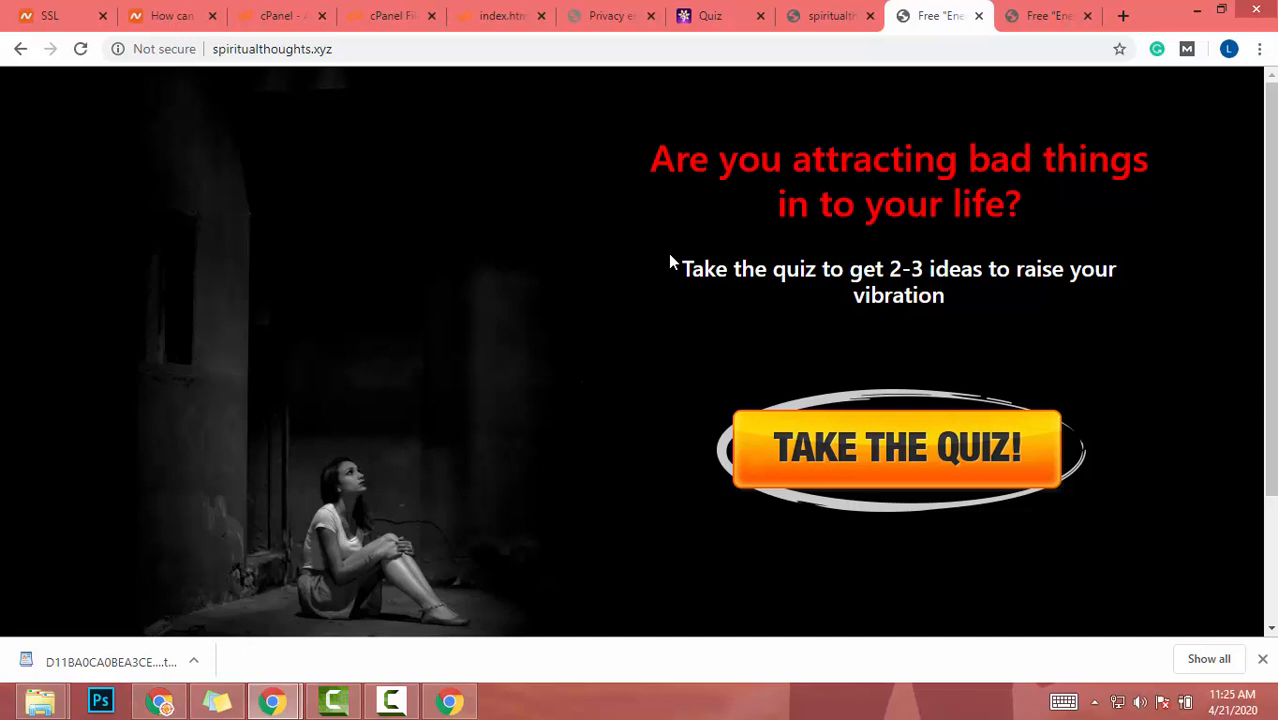
mouse_move(443, 262)
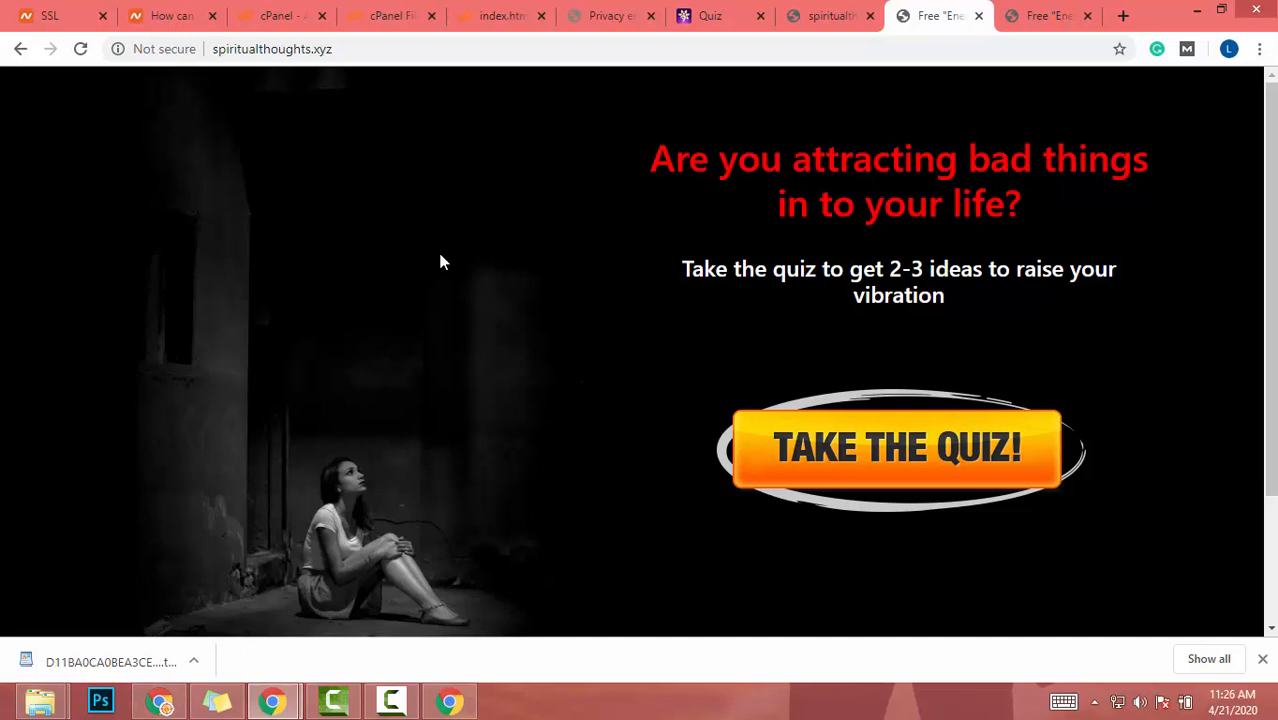